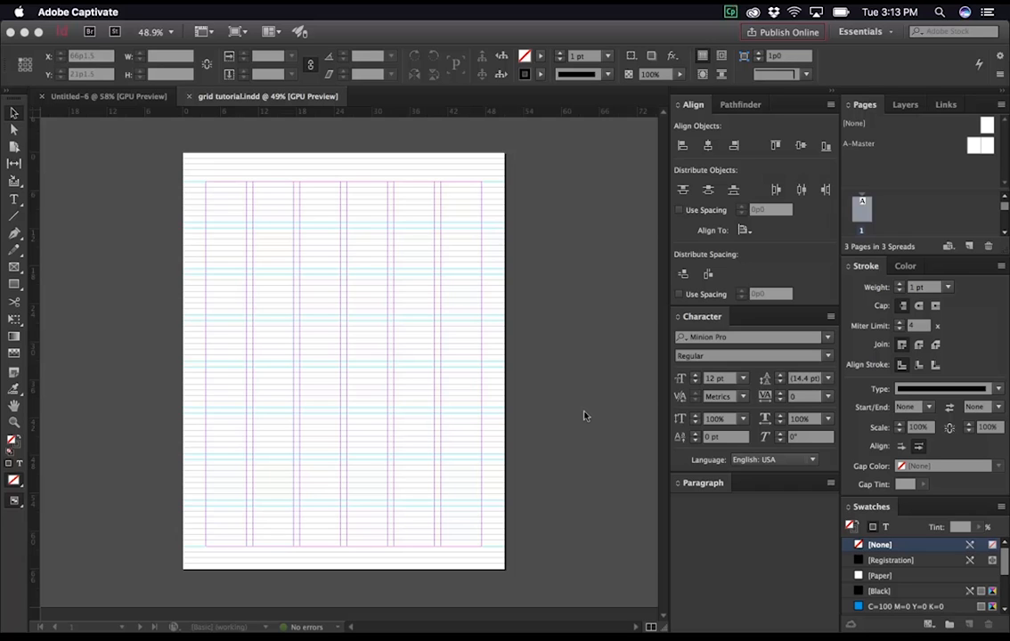
pyautogui.moveTo(422, 372)
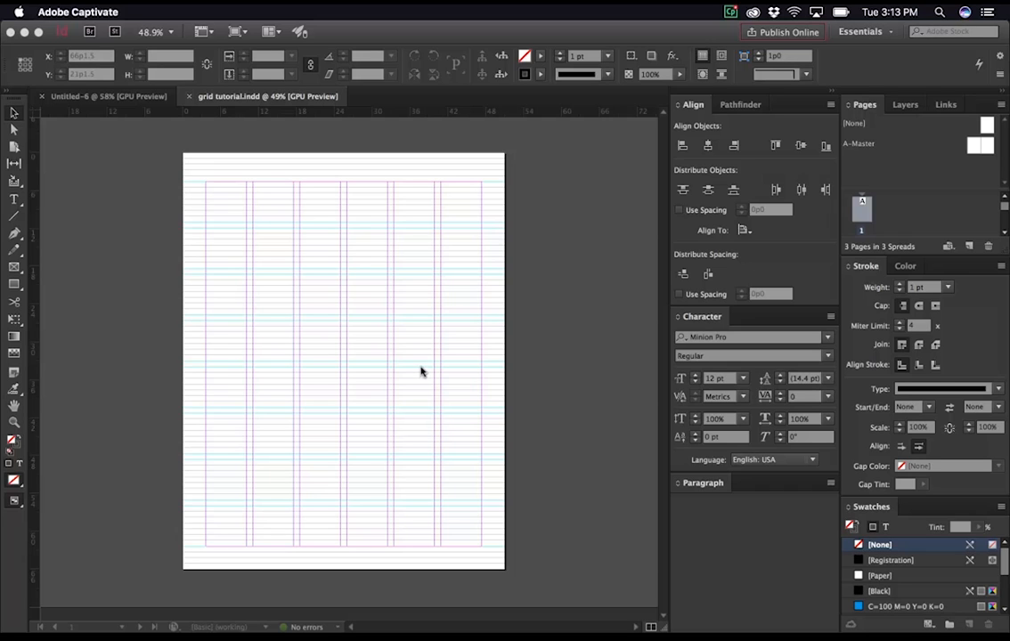
pyautogui.moveTo(427, 371)
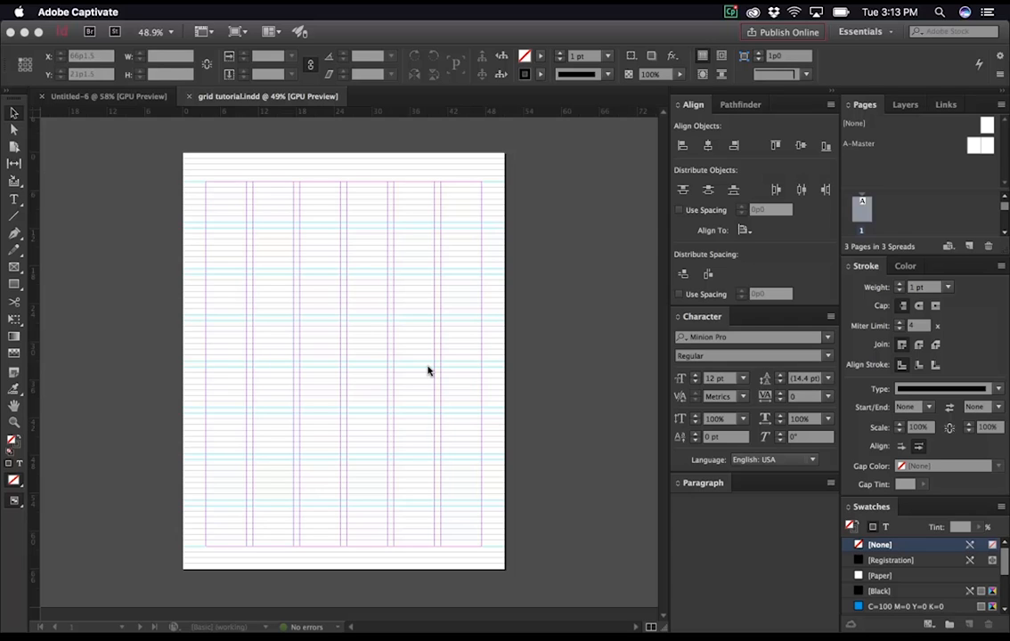
pyautogui.moveTo(410, 374)
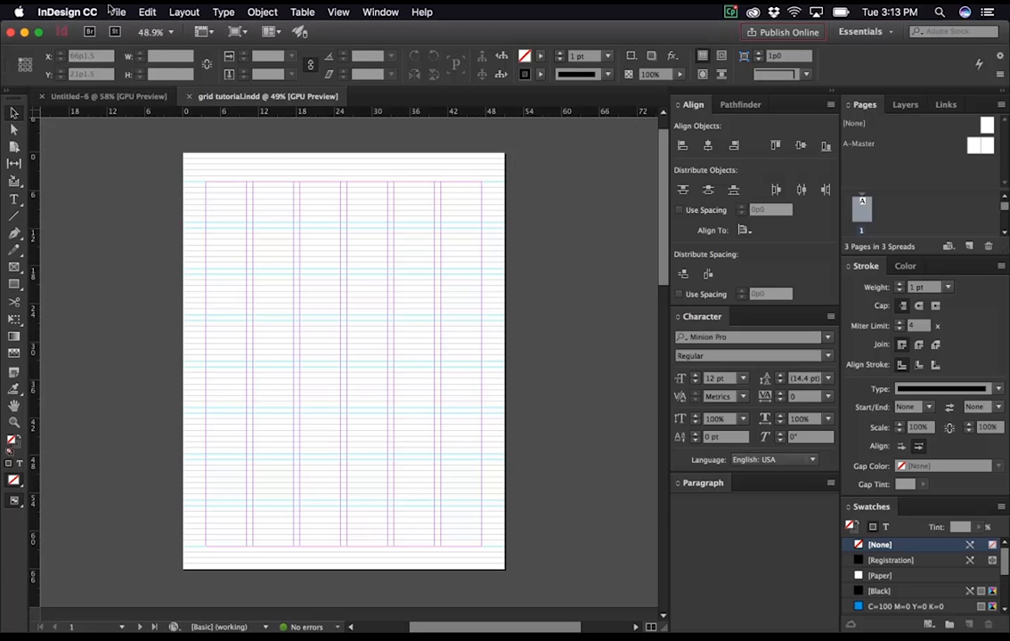
# Step: Create a new Letter-size document with Facing Pages turned off
pyautogui.click(118, 11)
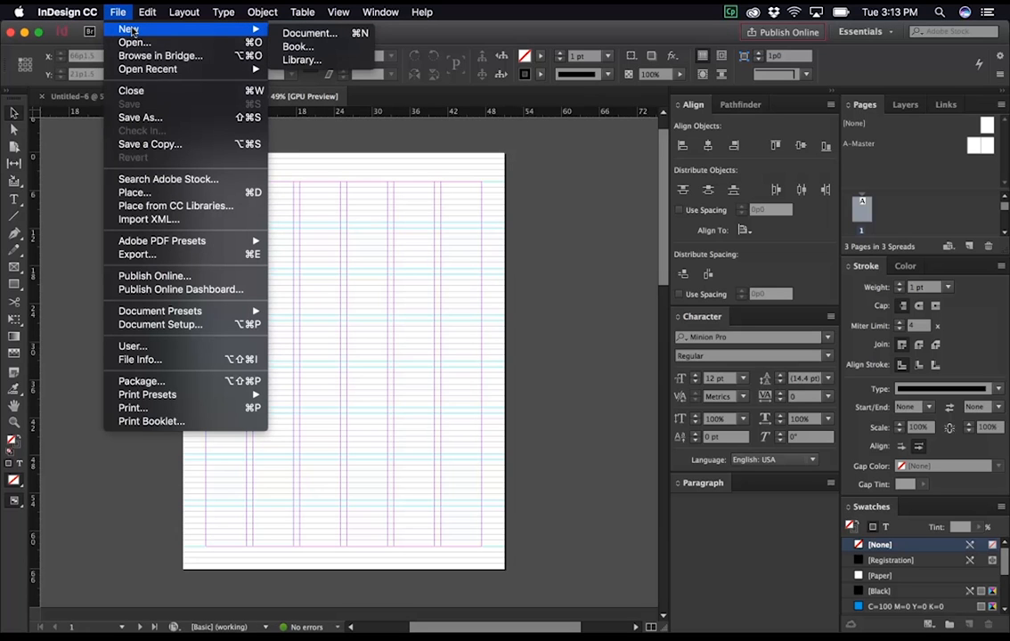
pyautogui.click(309, 32)
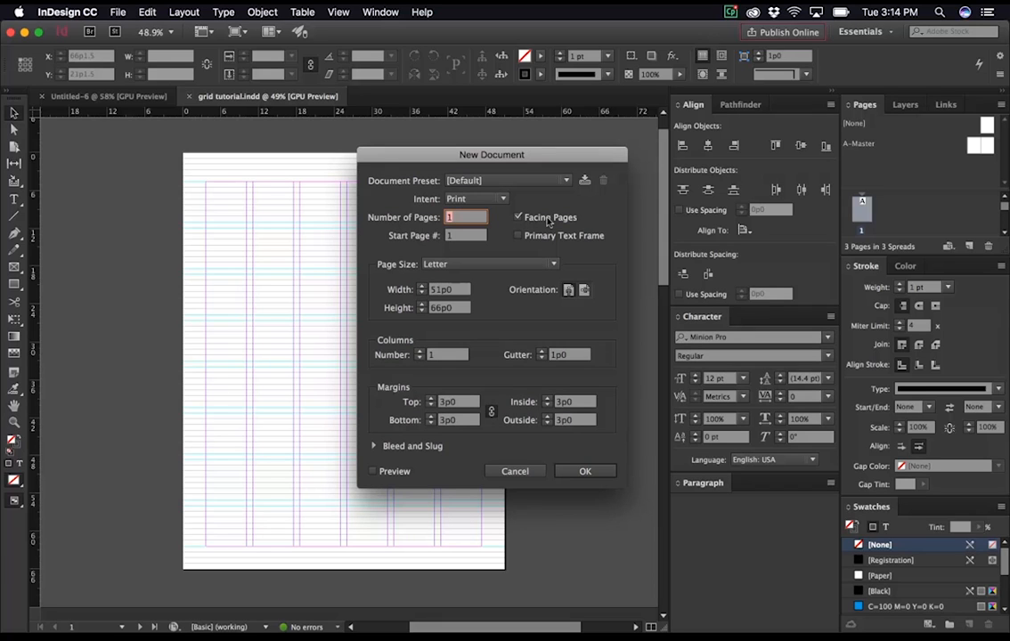
pyautogui.click(518, 217)
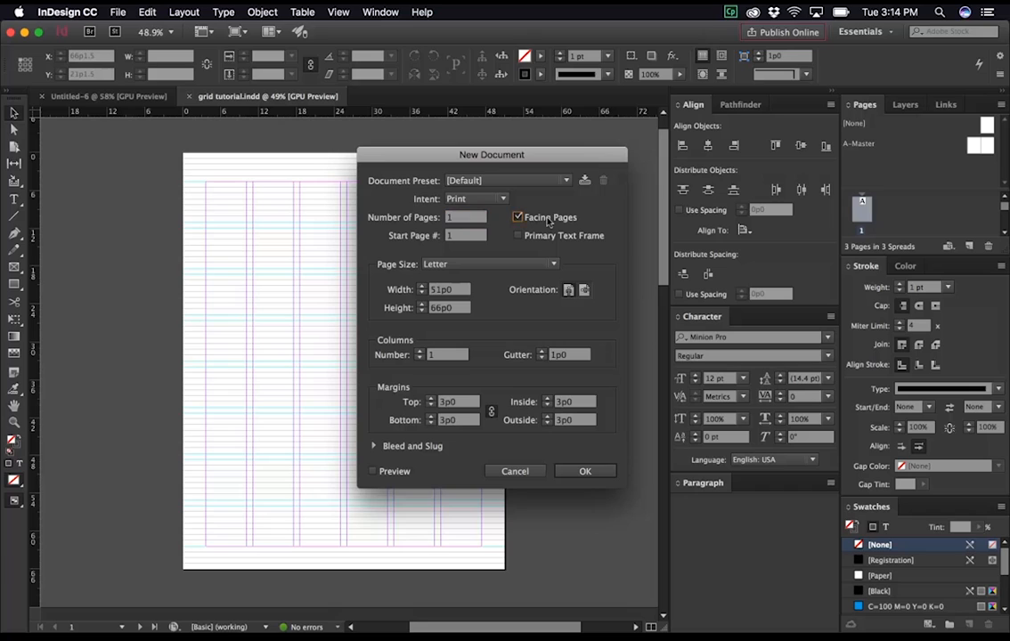
pyautogui.click(518, 217)
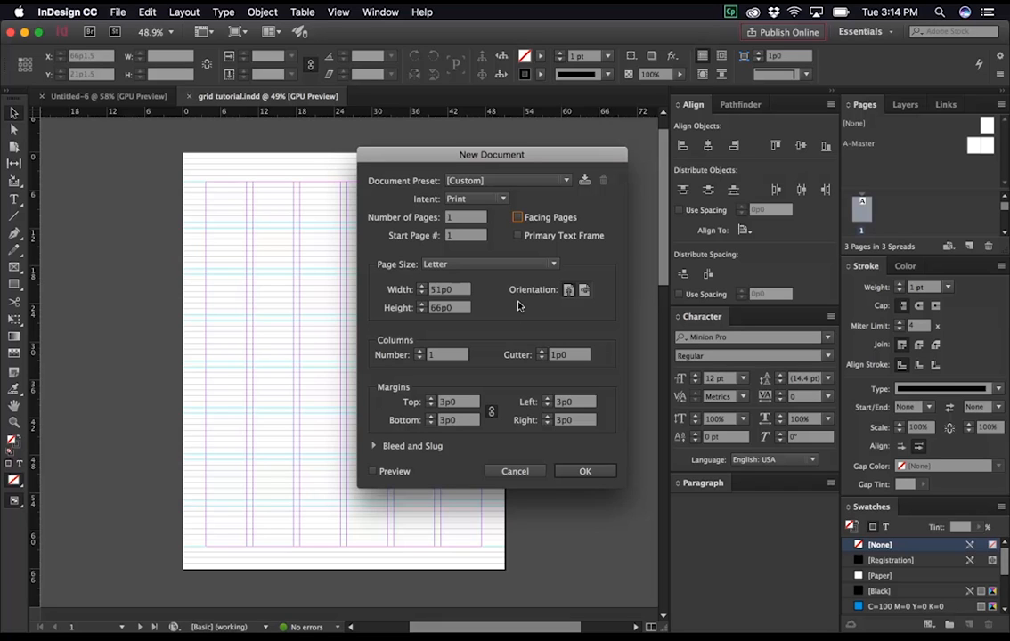
pyautogui.moveTo(400, 329)
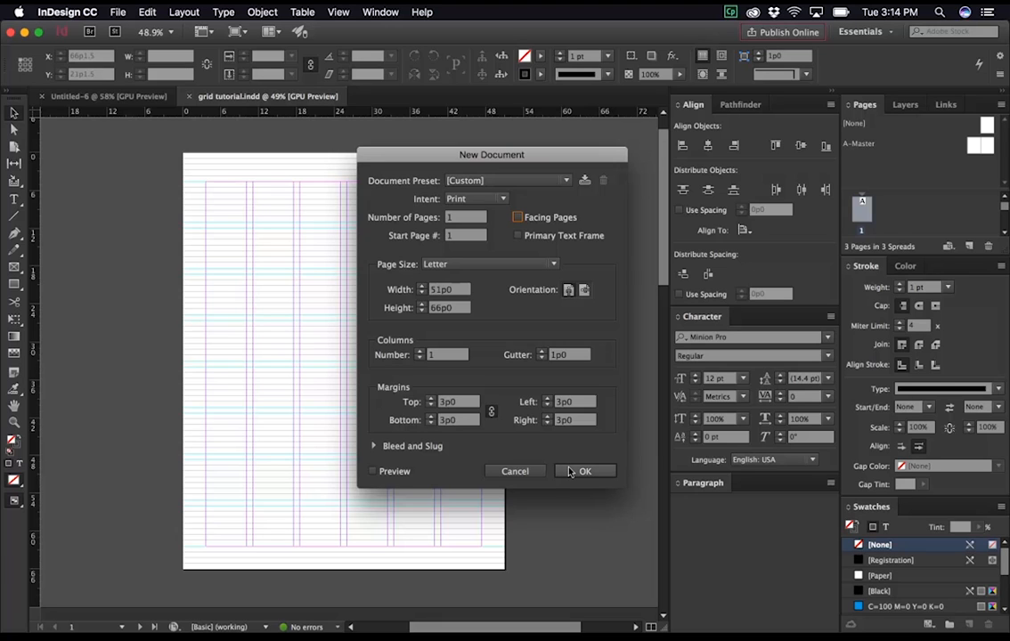
pyautogui.click(584, 470)
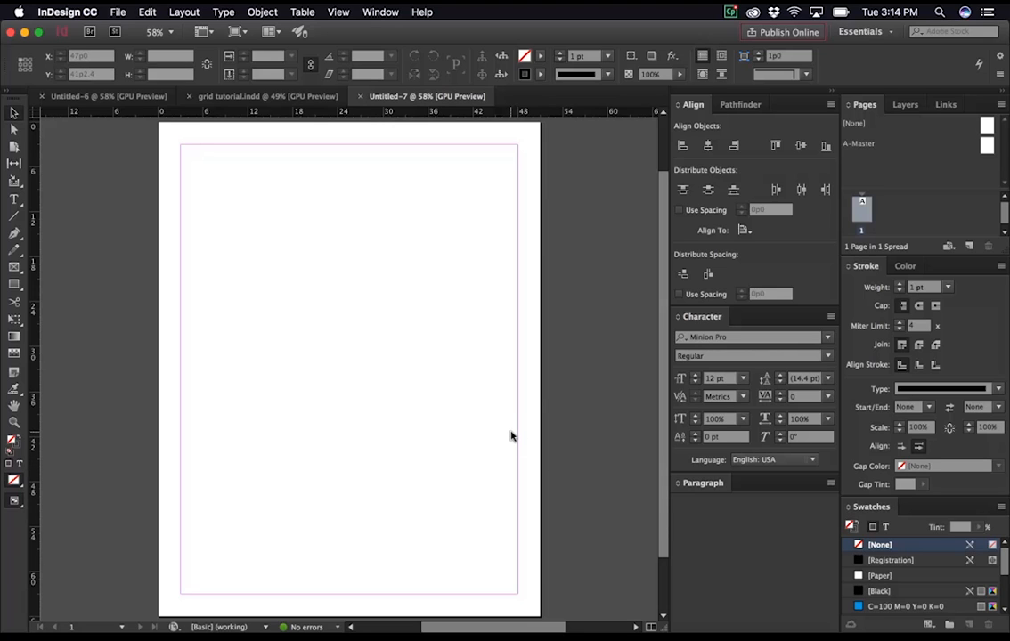
# Step: In Grids preferences, set the baseline grid to start at 0, increment every 13 pt, colour Light Gray
pyautogui.click(67, 11)
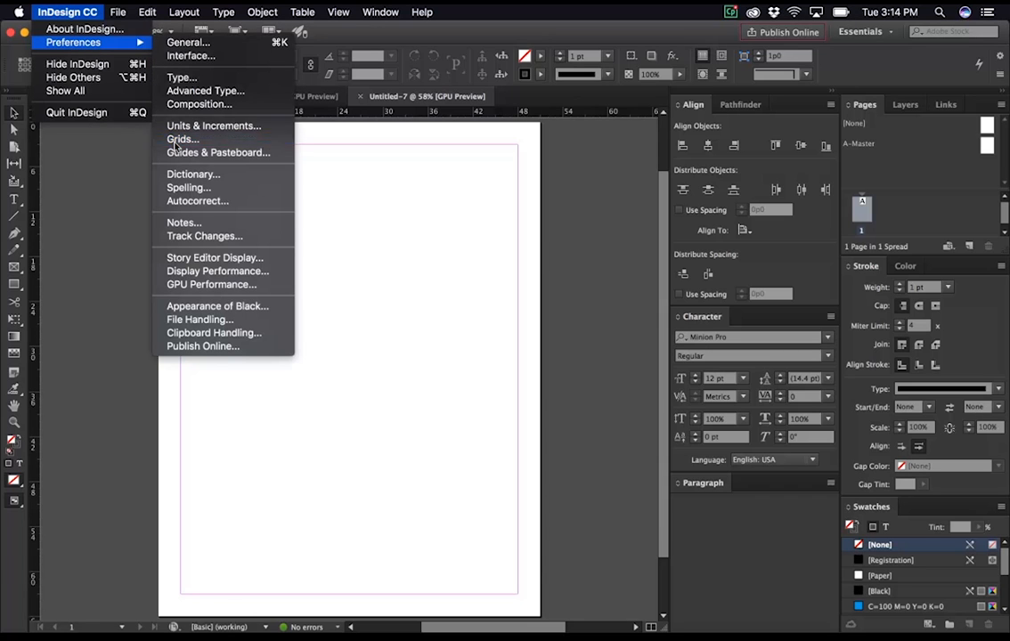
pyautogui.click(182, 139)
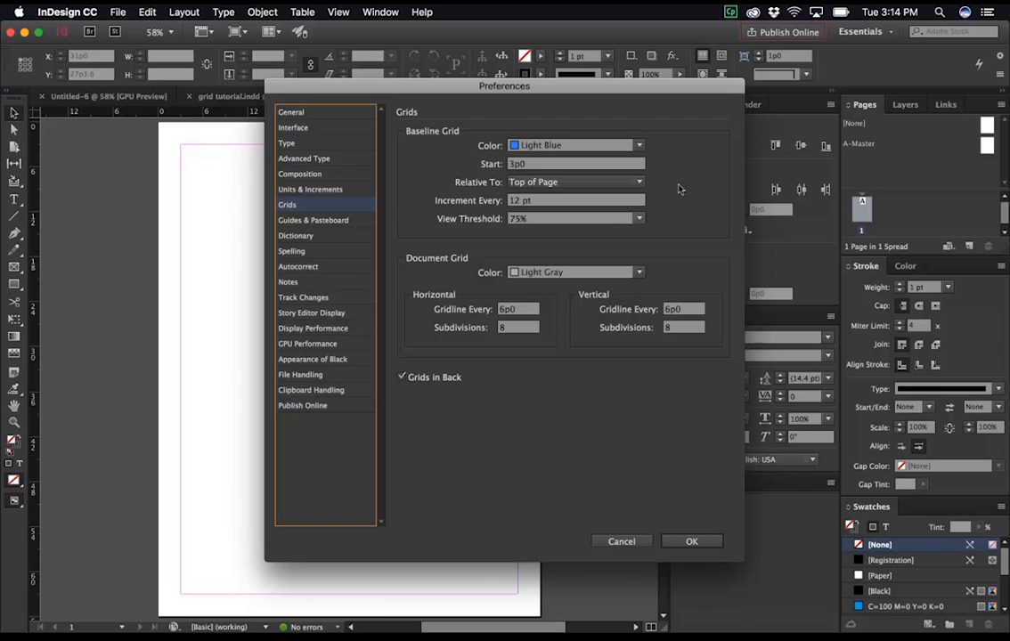
pyautogui.moveTo(452, 121)
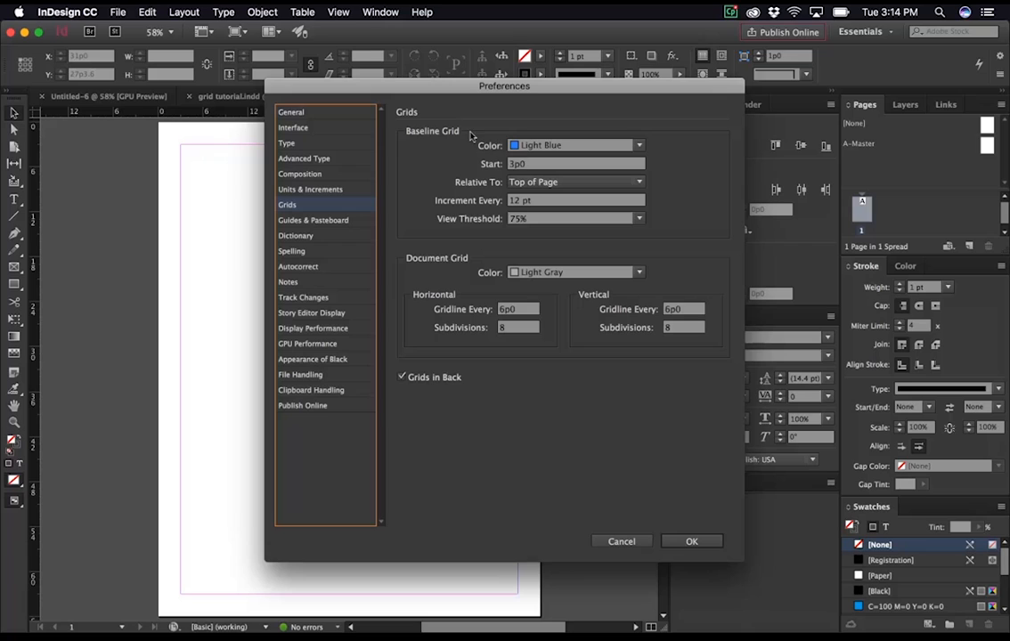
pyautogui.click(577, 164)
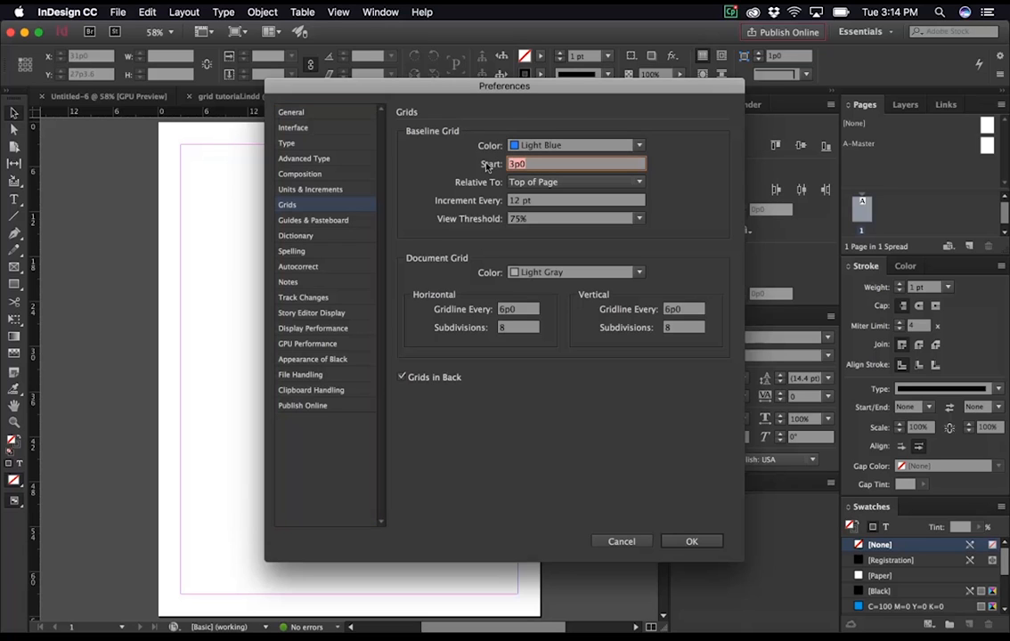
pyautogui.write('0')
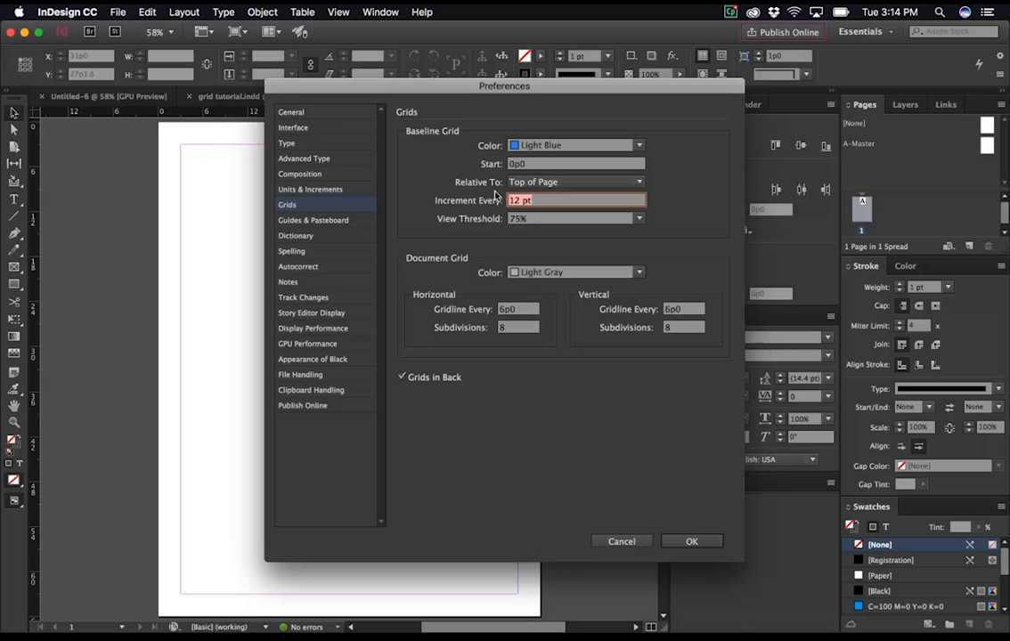
pyautogui.write('13')
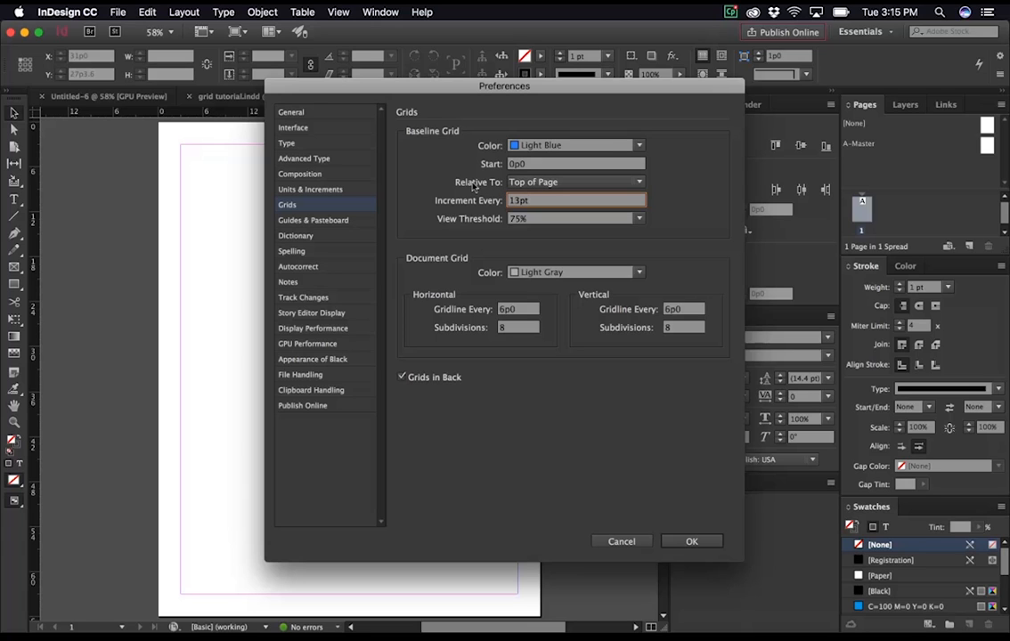
pyautogui.click(637, 144)
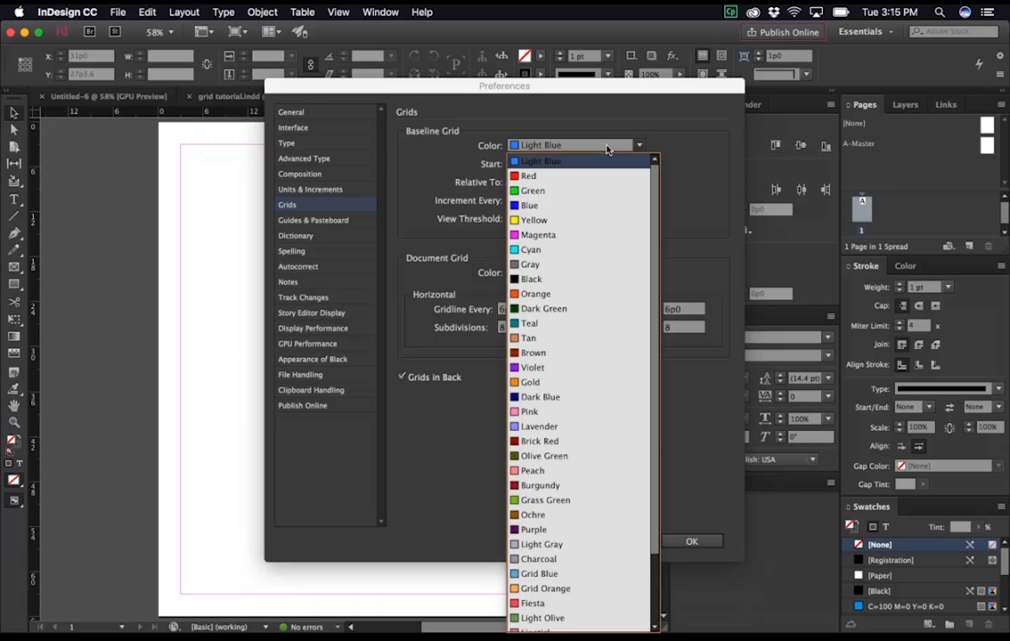
pyautogui.click(541, 544)
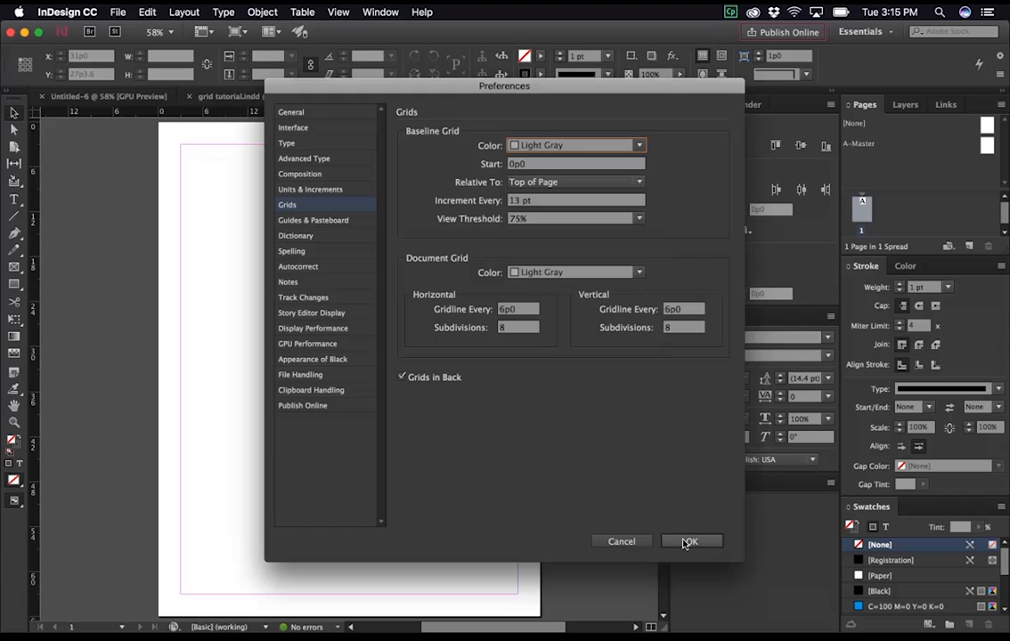
pyautogui.click(691, 542)
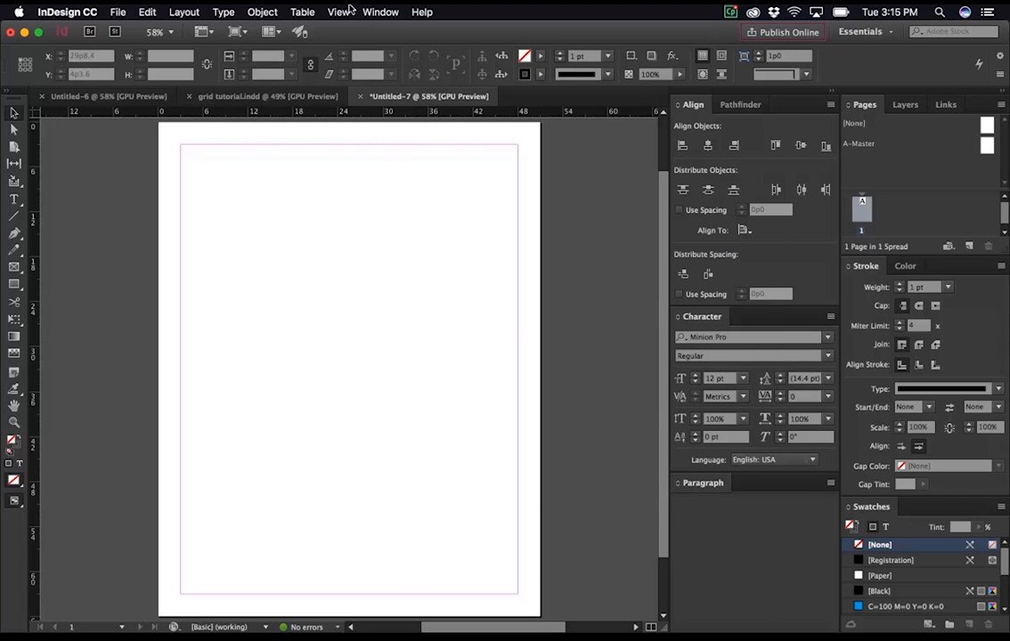
# Step: Show the baseline grid via View > Grids & Guides
pyautogui.click(338, 11)
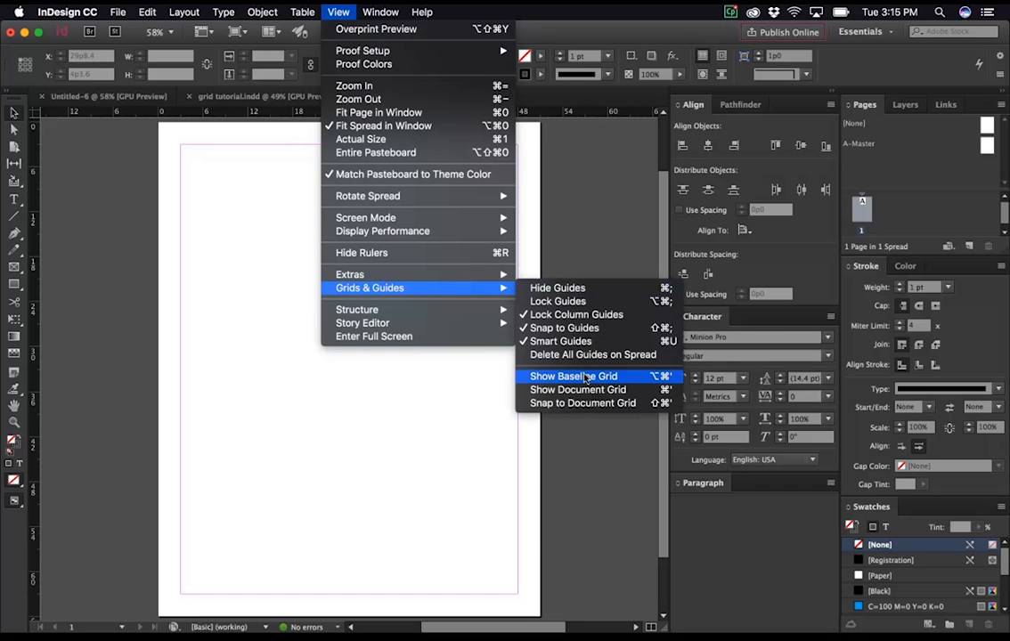
pyautogui.click(574, 376)
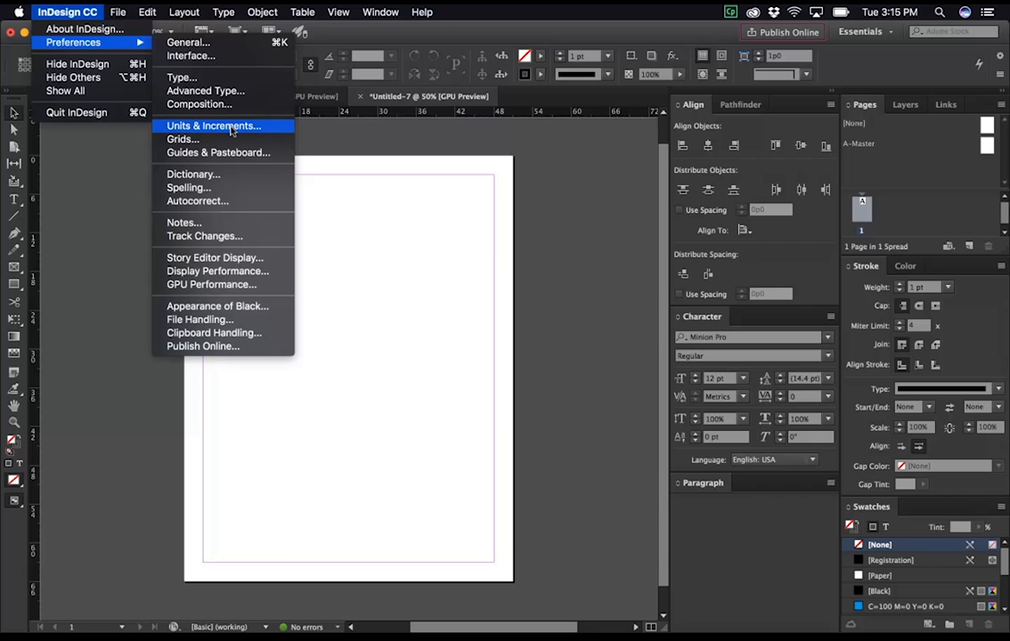
# Step: In Grids preferences, choose a lower baseline grid View Threshold and confirm
pyautogui.click(181, 139)
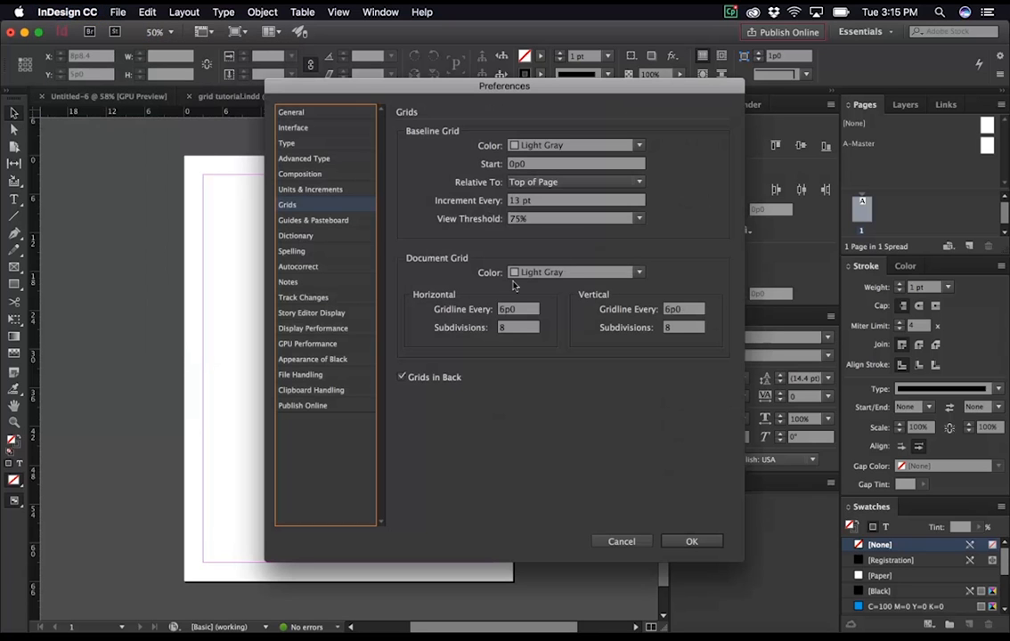
pyautogui.click(637, 218)
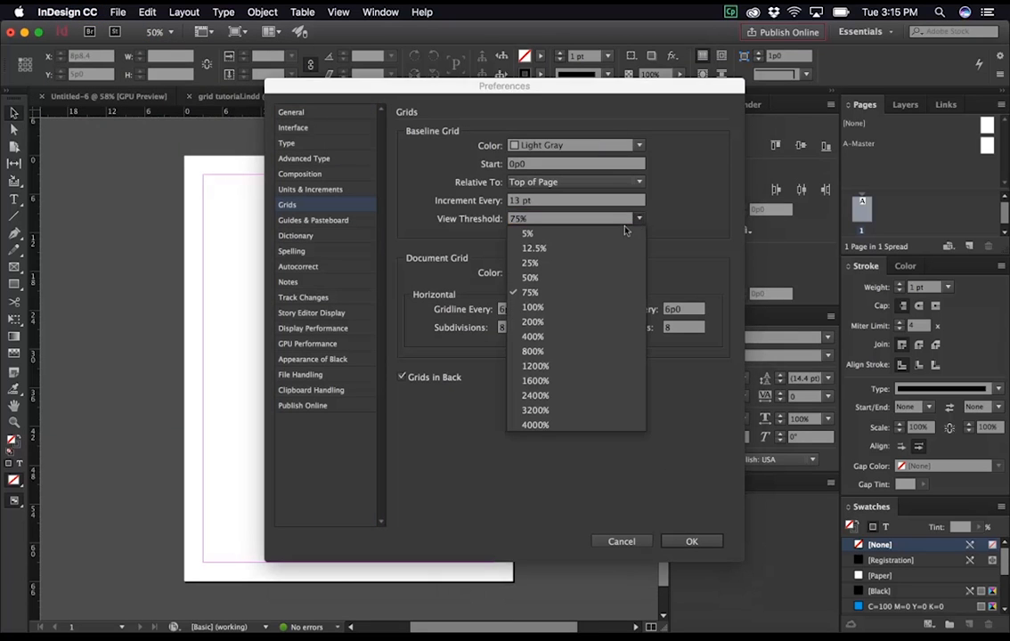
pyautogui.click(527, 233)
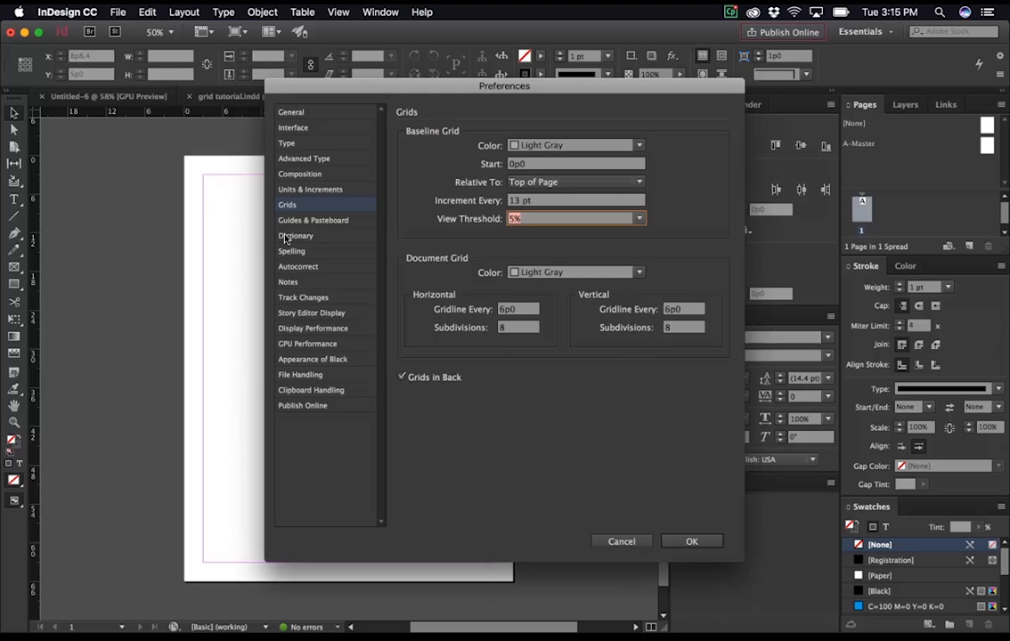
pyautogui.moveTo(187, 302)
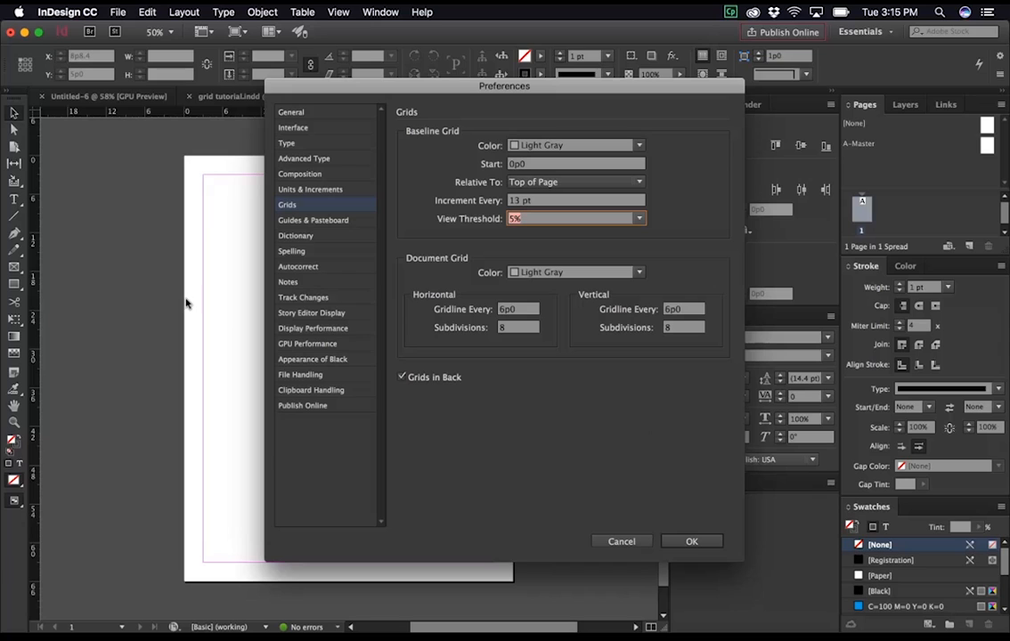
pyautogui.moveTo(693, 541)
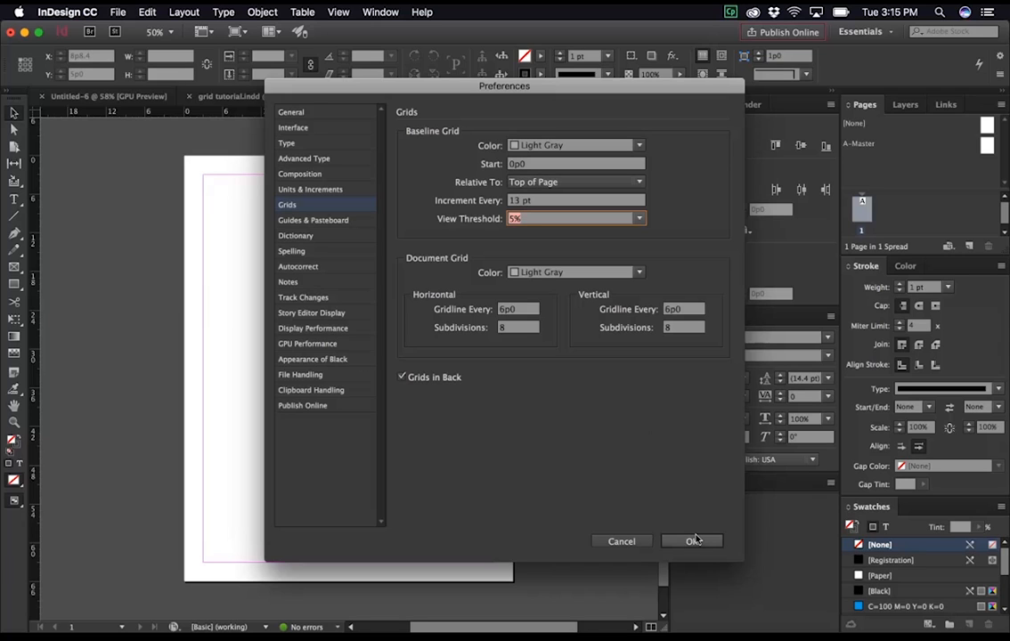
pyautogui.click(692, 541)
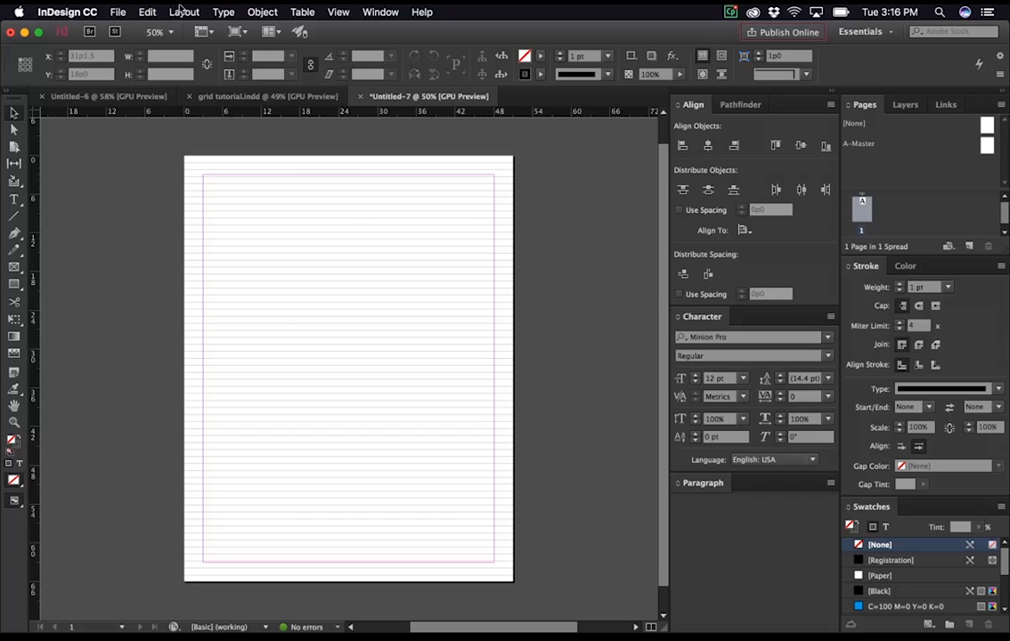
# Step: In Margins and Columns, enter 13*3pt for the linked Top margin so all margins match
pyautogui.click(184, 11)
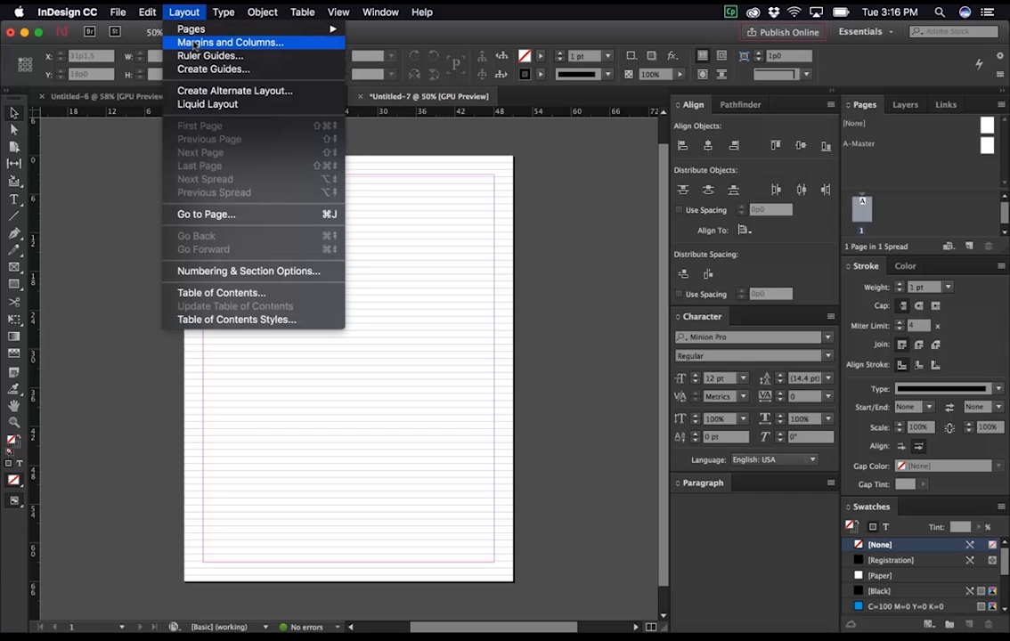
pyautogui.click(229, 43)
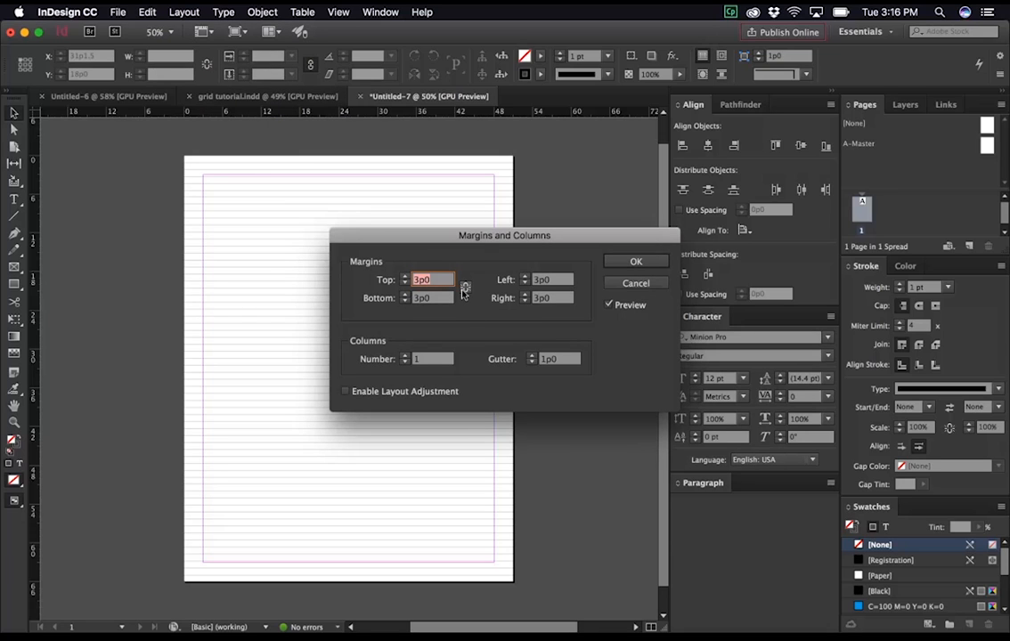
pyautogui.moveTo(463, 288)
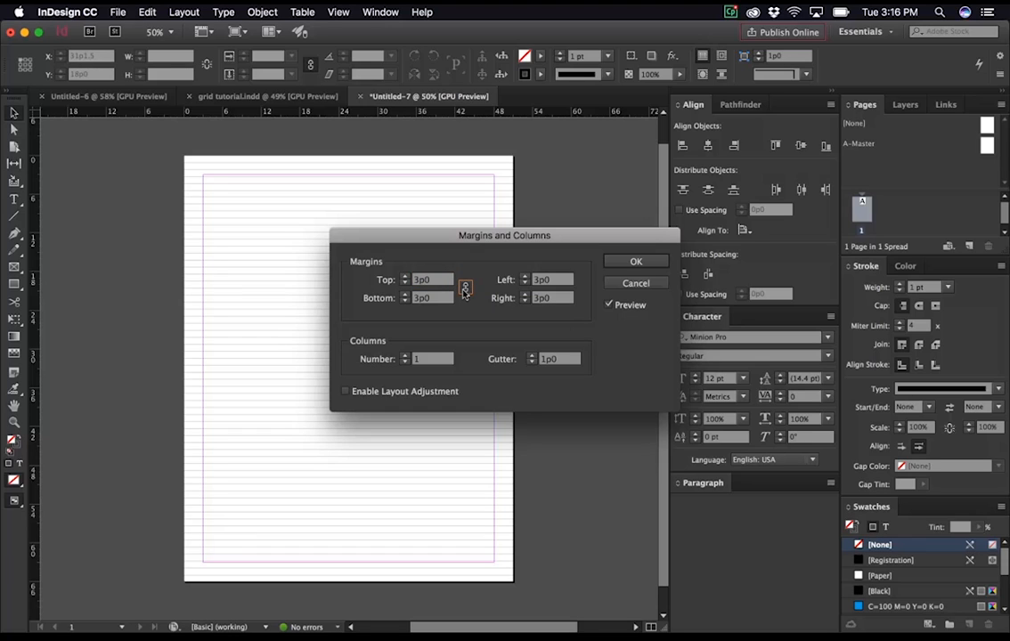
pyautogui.moveTo(438, 310)
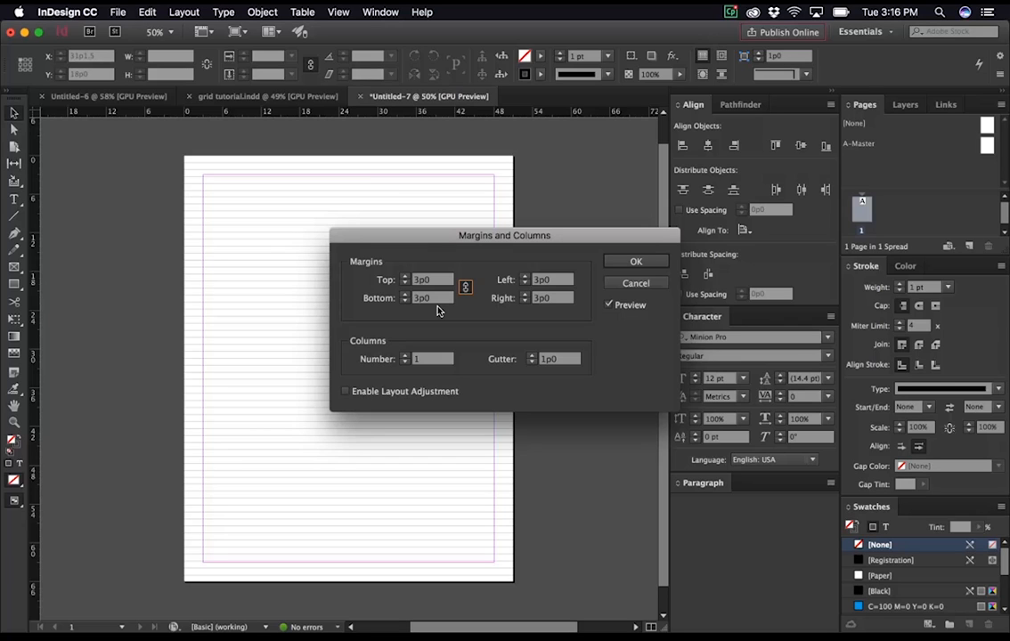
pyautogui.click(431, 280)
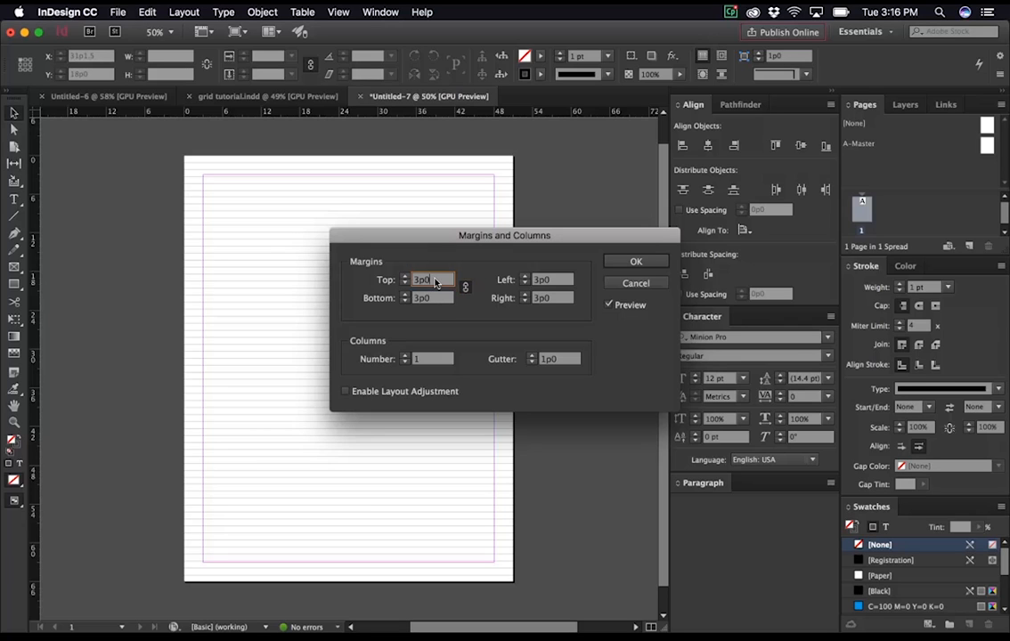
pyautogui.tripleClick(431, 279)
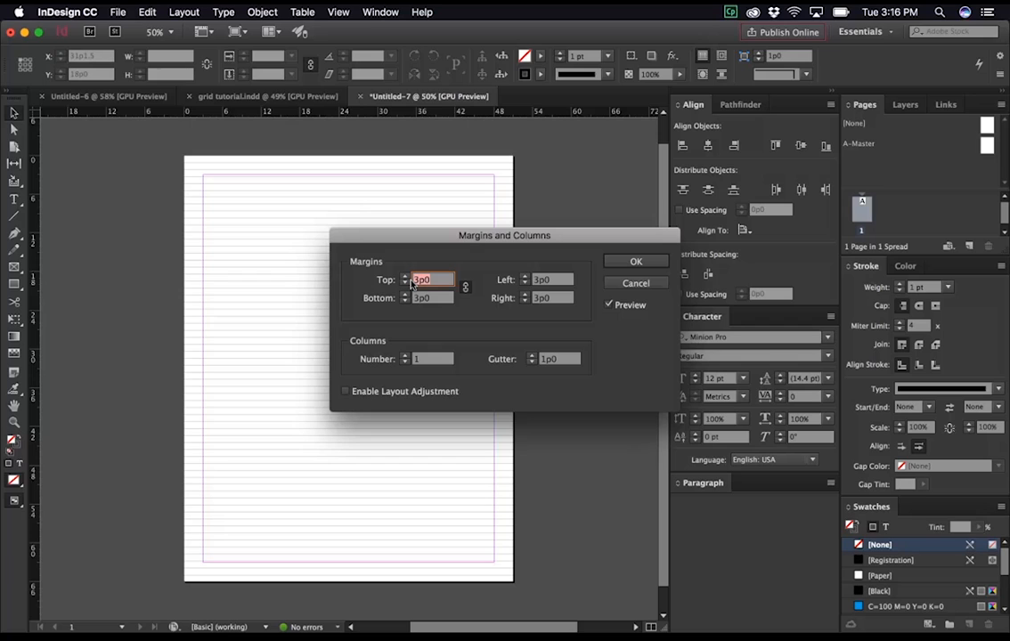
pyautogui.write('1')
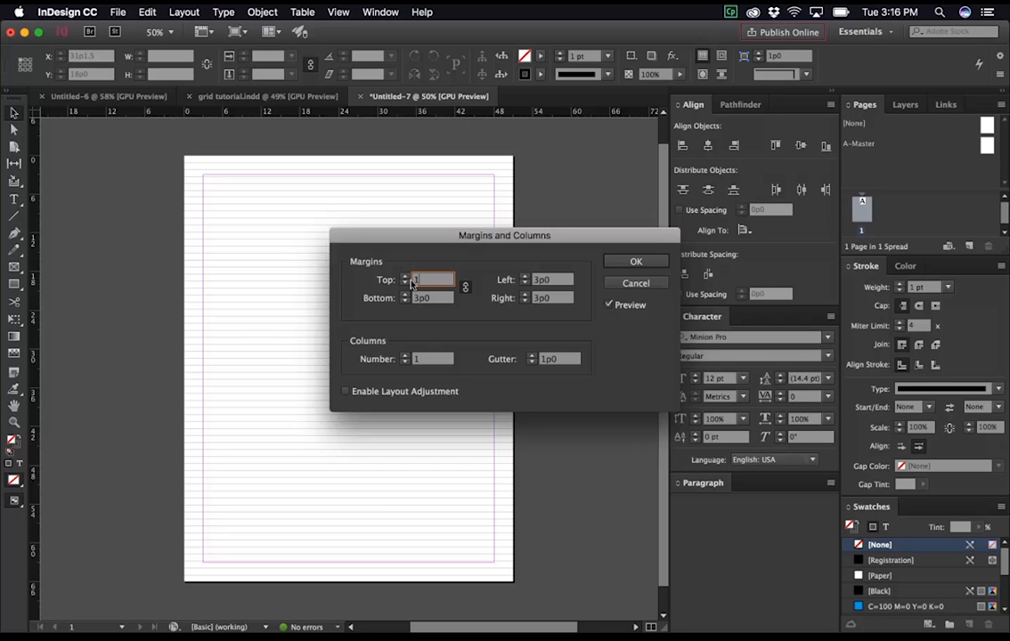
pyautogui.write('13')
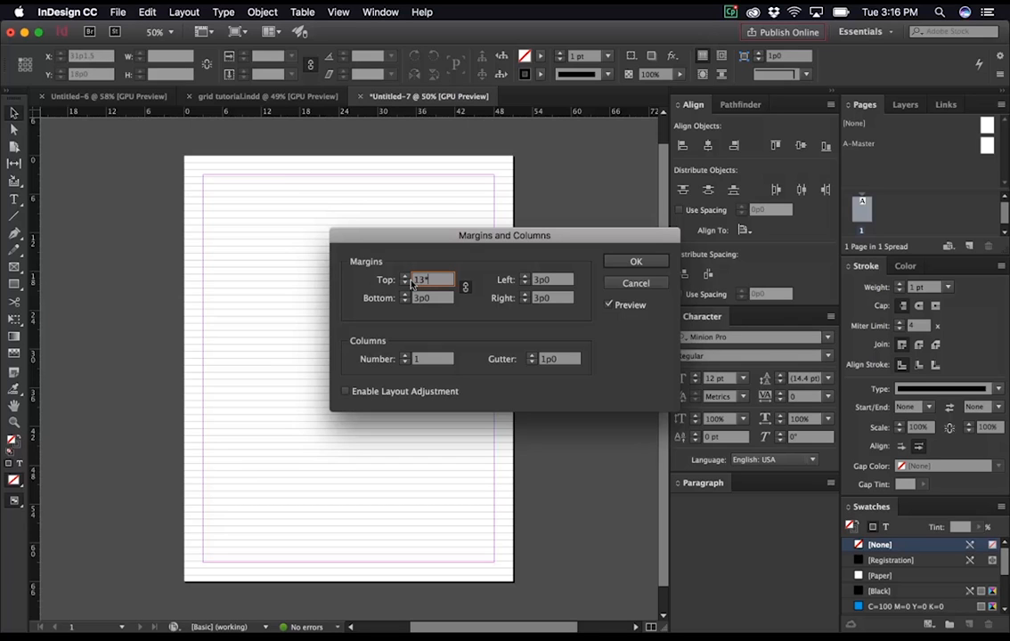
pyautogui.write('*3pt')
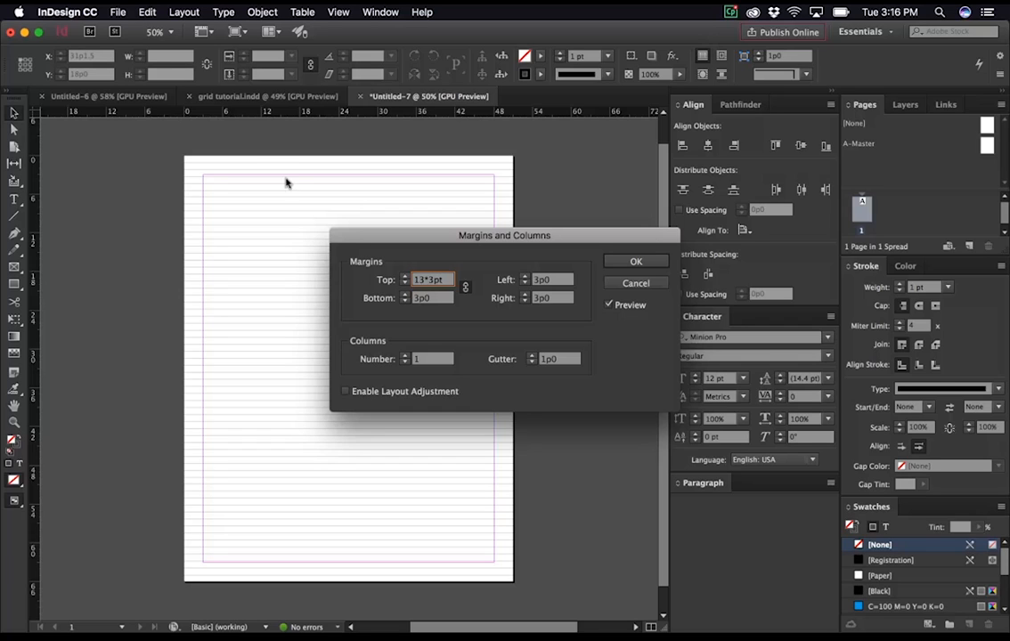
pyautogui.moveTo(264, 169)
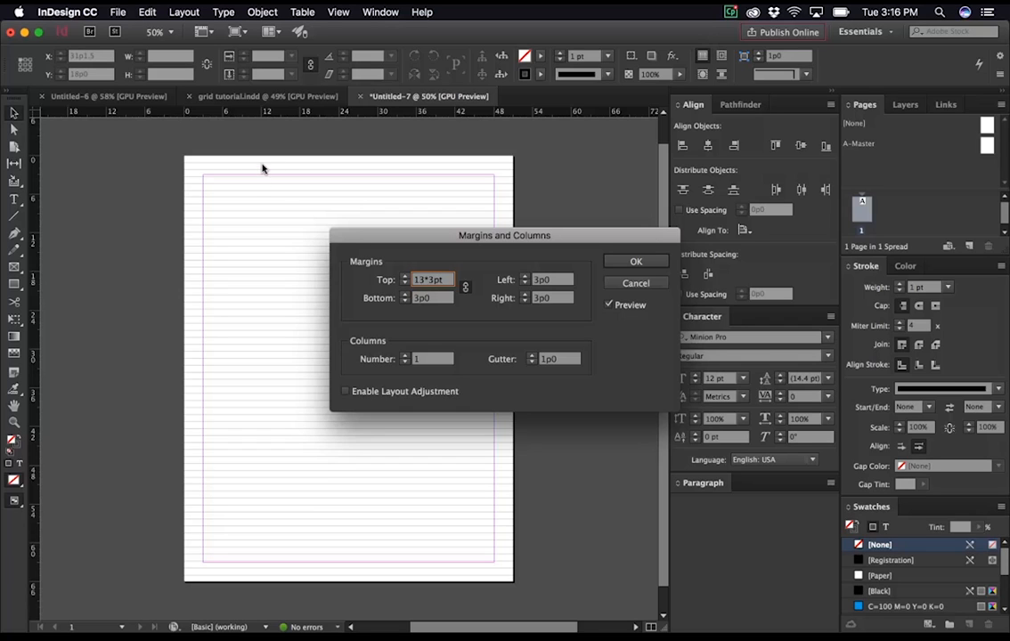
pyautogui.moveTo(278, 178)
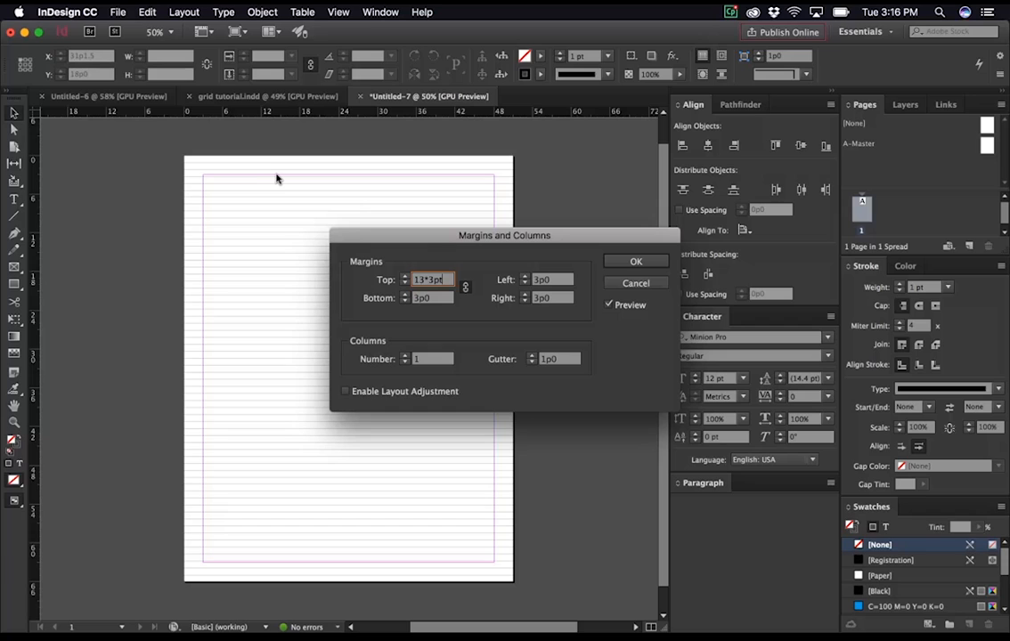
pyautogui.moveTo(427, 292)
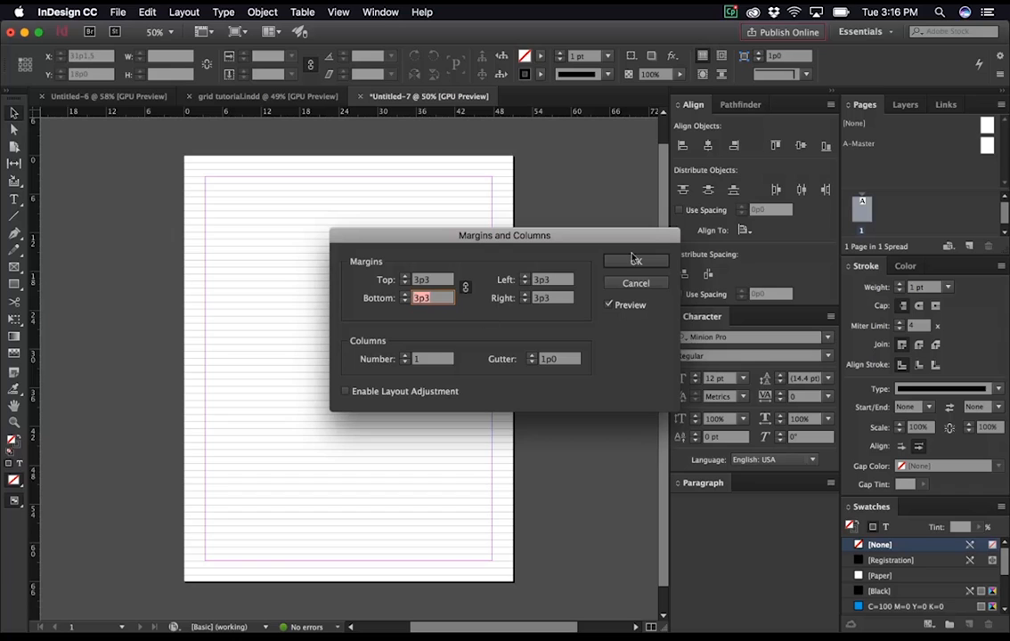
# Step: Confirm the new equal margins and scroll to inspect them against the baseline grid
pyautogui.click(635, 260)
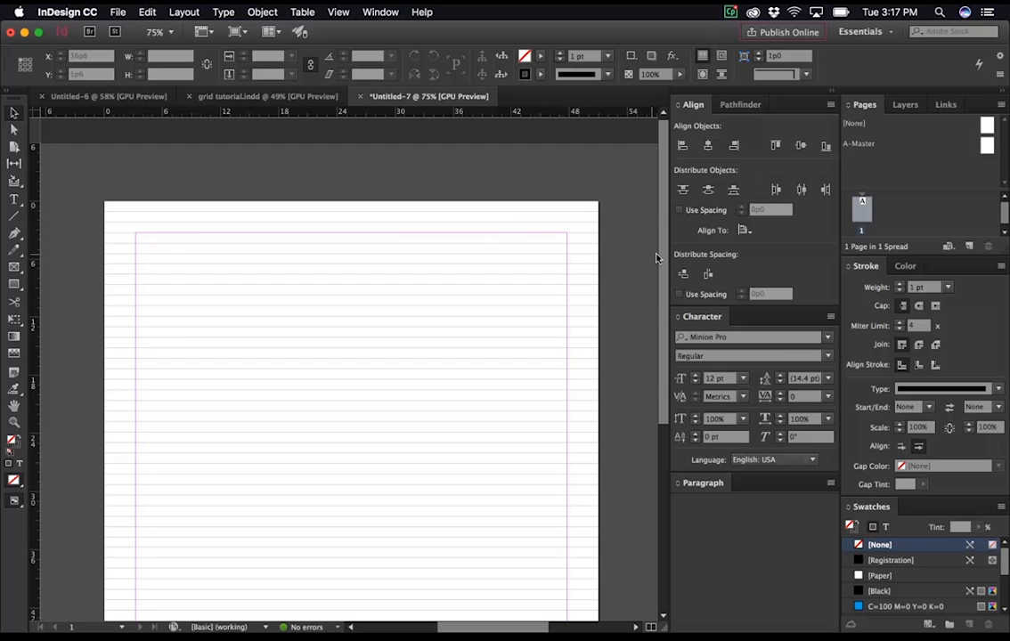
pyautogui.scroll(-3)
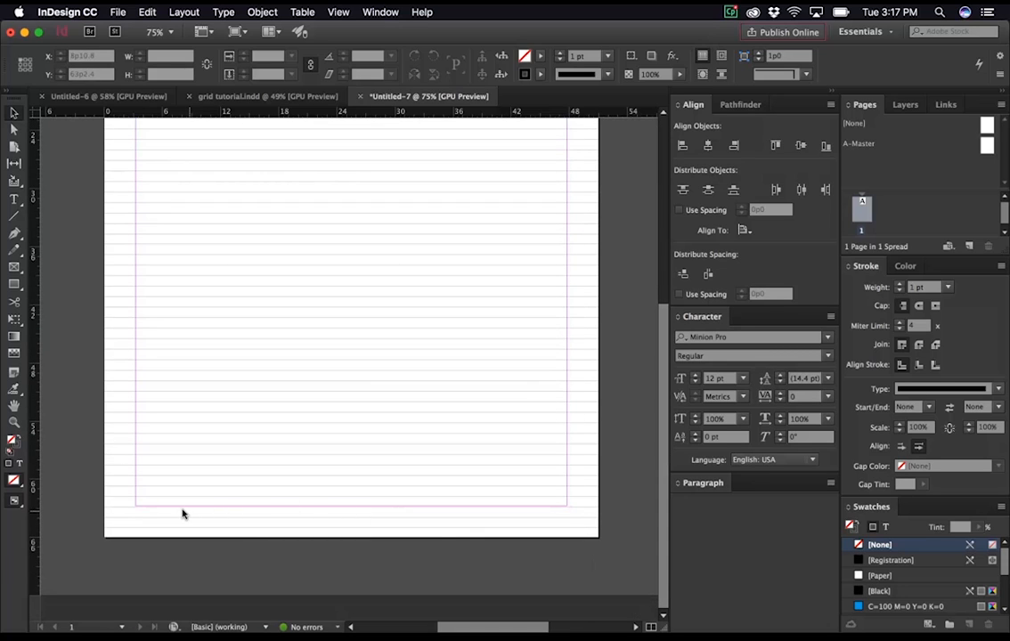
pyautogui.moveTo(207, 516)
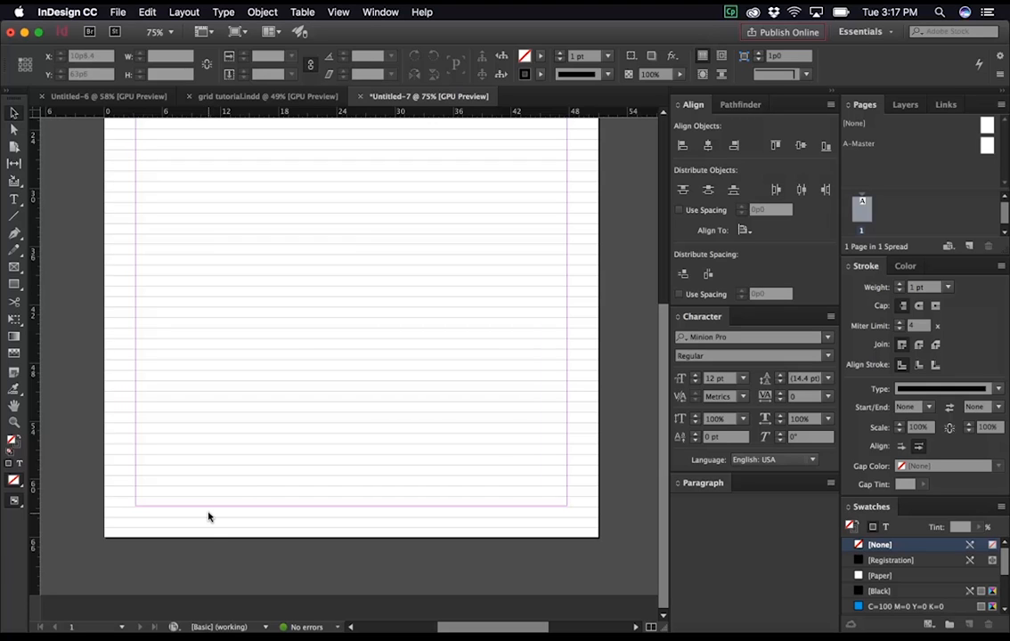
pyautogui.moveTo(534, 381)
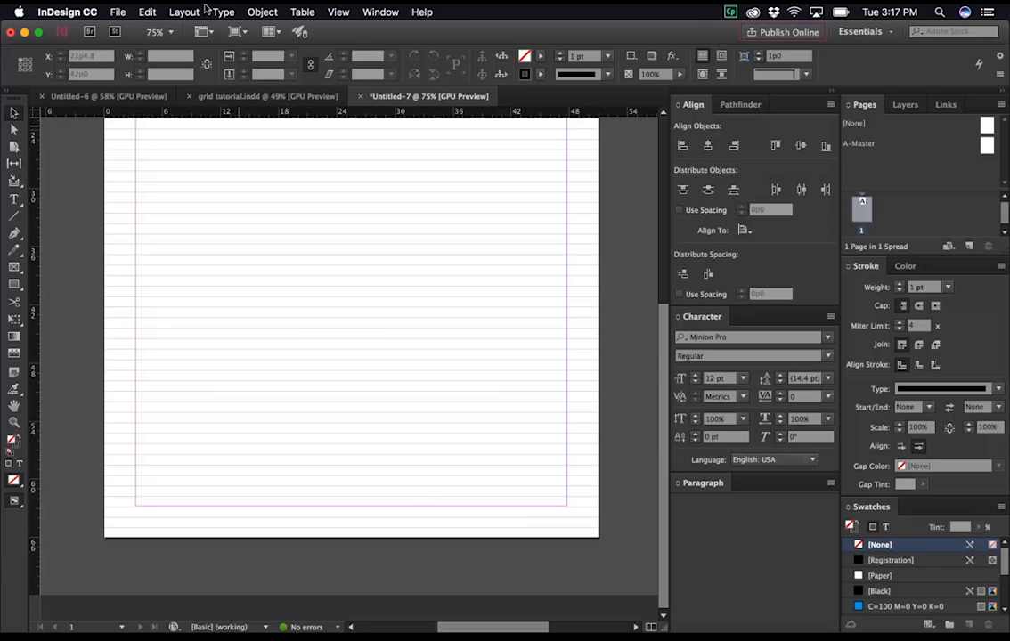
pyautogui.click(184, 11)
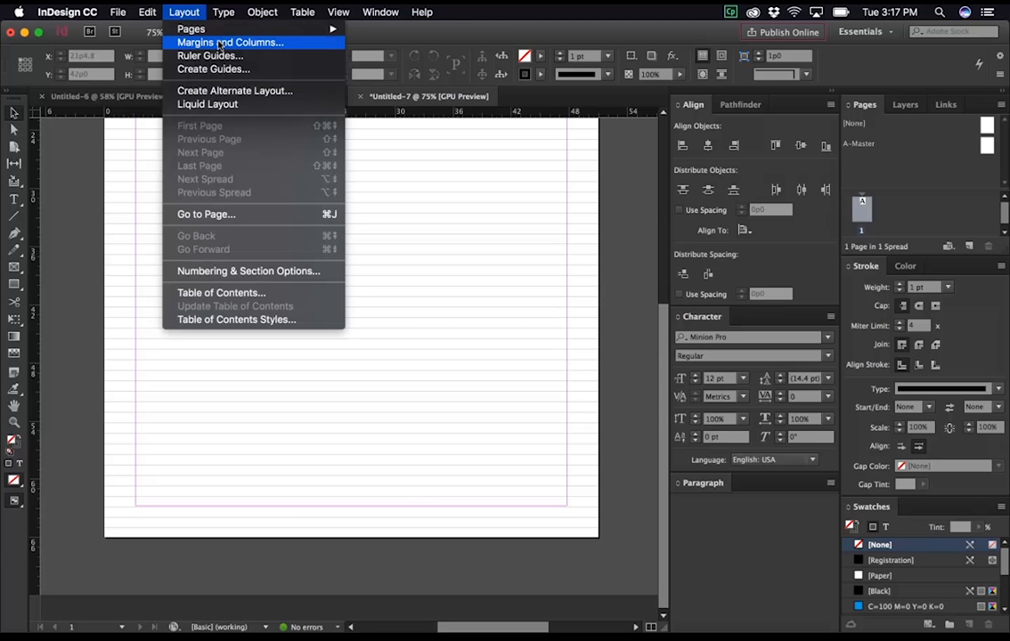
pyautogui.click(230, 42)
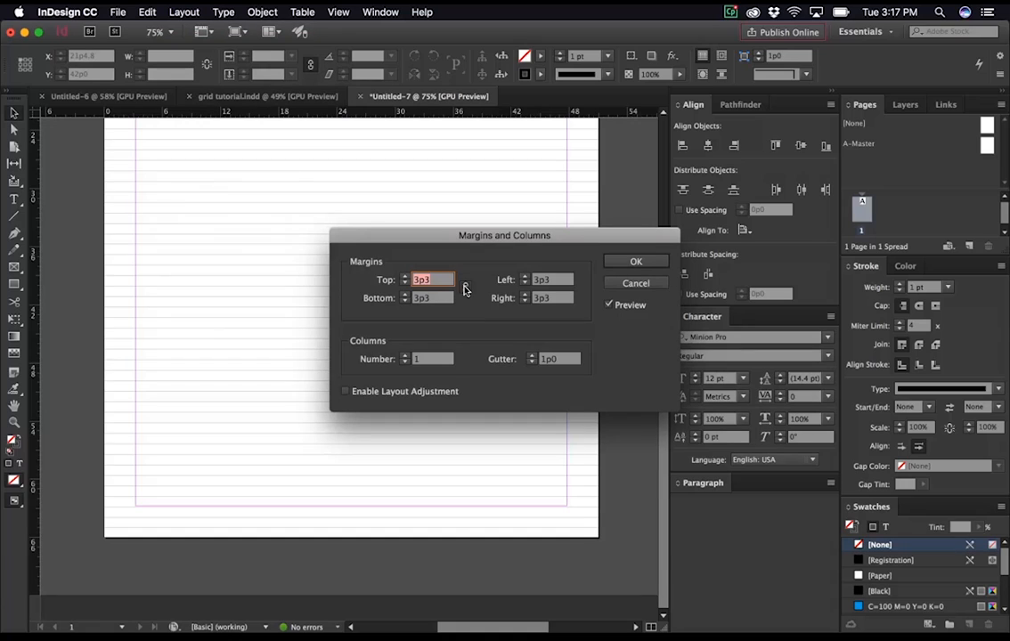
pyautogui.moveTo(463, 289)
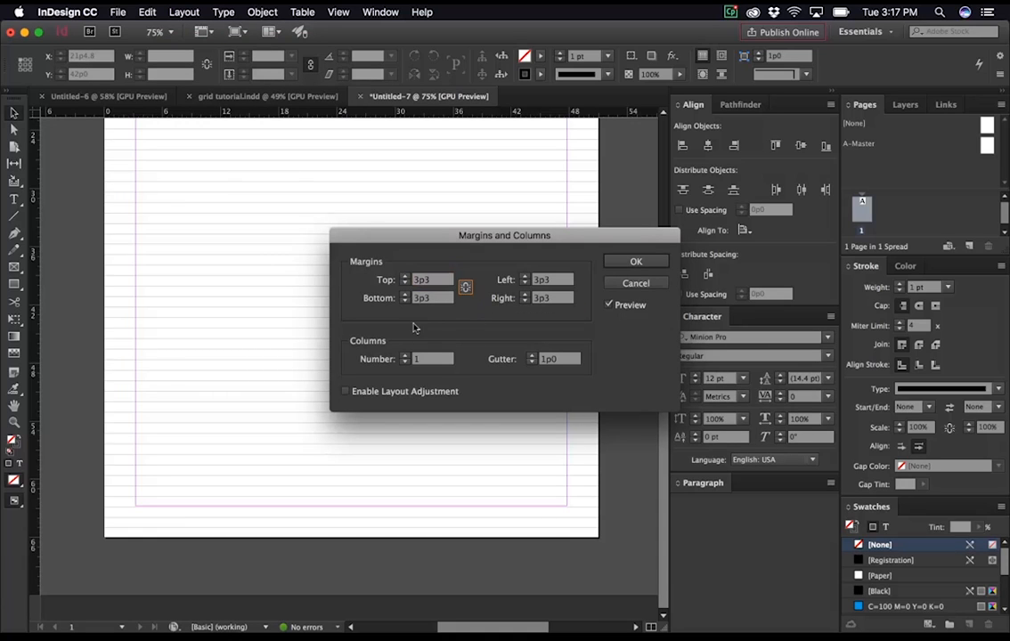
pyautogui.moveTo(470, 399)
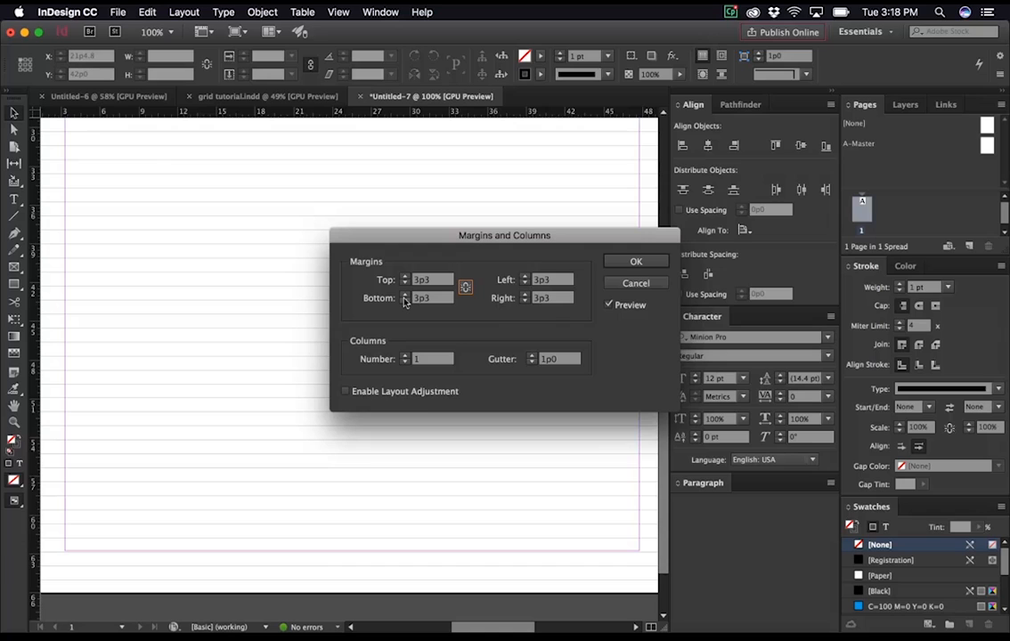
pyautogui.click(406, 301)
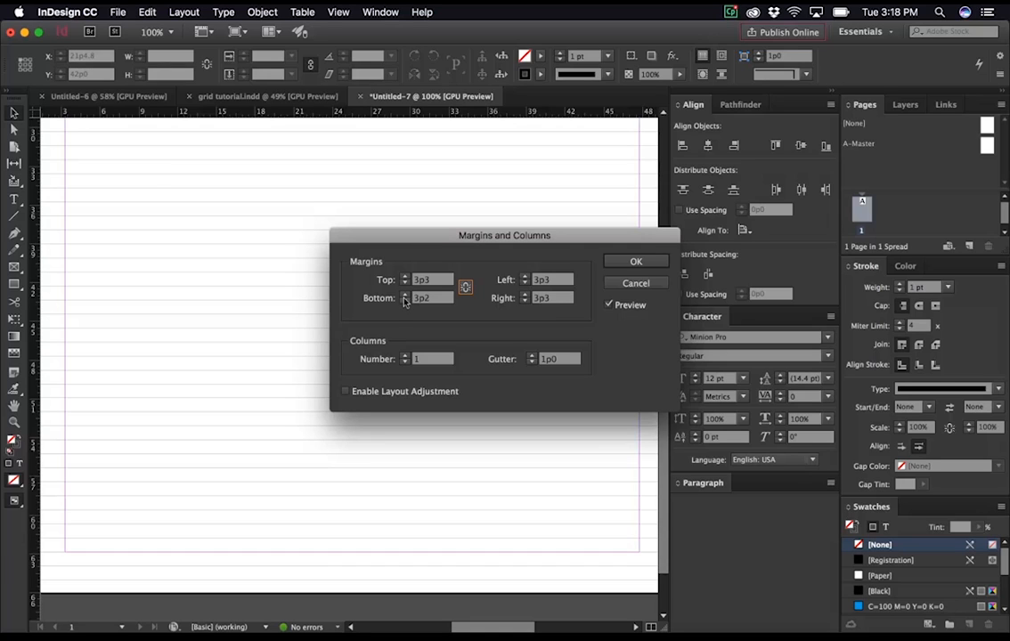
pyautogui.click(406, 296)
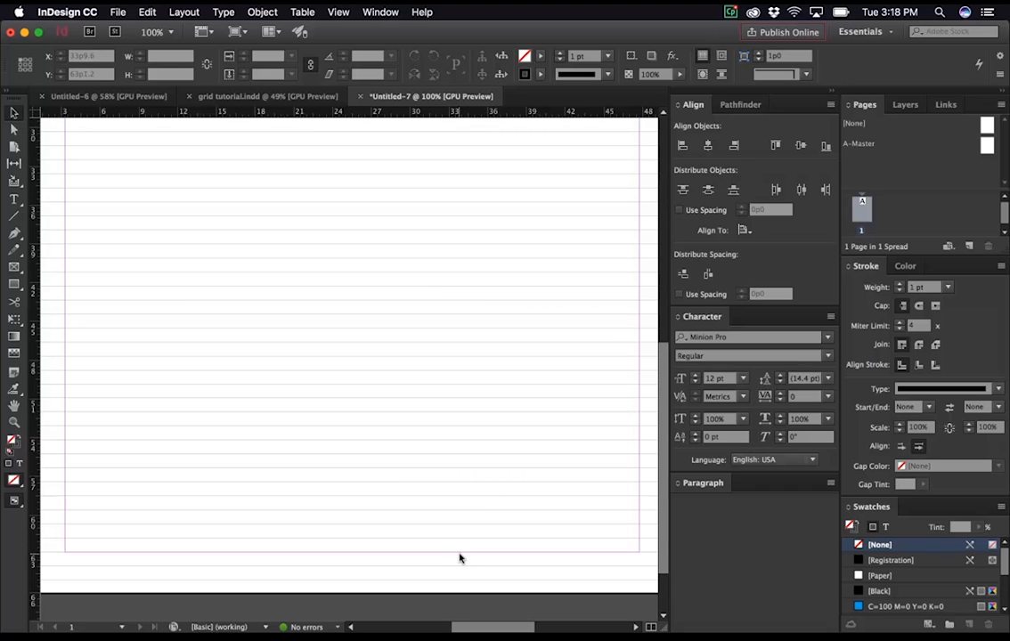
pyautogui.moveTo(449, 592)
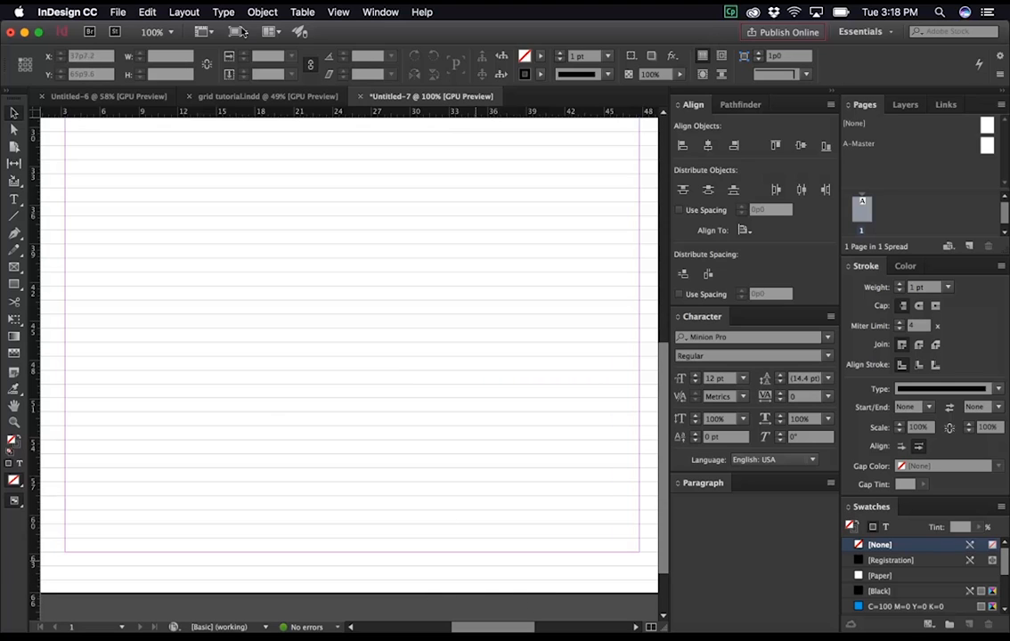
# Step: Review Document Setup's Letter size and single page, then confirm it unchanged
pyautogui.click(117, 11)
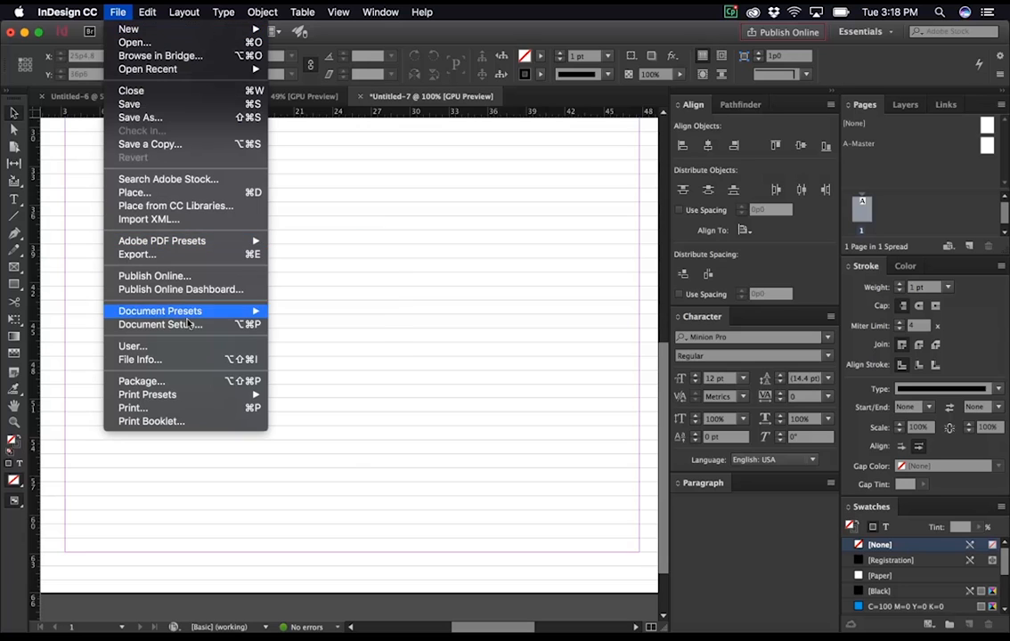
pyautogui.click(157, 324)
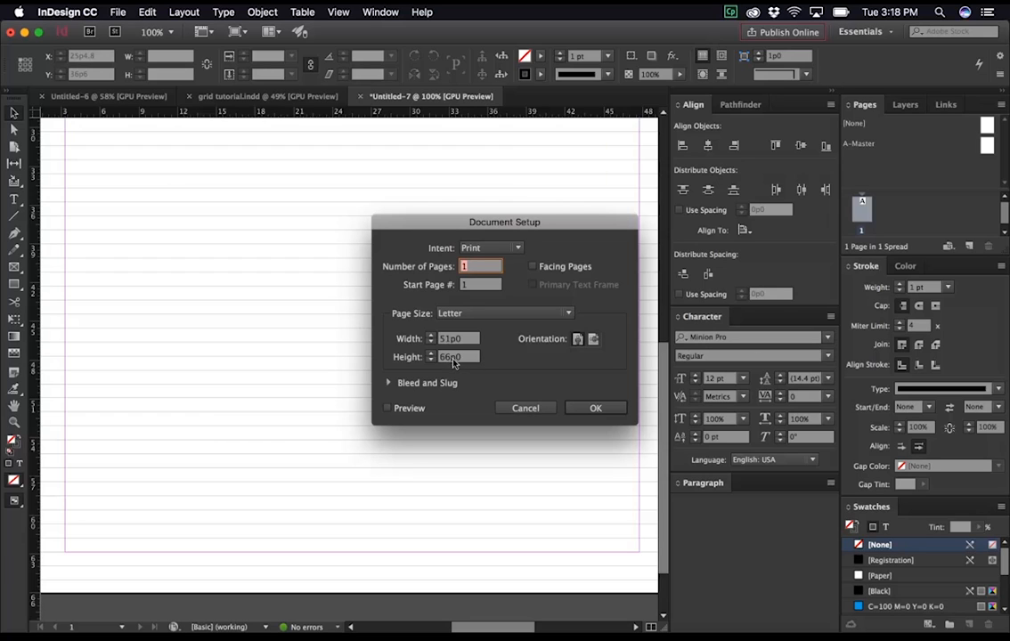
pyautogui.moveTo(471, 365)
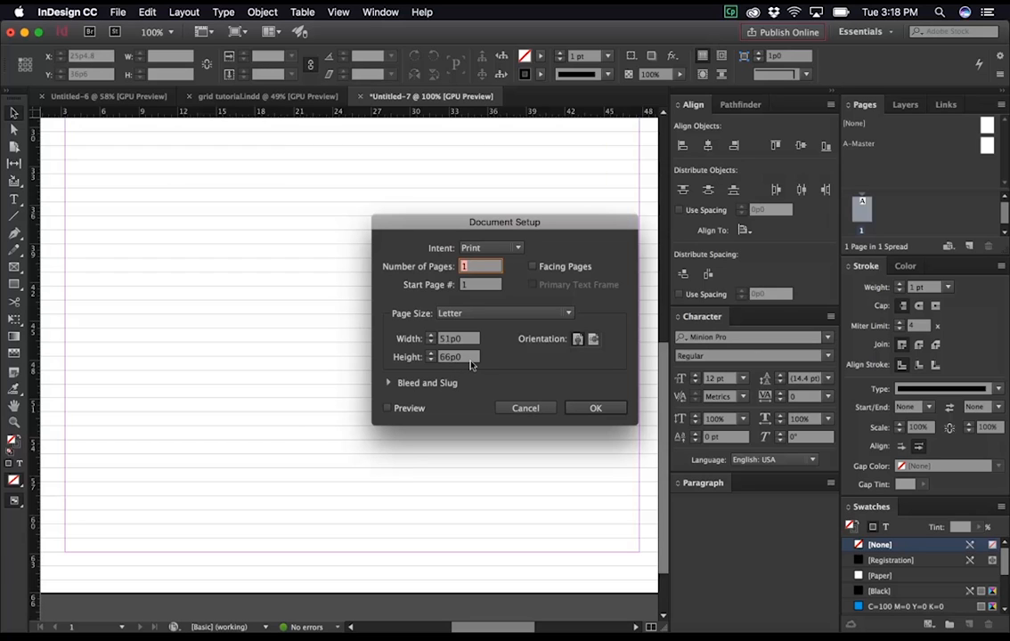
pyautogui.moveTo(427, 365)
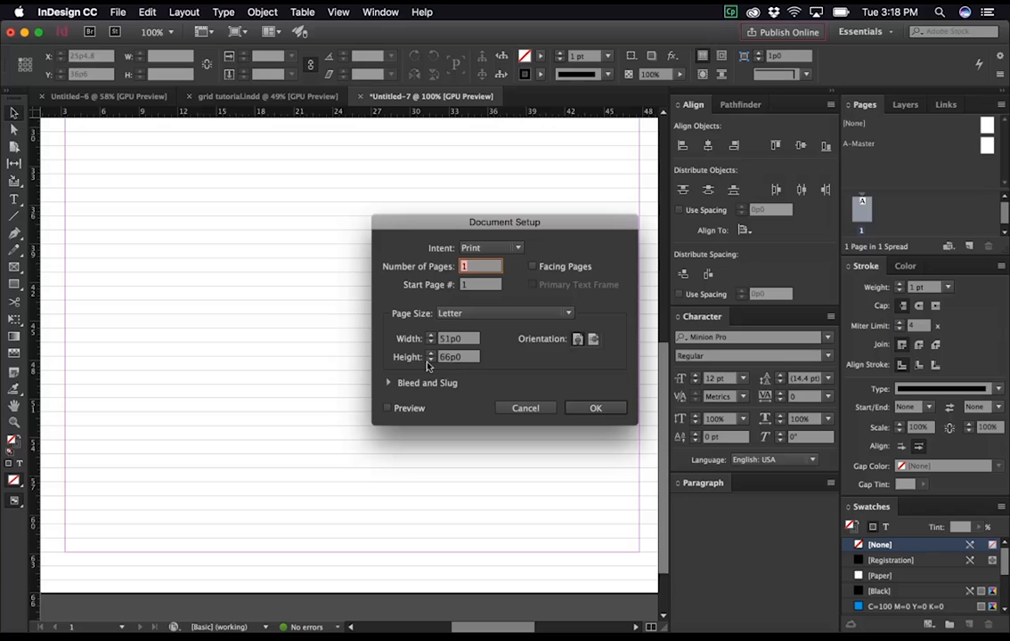
pyautogui.moveTo(594, 407)
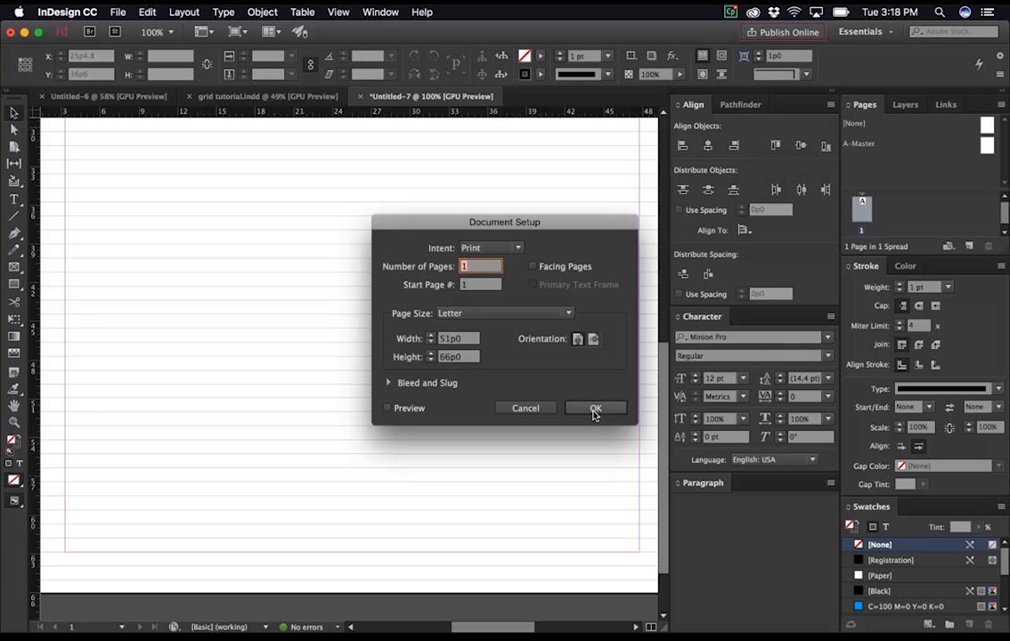
pyautogui.click(594, 408)
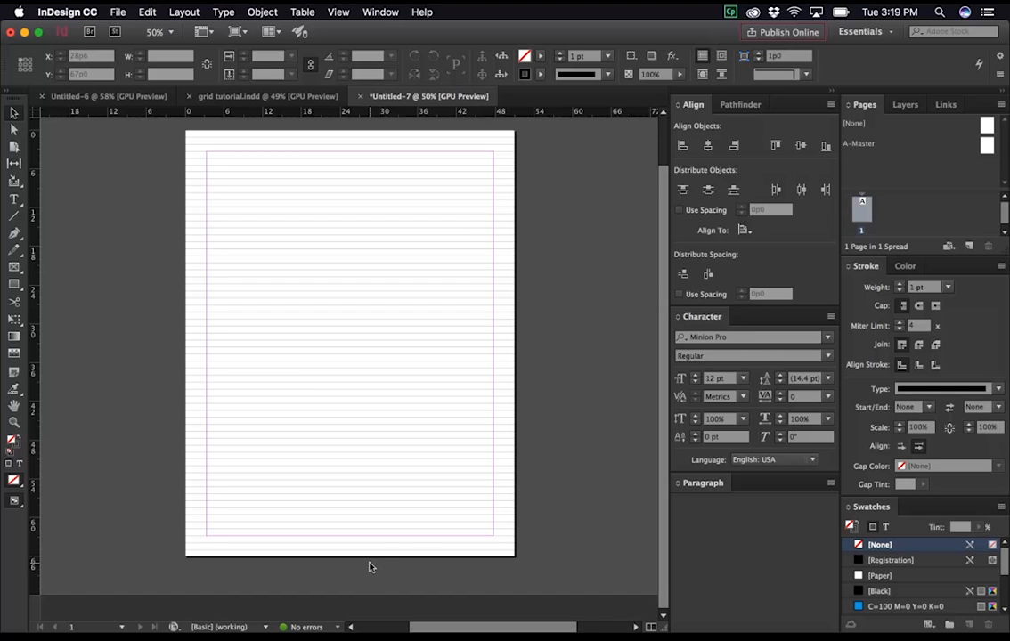
# Step: Zoom in and draw a tall gridified frame along the right margin, extending it downward
pyautogui.moveTo(338, 207); pyautogui.dragTo(415, 530)
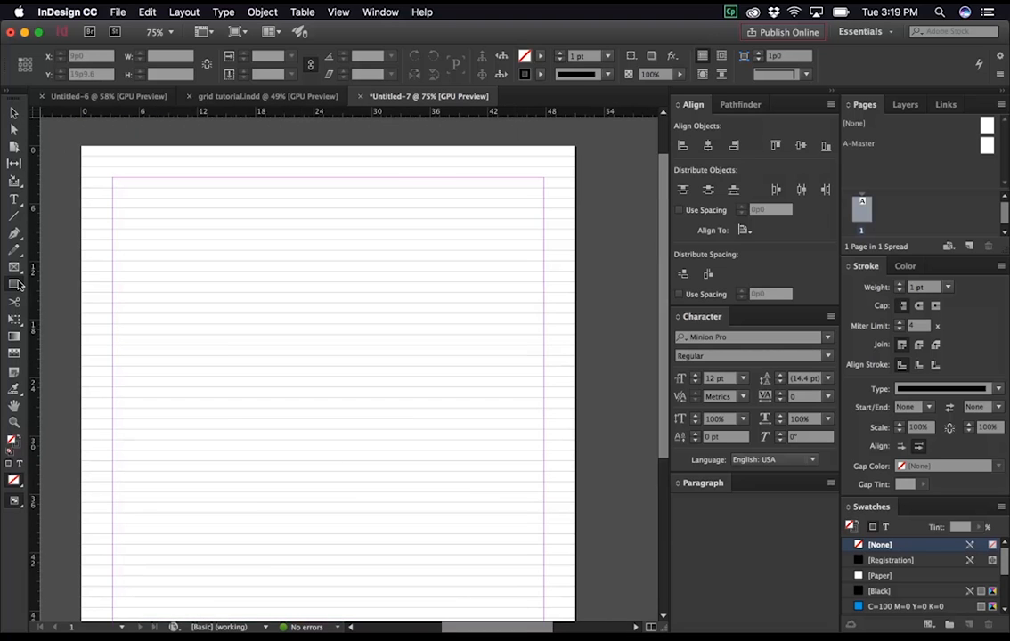
pyautogui.moveTo(14, 284)
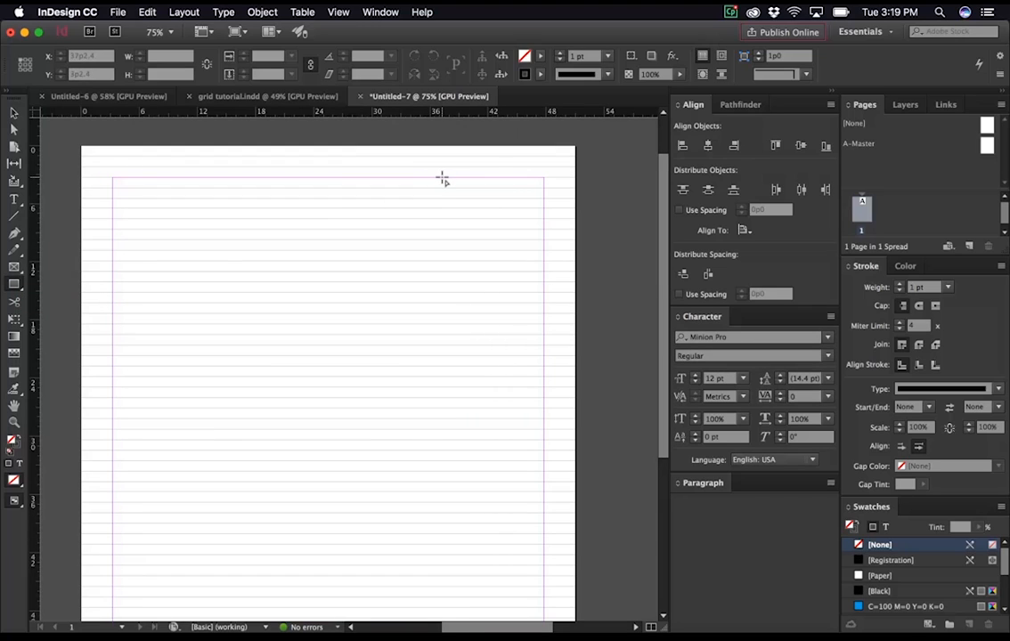
pyautogui.moveTo(442, 179); pyautogui.dragTo(462, 198)
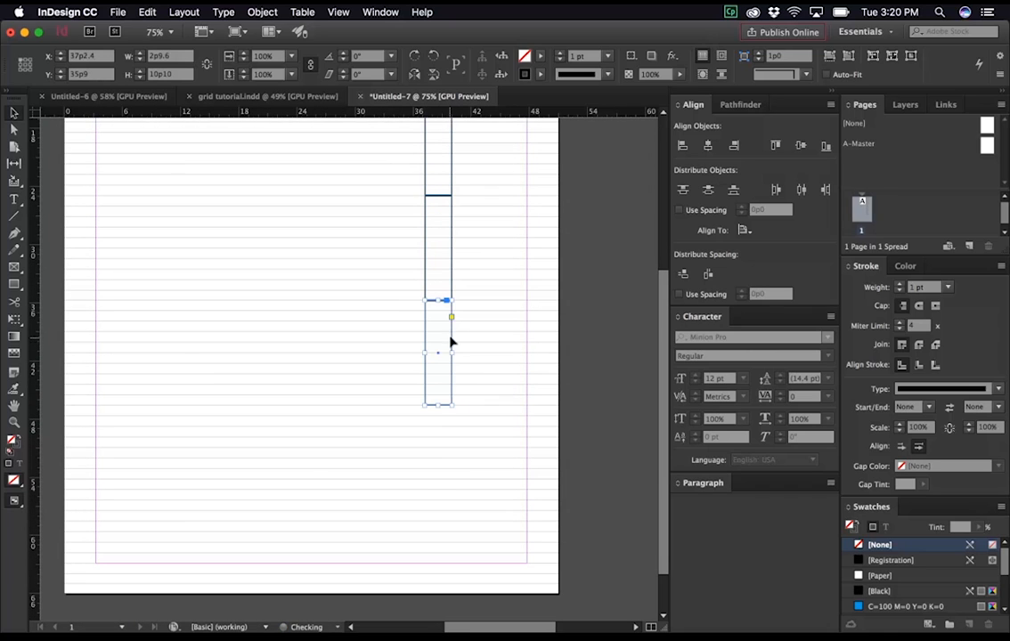
pyautogui.moveTo(437, 353); pyautogui.dragTo(436, 454)
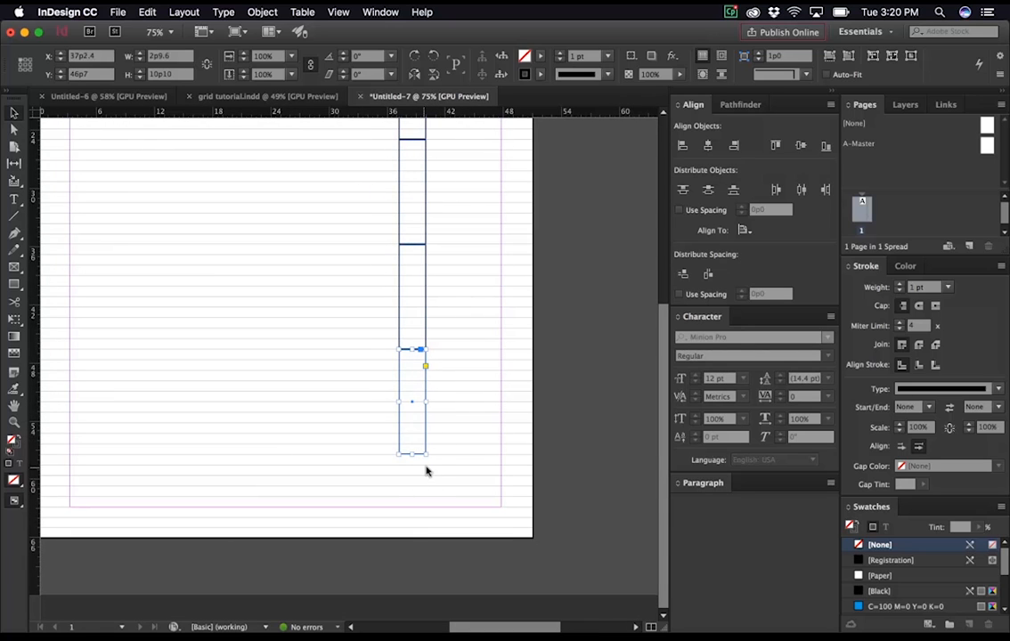
pyautogui.moveTo(435, 484)
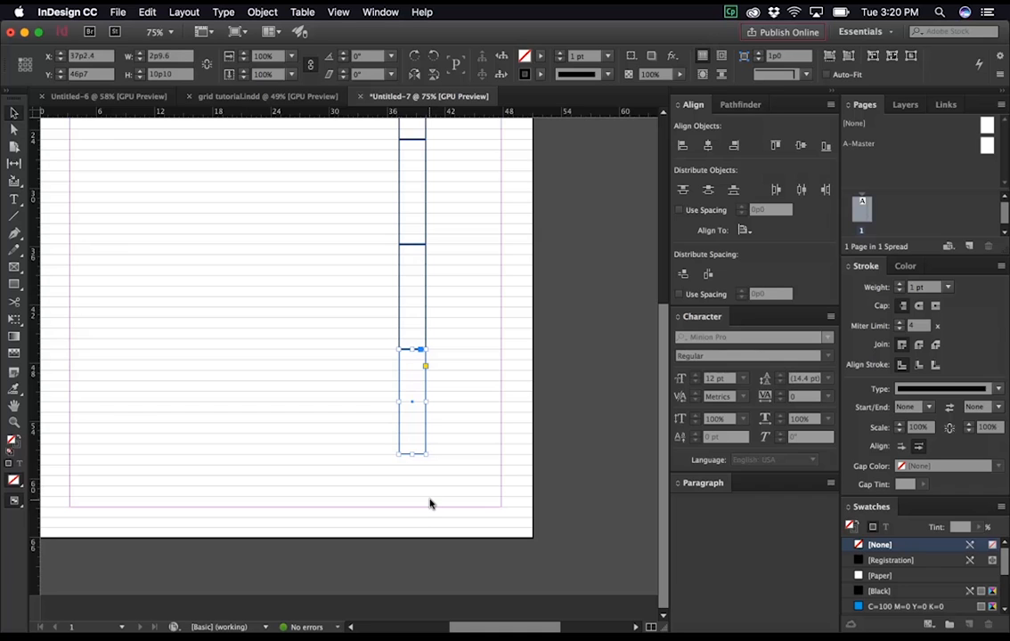
pyautogui.click(155, 32)
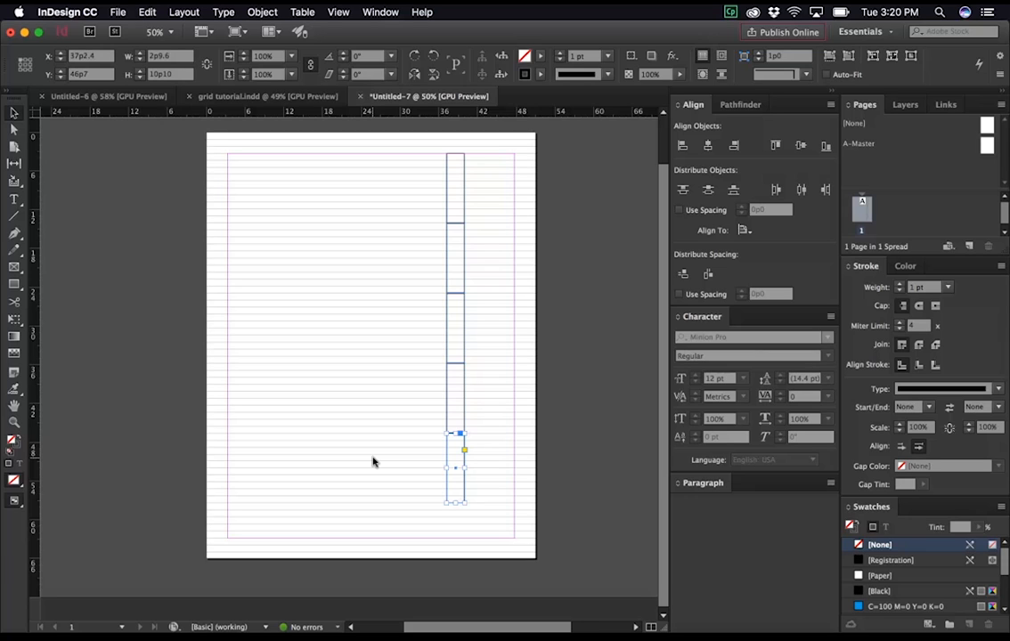
pyautogui.moveTo(302, 334)
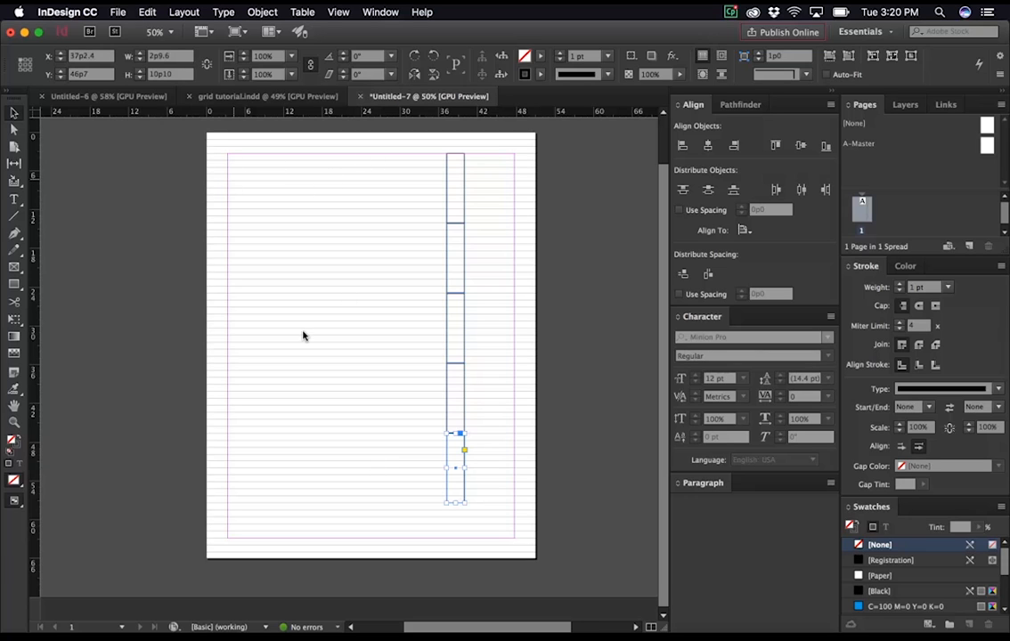
pyautogui.moveTo(317, 343)
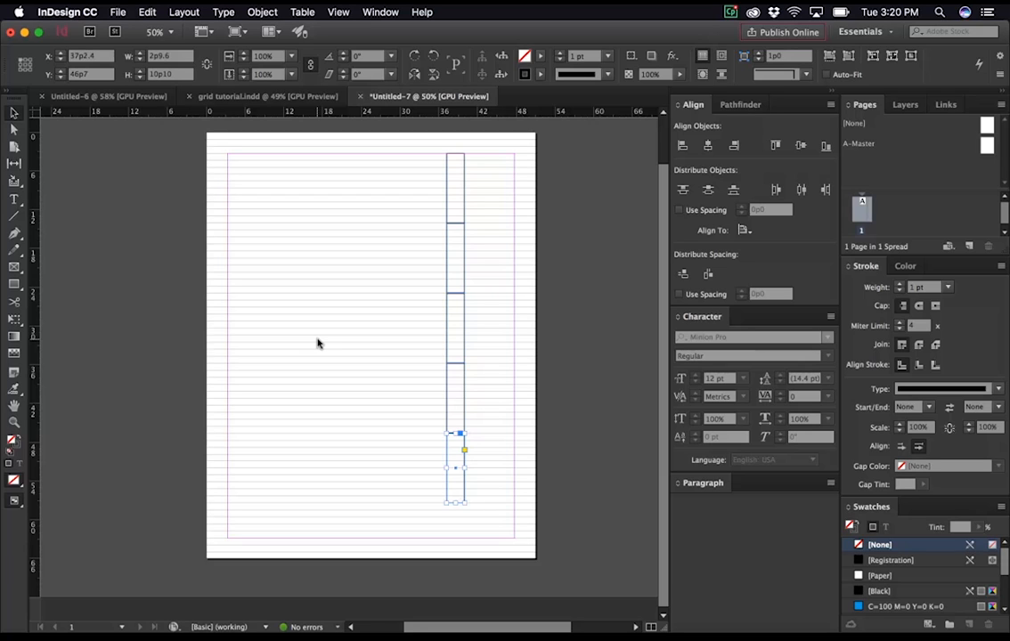
pyautogui.moveTo(275, 232)
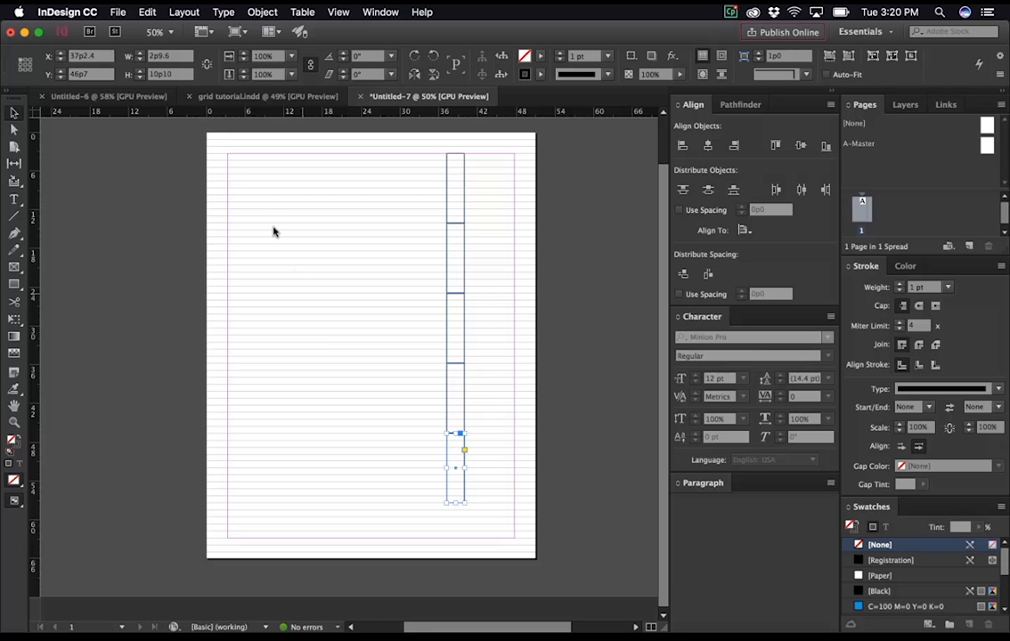
pyautogui.moveTo(339, 566)
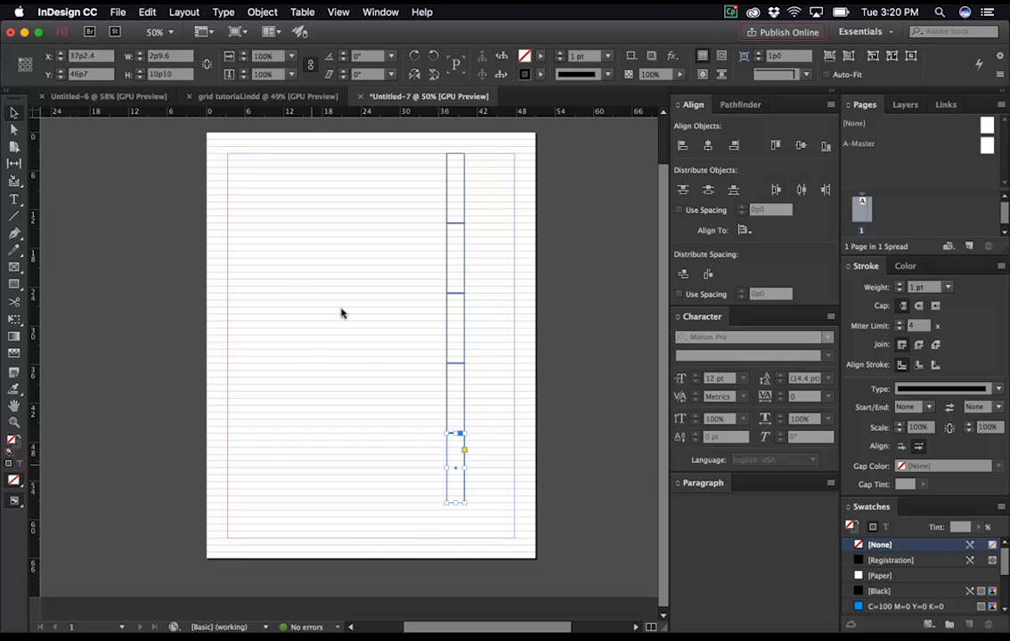
pyautogui.moveTo(331, 402)
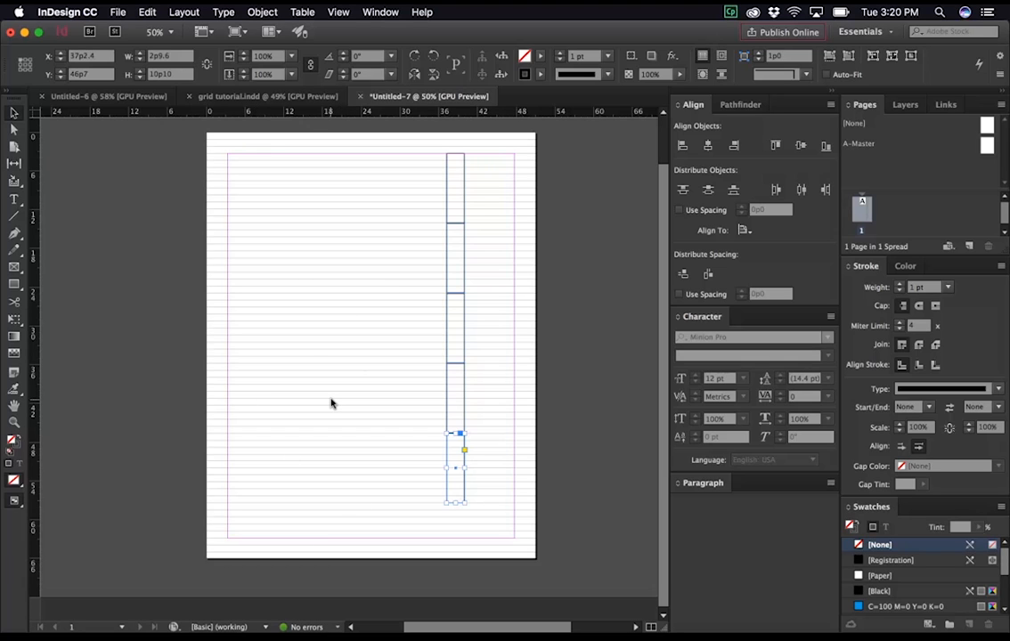
pyautogui.moveTo(331, 410)
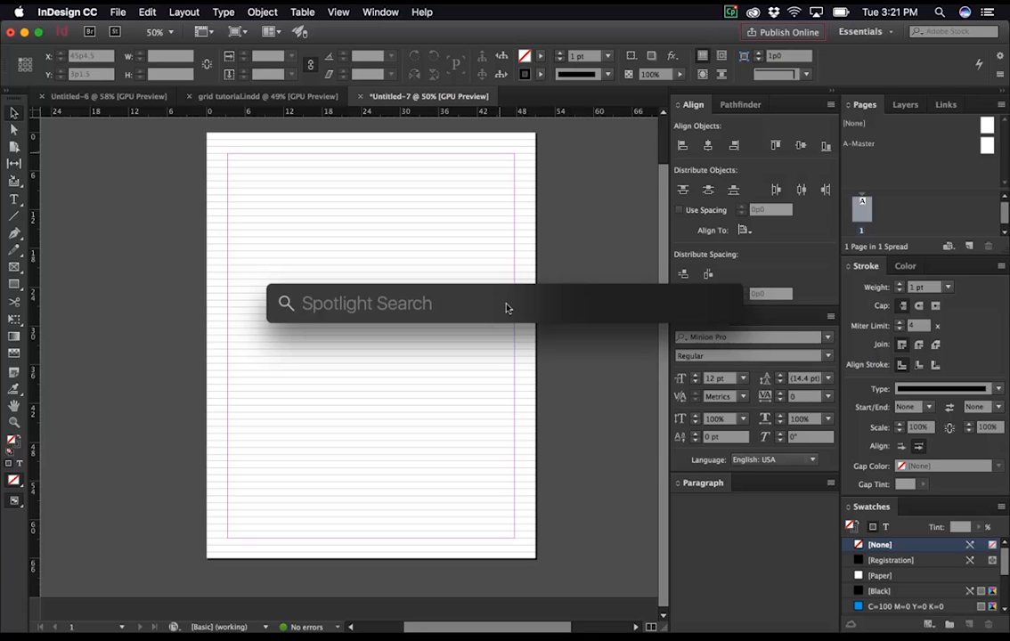
# Step: Calculate 55/5 in Spotlight to get an 11 pt row gutter value
pyautogui.write('55/')
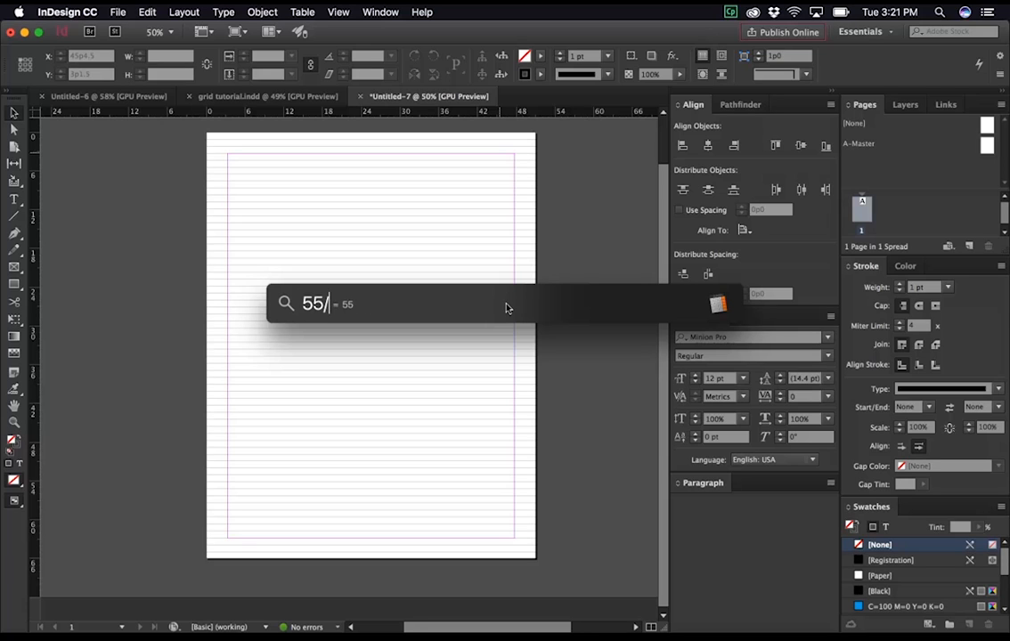
pyautogui.write('5')
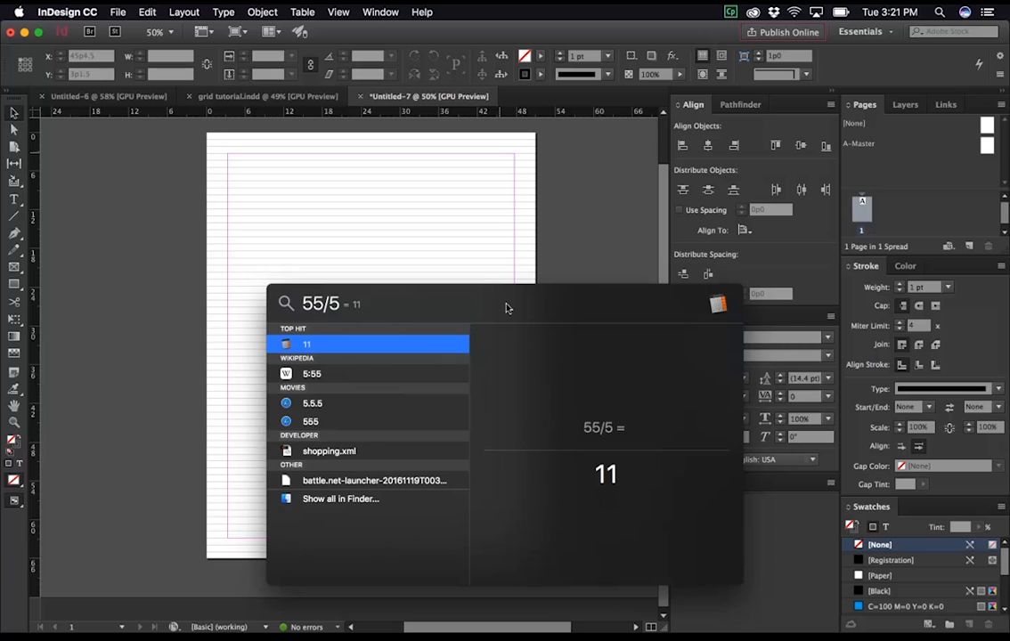
pyautogui.moveTo(361, 317)
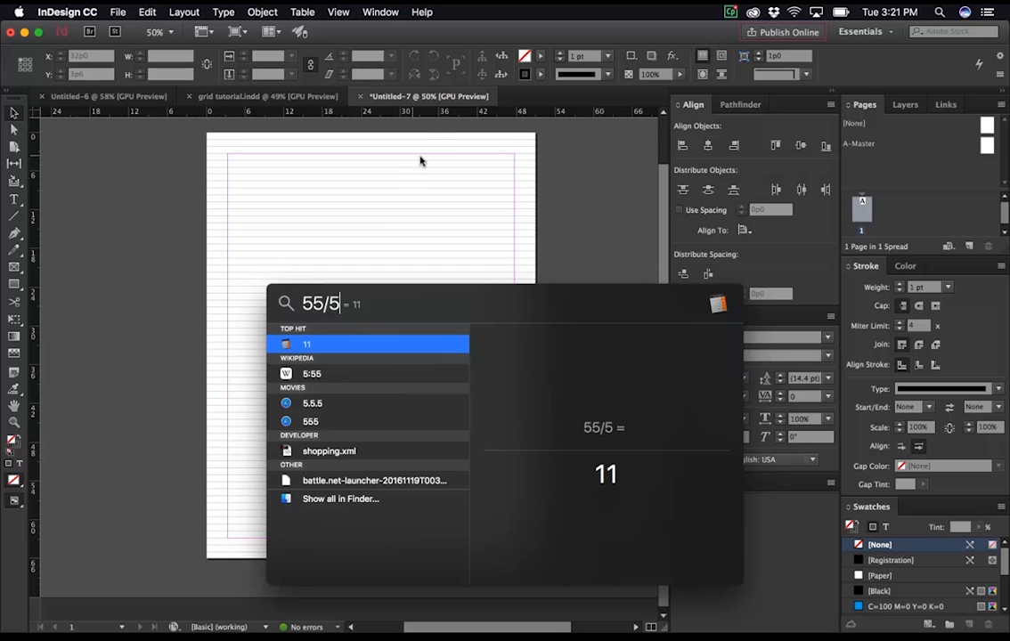
pyautogui.moveTo(420, 181)
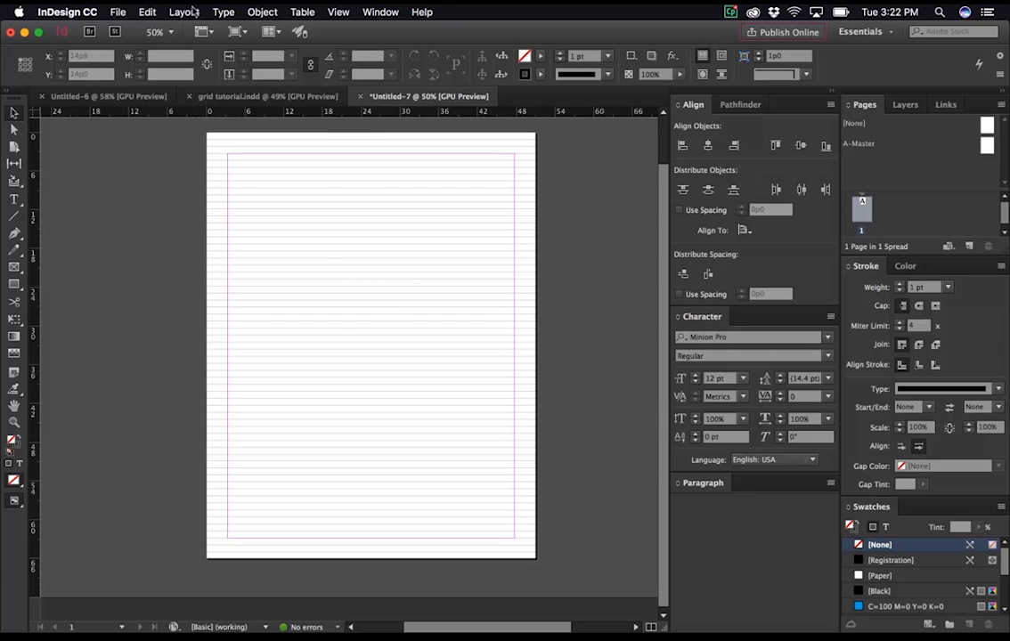
# Step: Create row guides with a 13pt gutter, fitted to the margins, via Create Guides
pyautogui.click(183, 11)
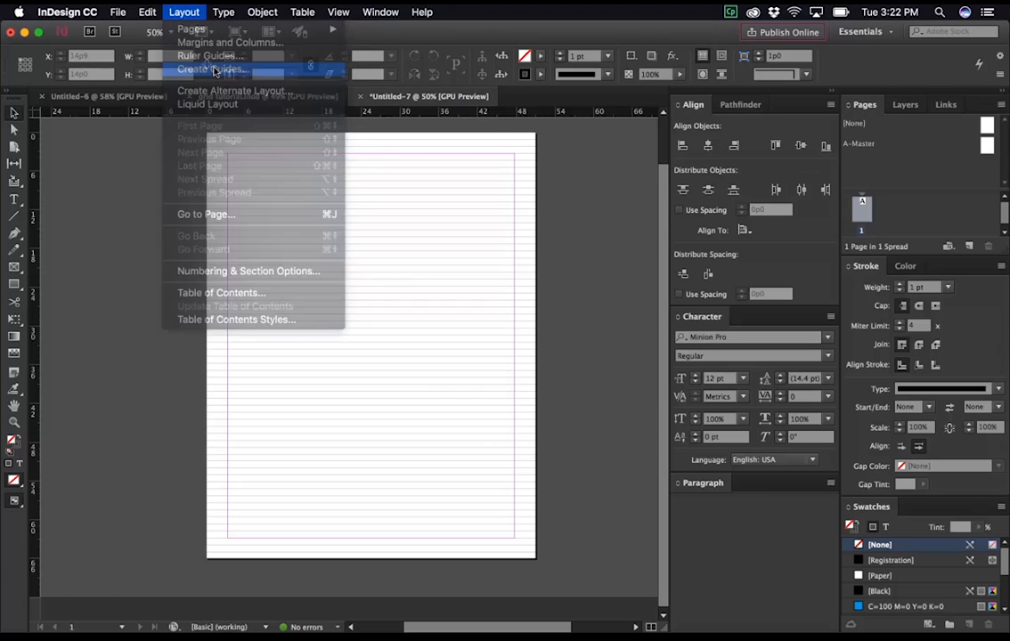
pyautogui.click(210, 70)
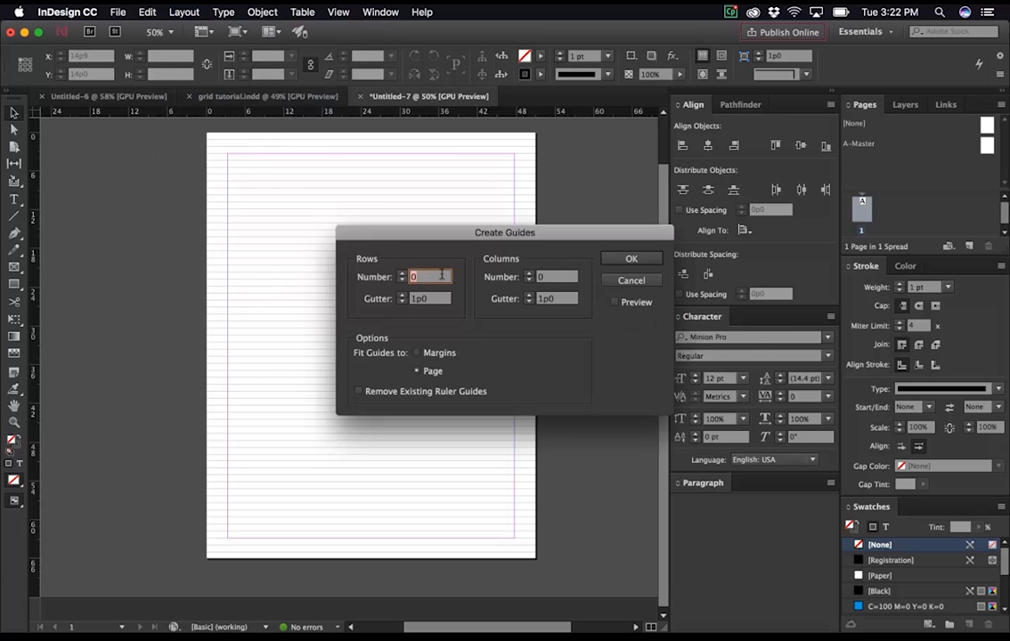
pyautogui.write('5')
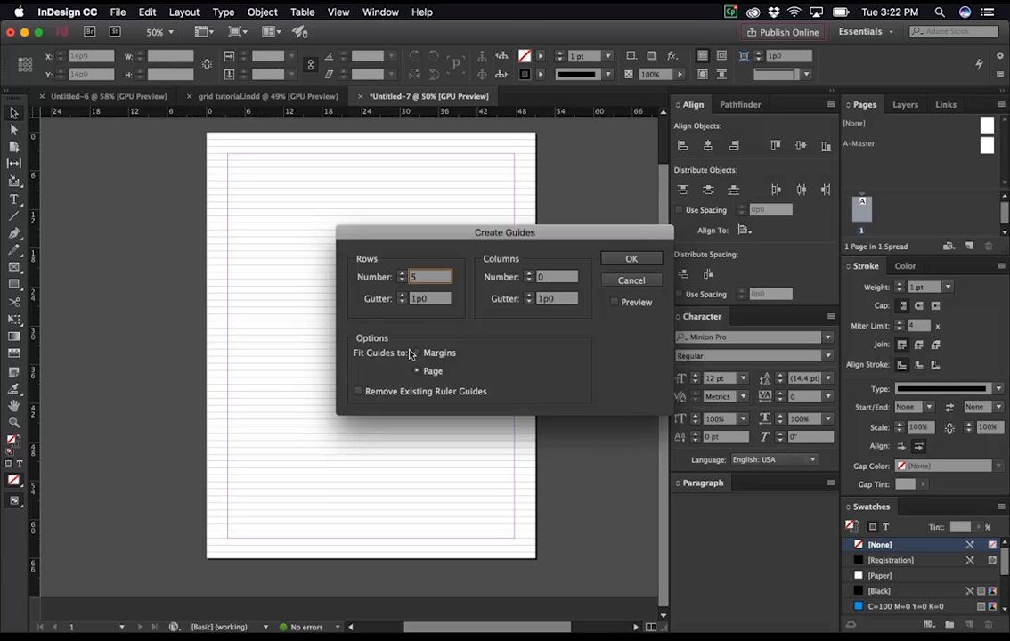
pyautogui.click(415, 353)
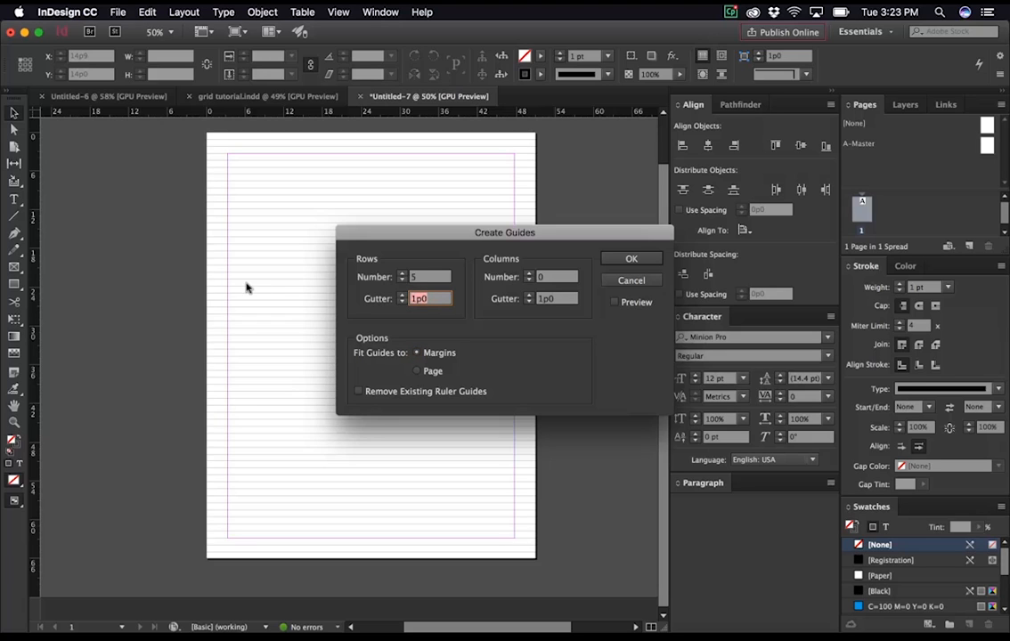
pyautogui.moveTo(289, 290)
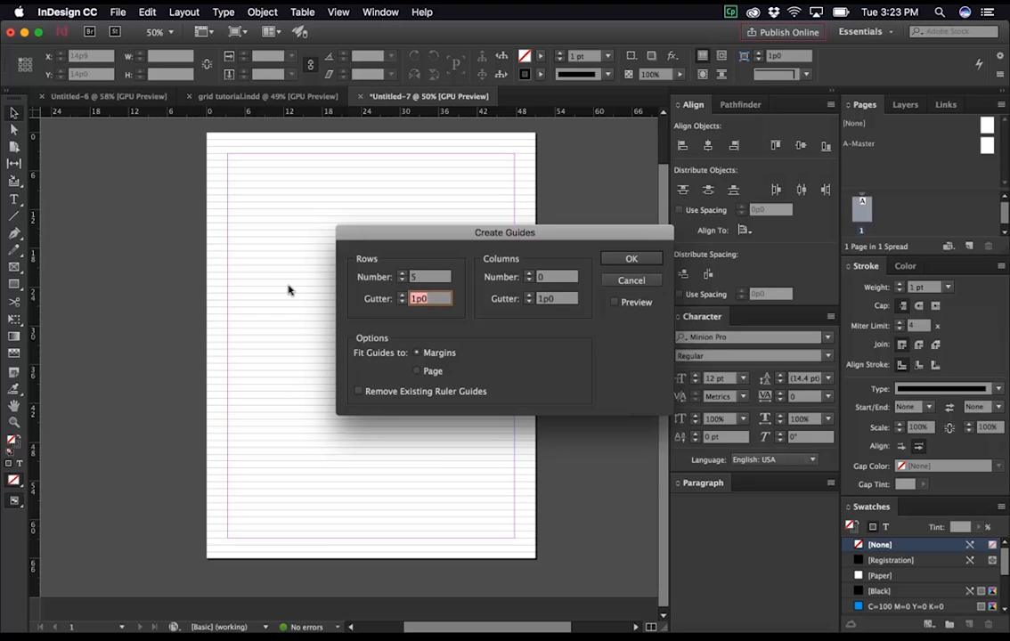
pyautogui.write('1')
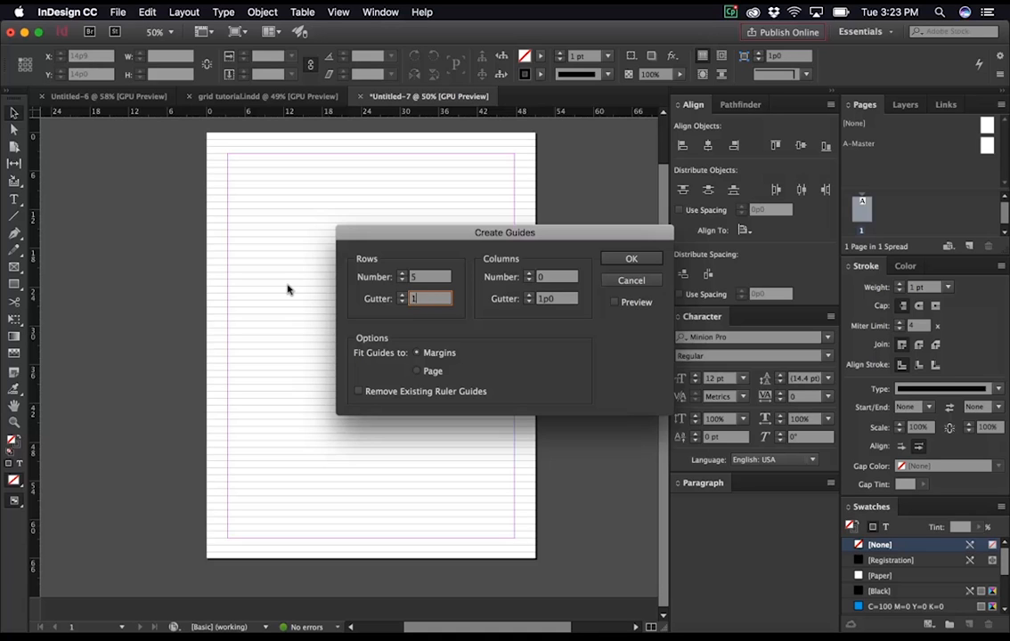
pyautogui.write('13pt')
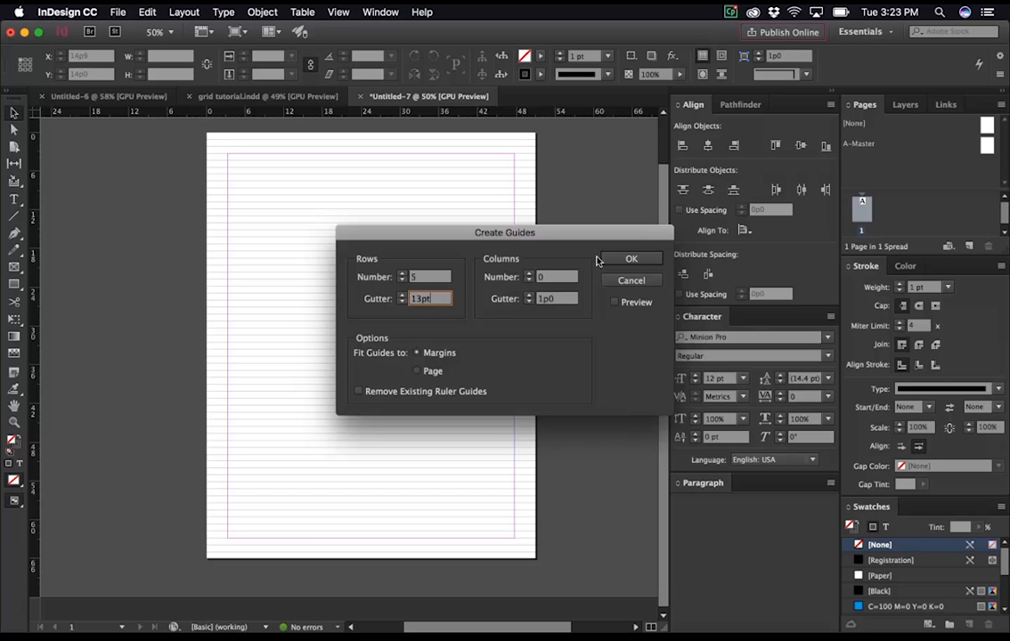
pyautogui.click(631, 258)
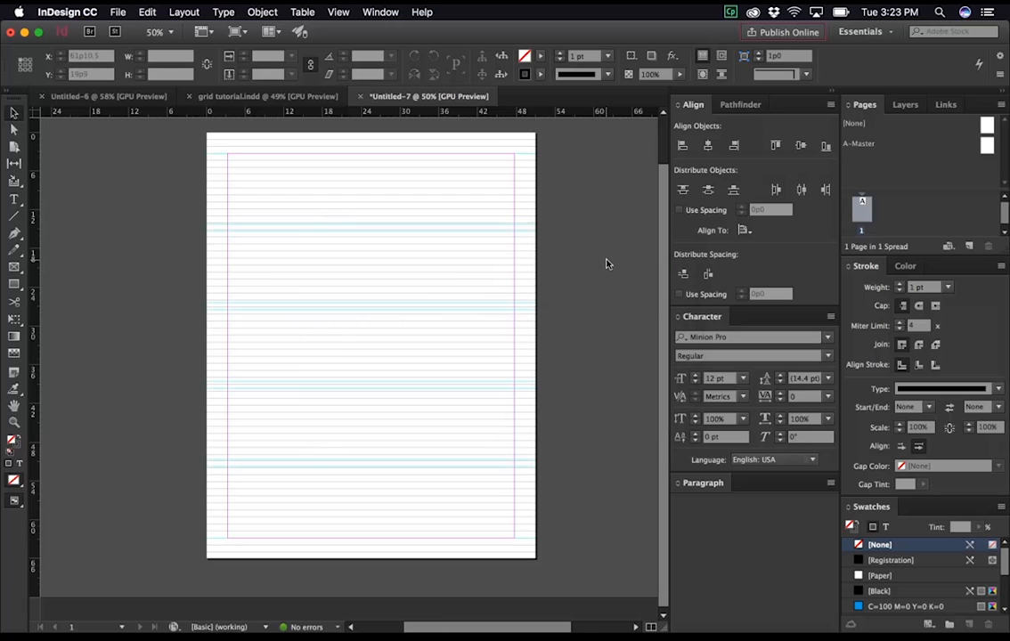
pyautogui.moveTo(335, 388)
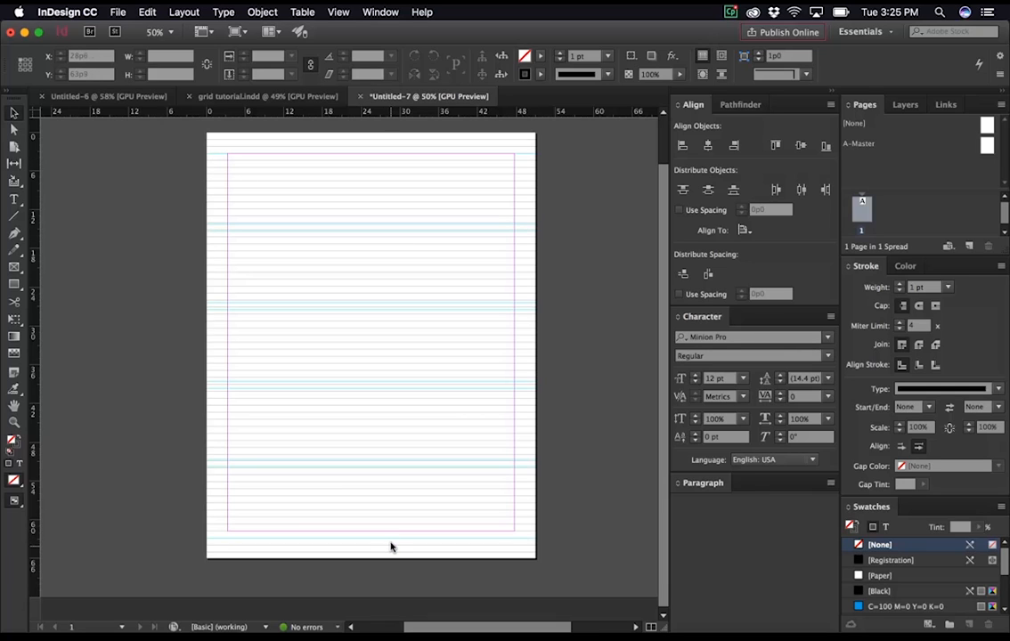
# Step: In Create Guides, enable Remove Existing Ruler Guides and enter a 13pt row gutter
pyautogui.click(183, 11)
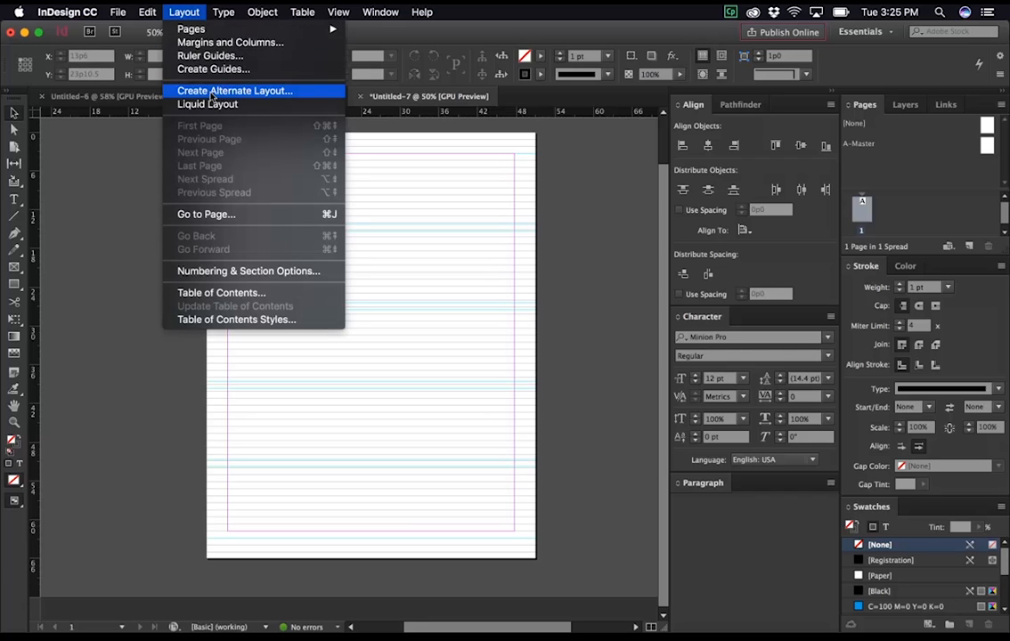
pyautogui.click(214, 67)
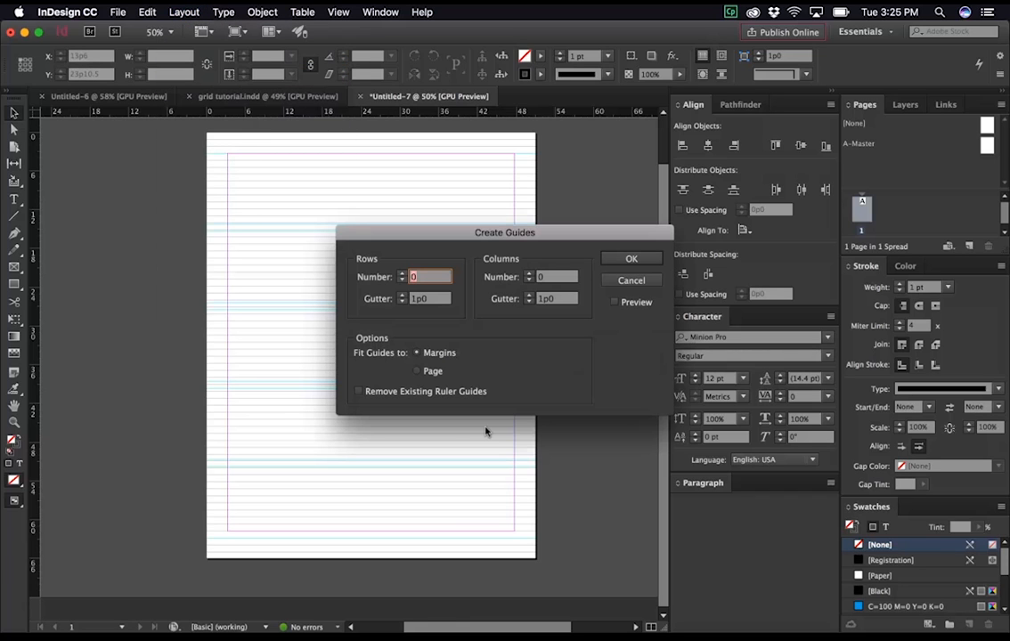
pyautogui.click(358, 391)
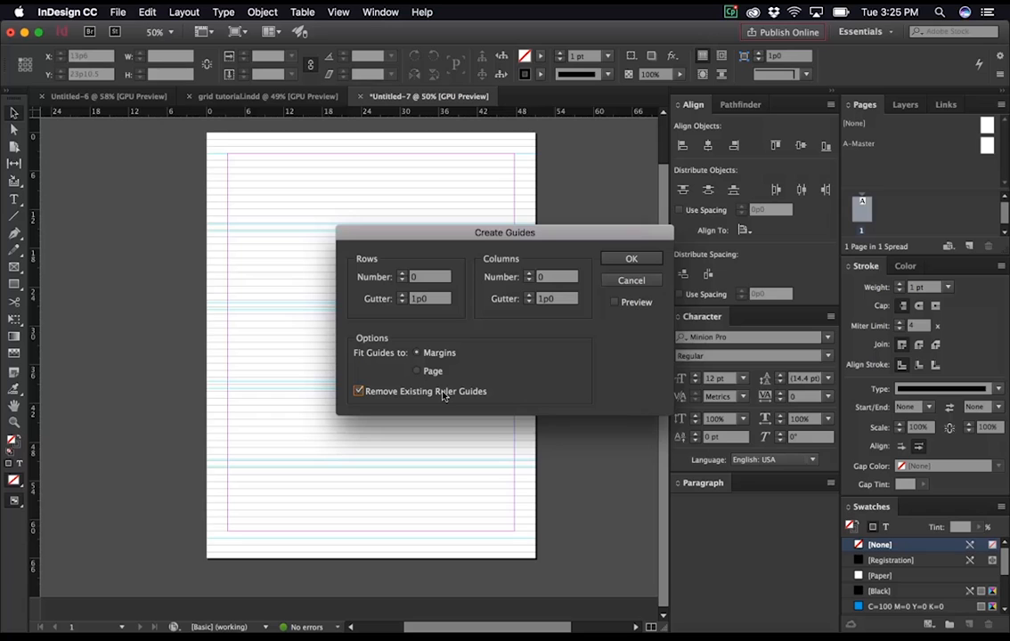
pyautogui.moveTo(318, 445)
pyautogui.write('5')
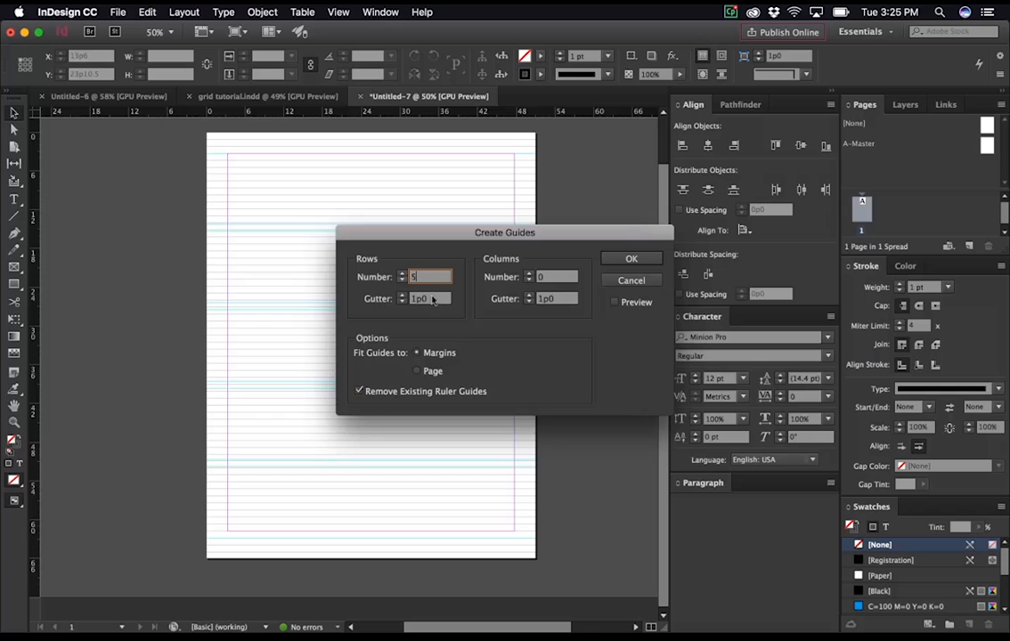
pyautogui.click(427, 299)
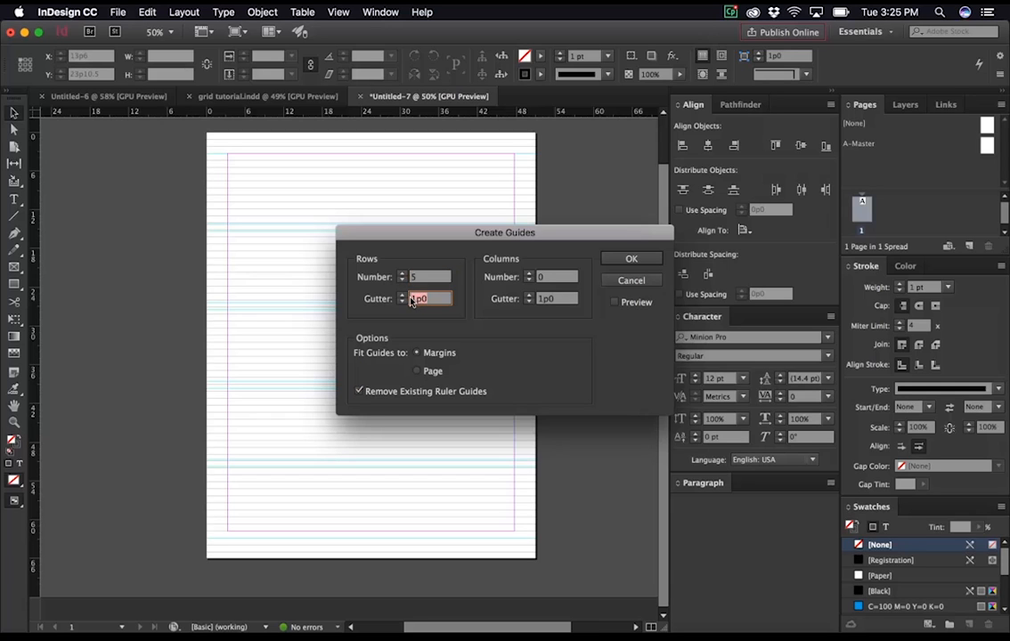
pyautogui.write('13pt')
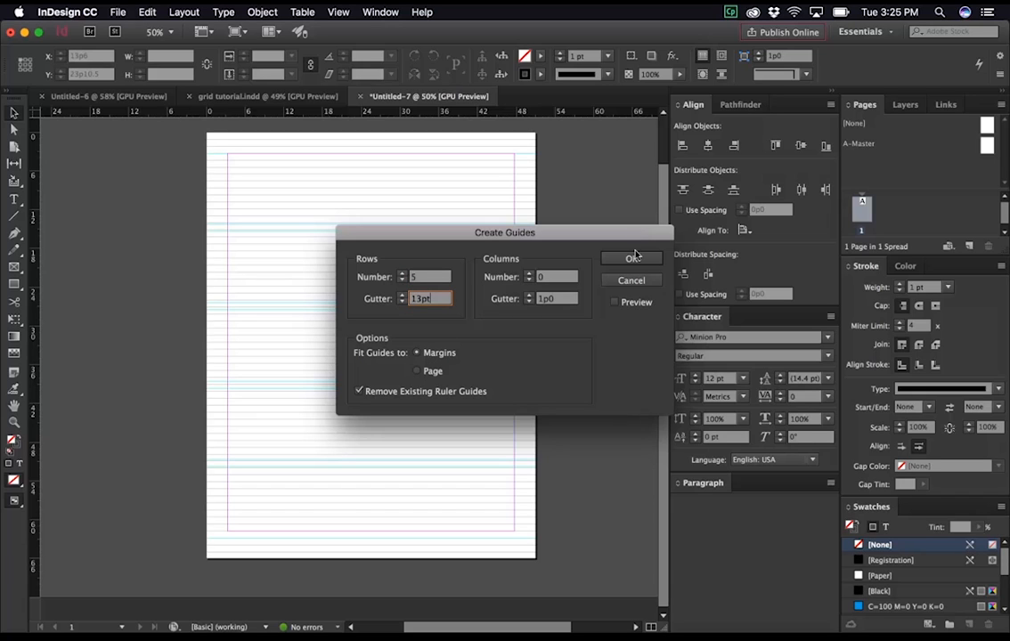
# Step: Confirm Create Guides so the 13 pt-gutter row guides replace the old ruler guides
pyautogui.click(630, 258)
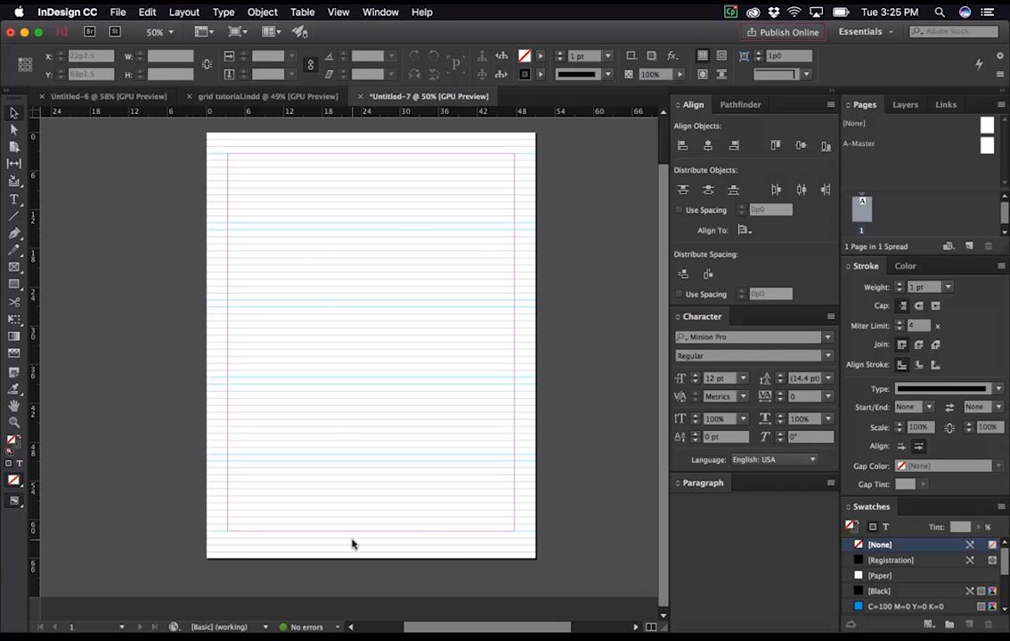
pyautogui.moveTo(286, 267)
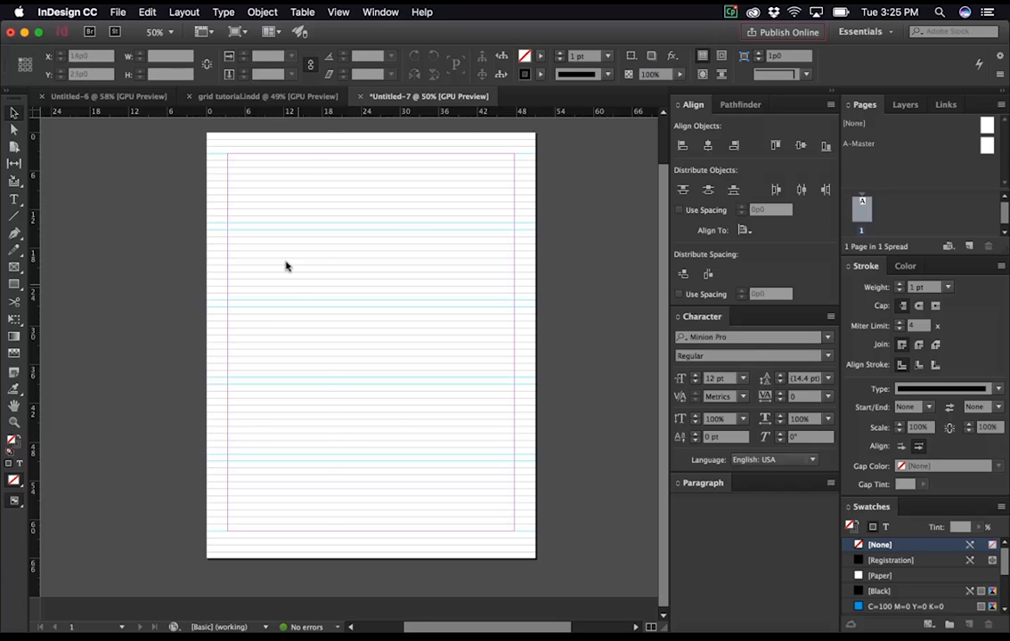
# Step: Set Margins and Columns to 4 columns and apply it to the page
pyautogui.click(183, 11)
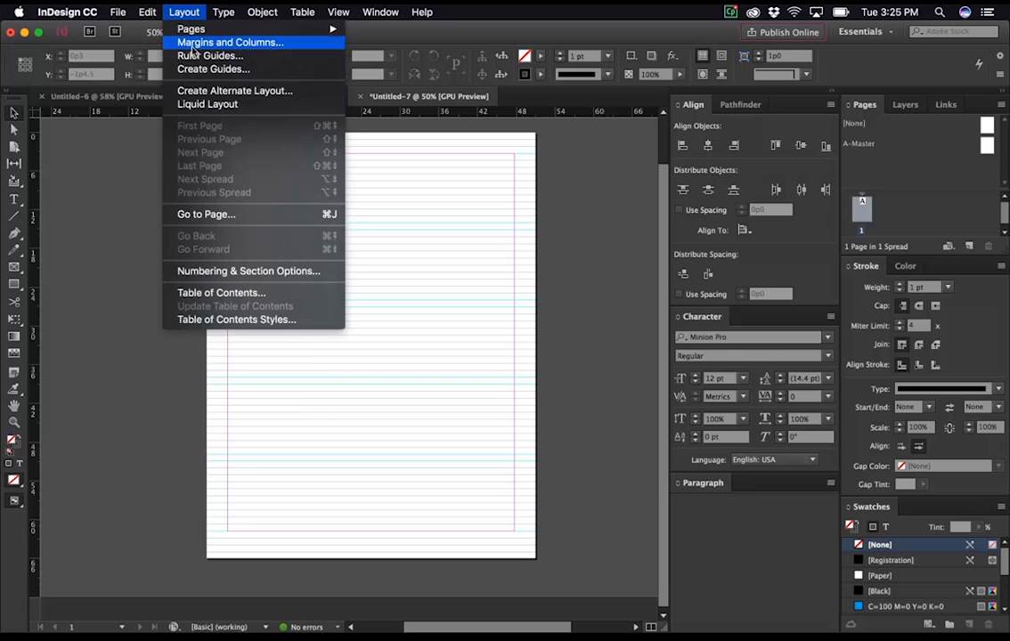
pyautogui.click(230, 42)
pyautogui.write('5')
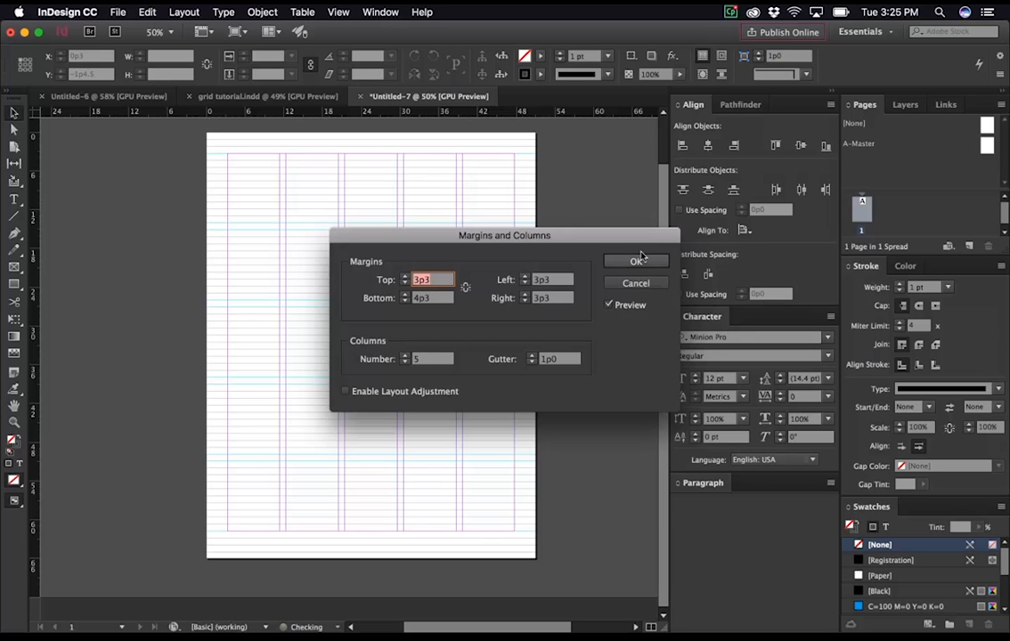
pyautogui.click(636, 260)
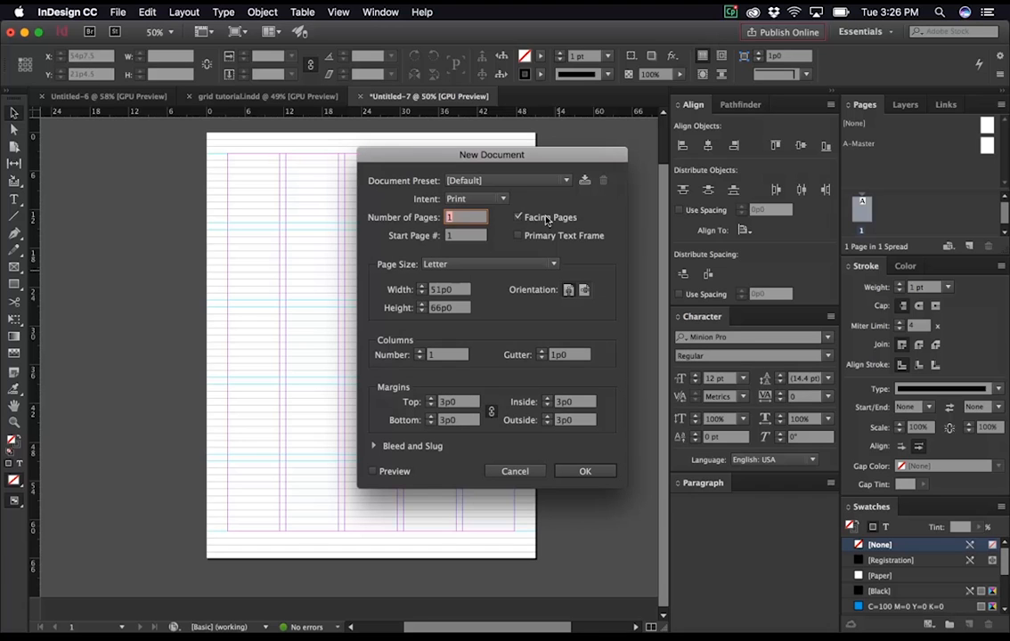
# Step: Create a new Letter document with Facing Pages off, then head to Preferences
pyautogui.click(519, 217)
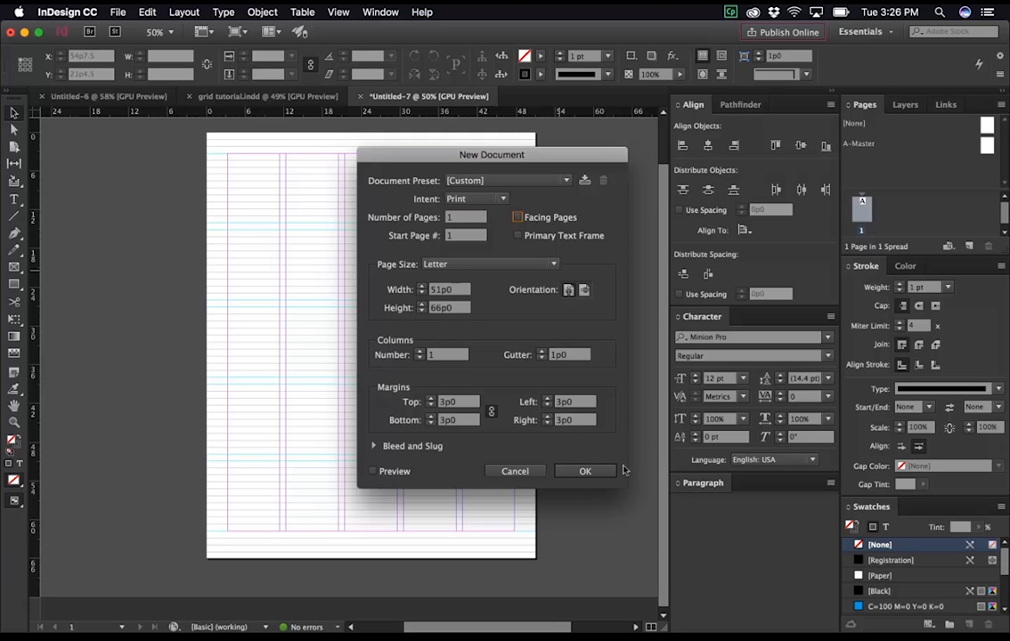
pyautogui.click(586, 470)
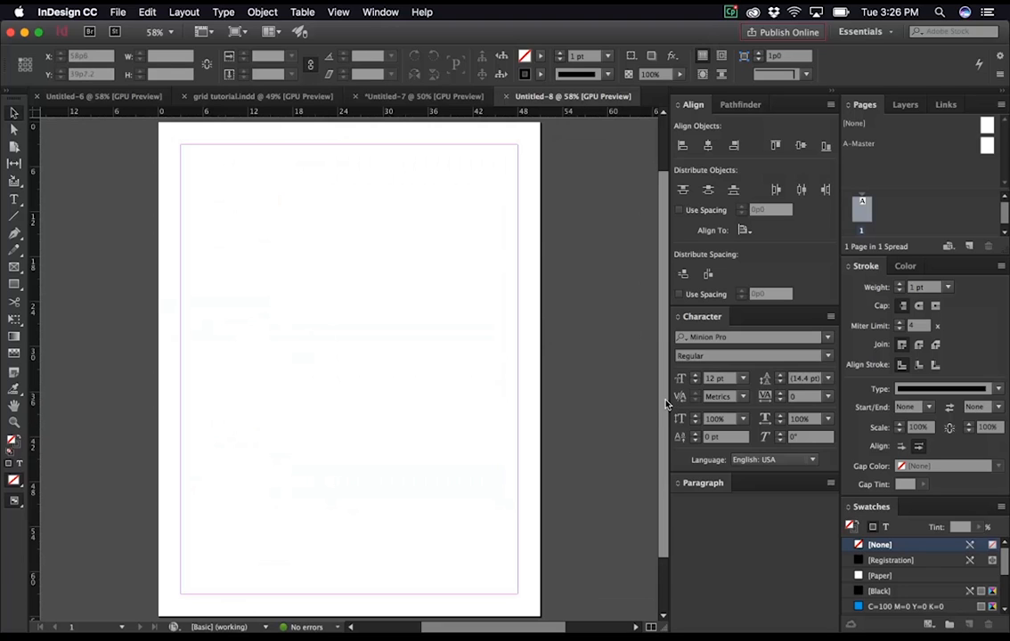
pyautogui.click(68, 10)
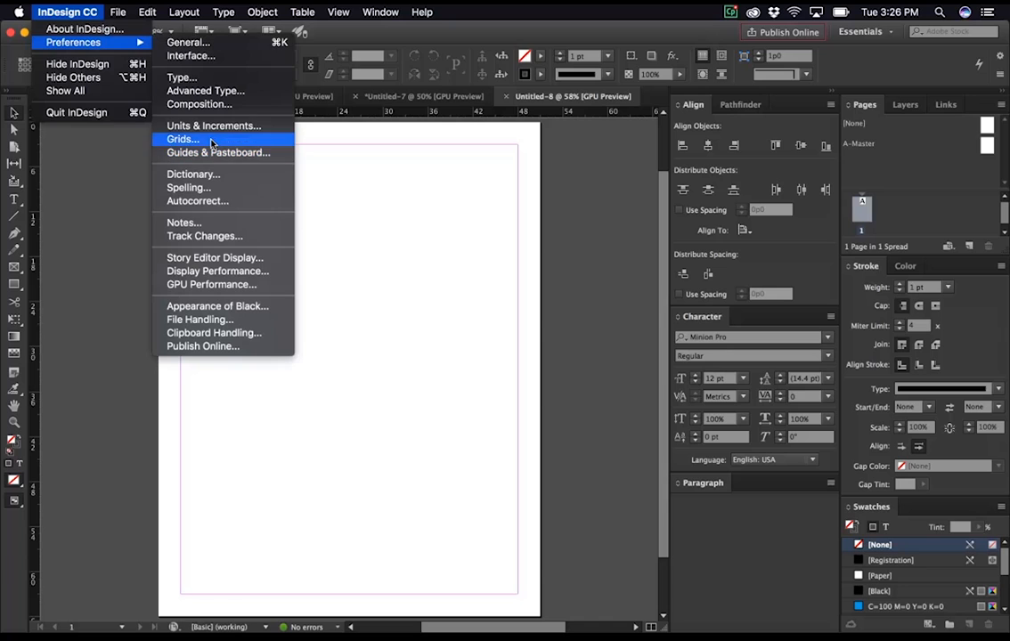
# Step: Set the baseline grid colour to Light Gray with 11 pt increments in Grid preferences
pyautogui.click(182, 139)
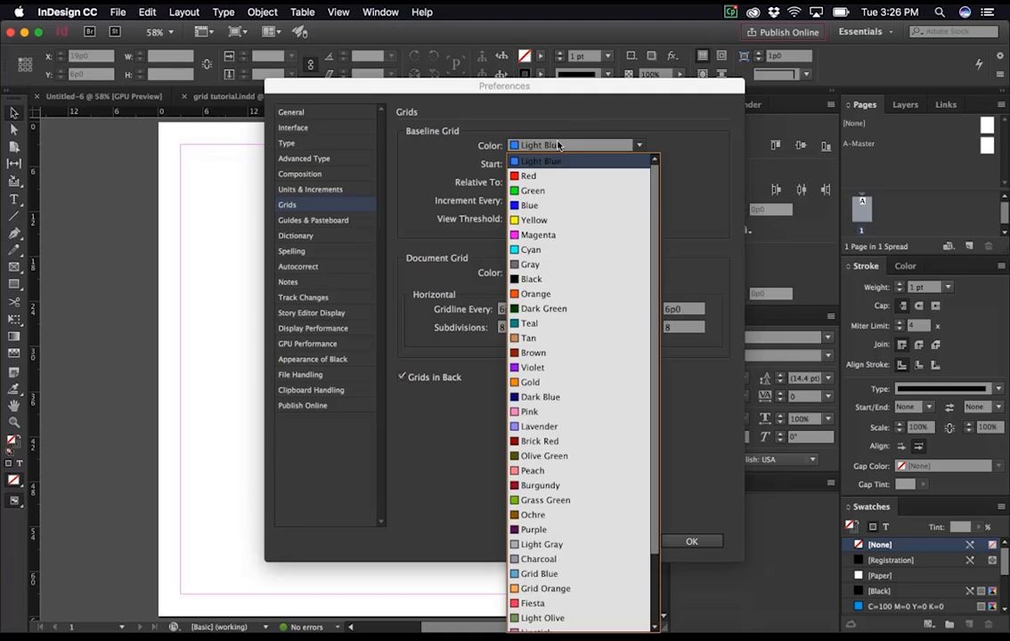
pyautogui.click(542, 545)
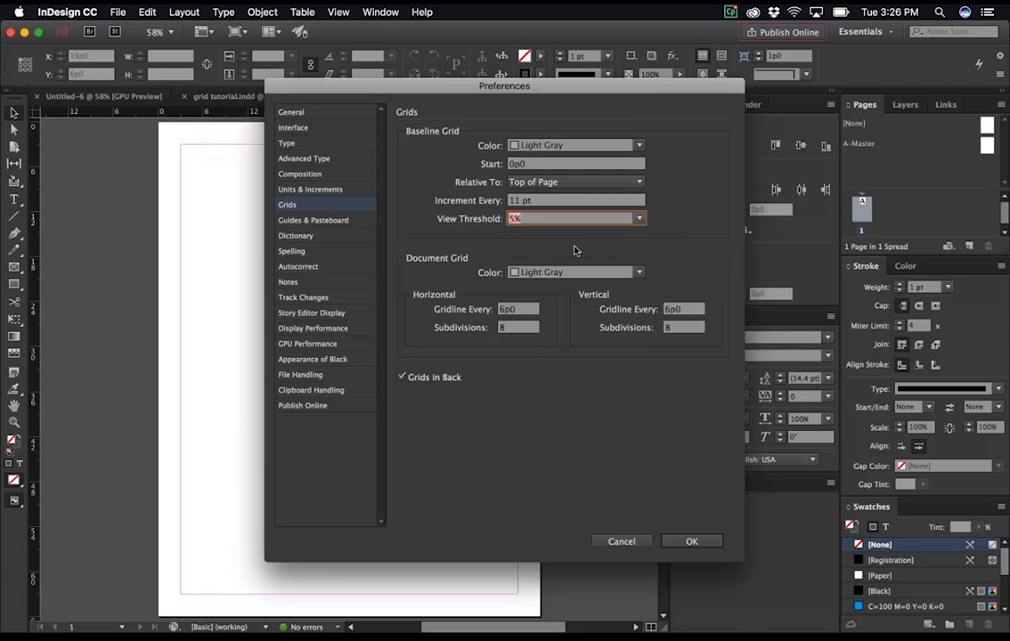
pyautogui.click(691, 542)
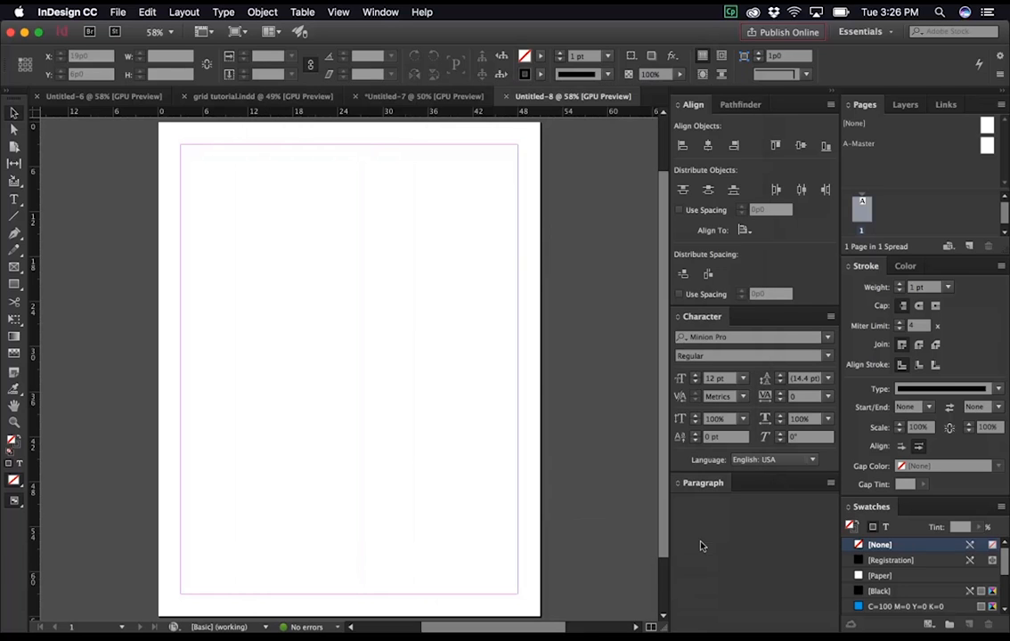
# Step: Show the baseline grid via View > Grids & Guides
pyautogui.click(339, 11)
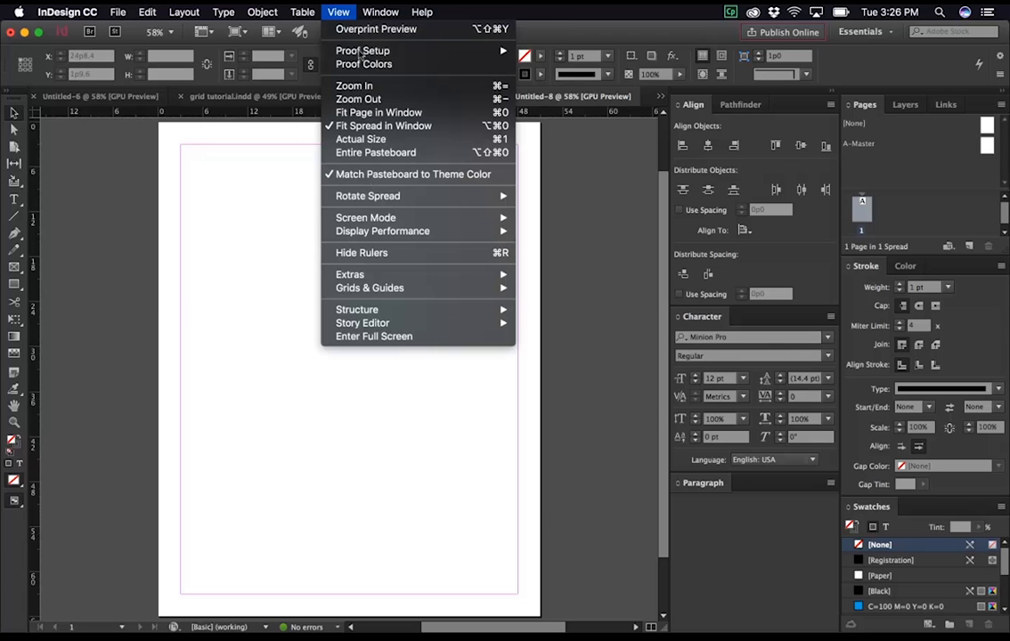
pyautogui.moveTo(370, 288)
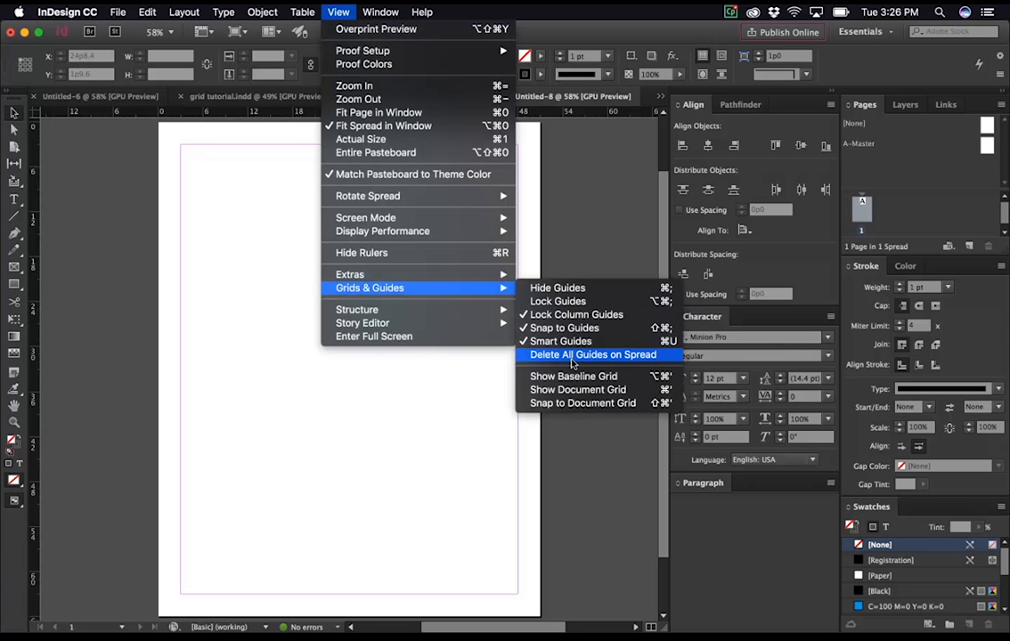
pyautogui.click(593, 354)
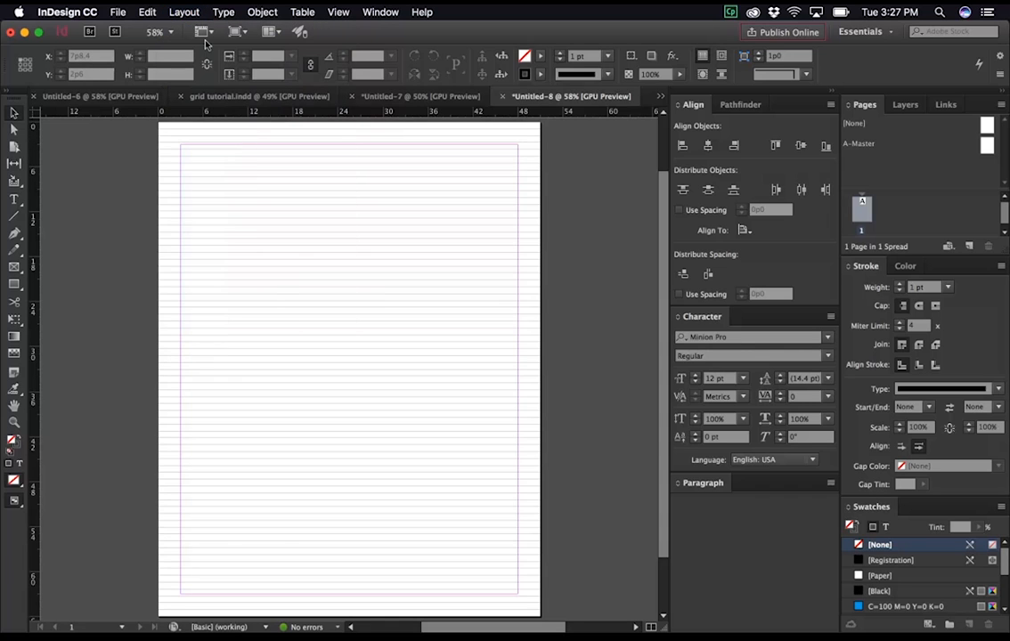
# Step: Enter an 11-based top margin in Margins and Columns and apply it
pyautogui.click(183, 11)
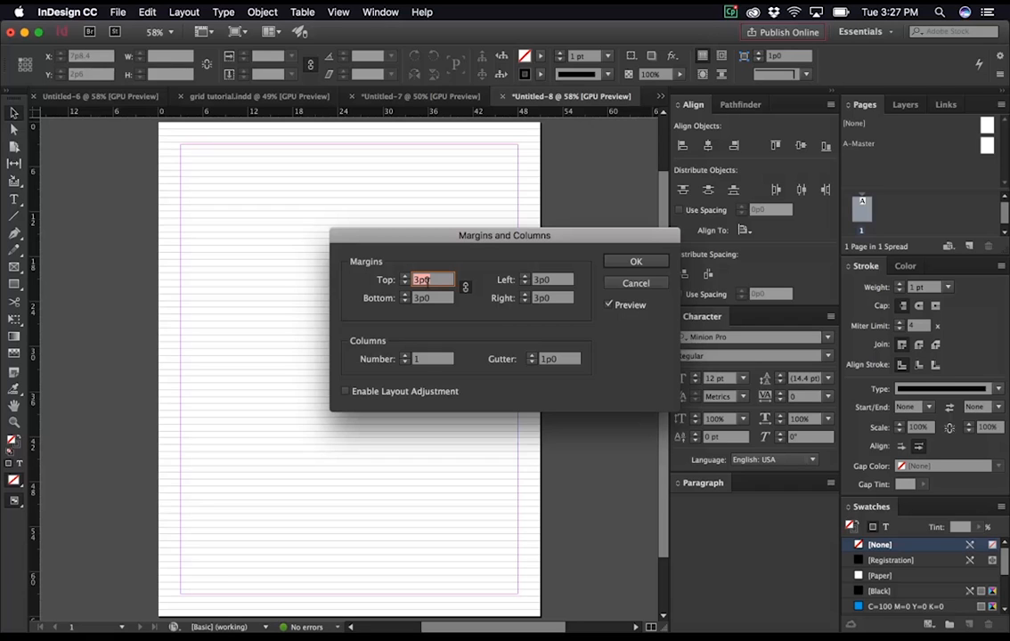
pyautogui.write('11')
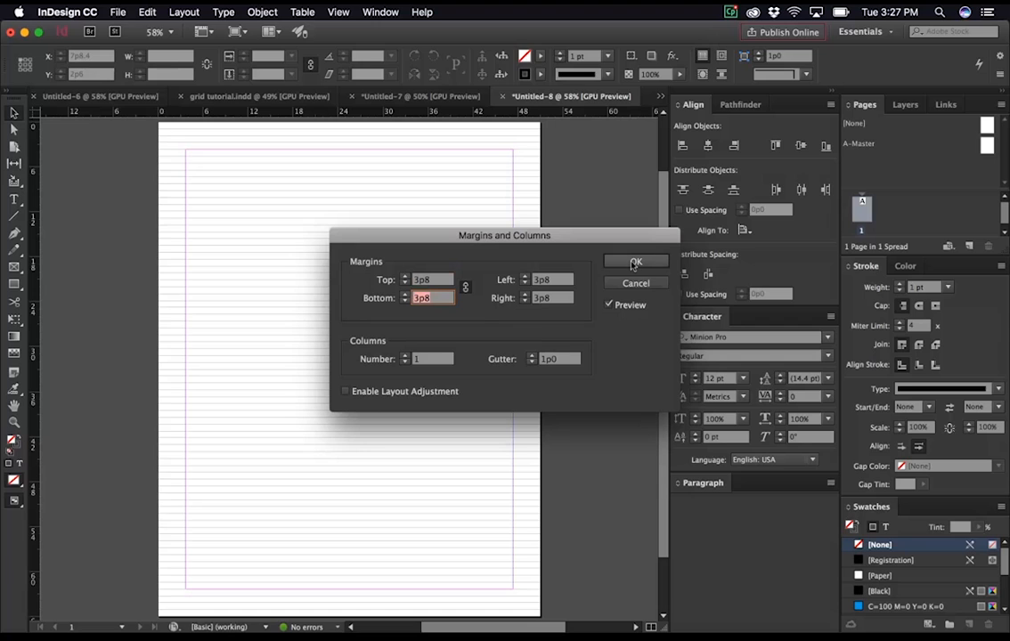
pyautogui.click(636, 262)
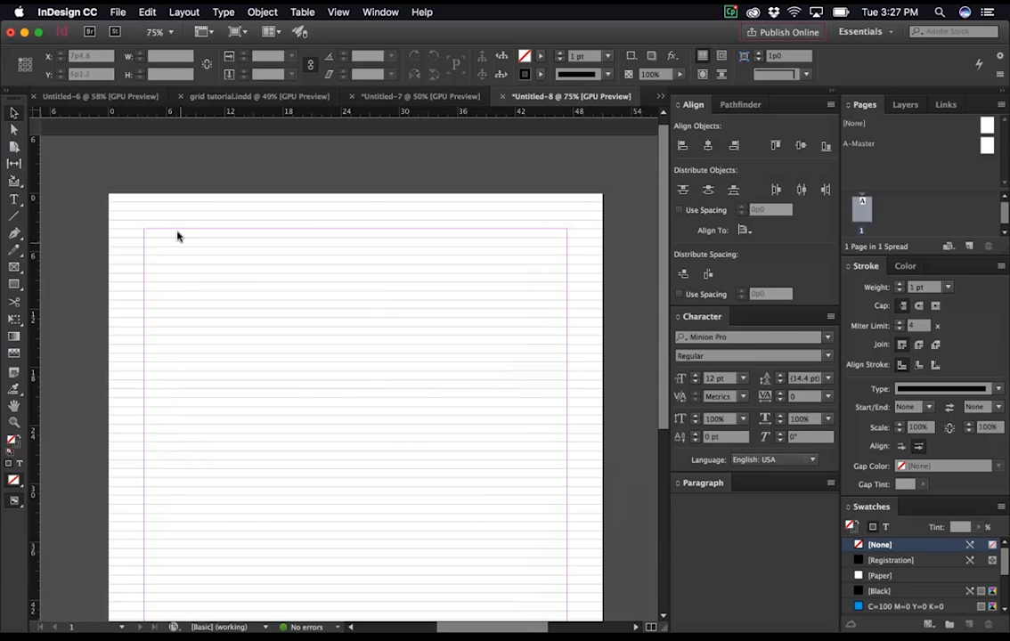
pyautogui.moveTo(335, 233)
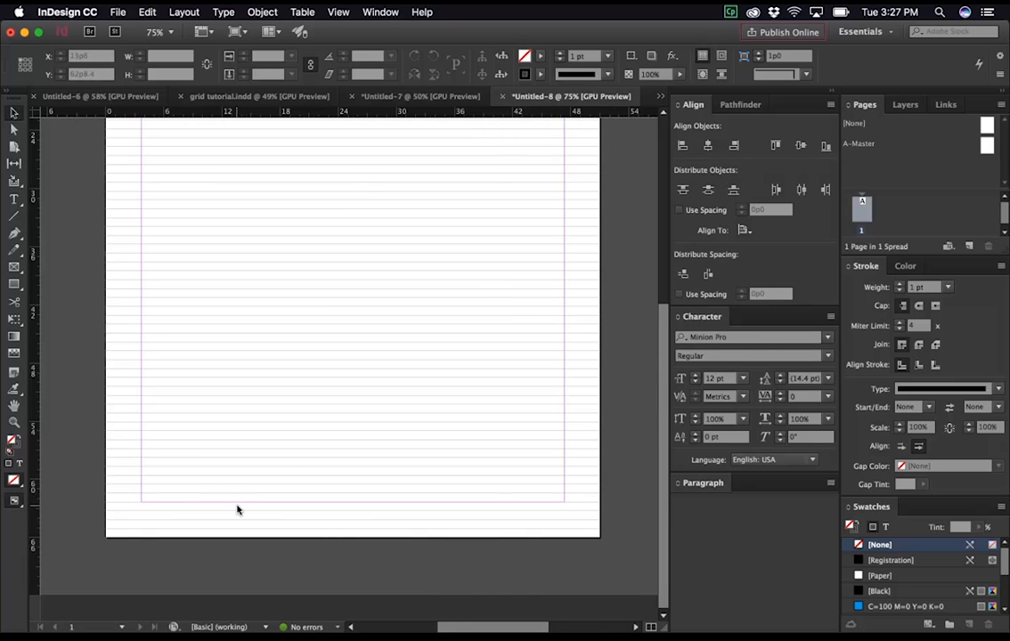
# Step: Reopen Margins and Columns, adjust the bottom margin to the grid and apply it
pyautogui.click(185, 11)
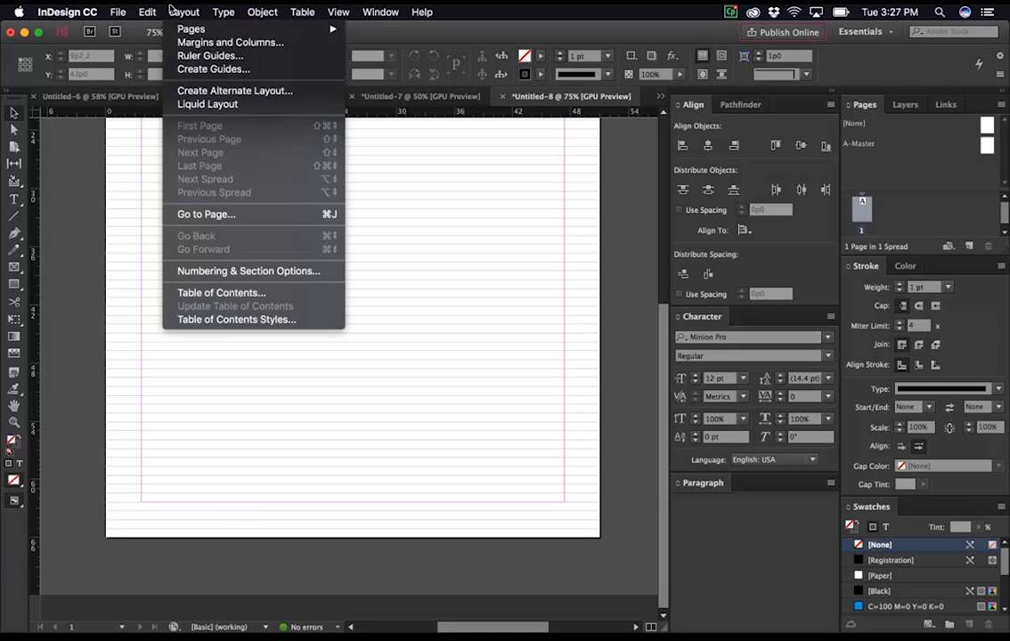
pyautogui.click(229, 43)
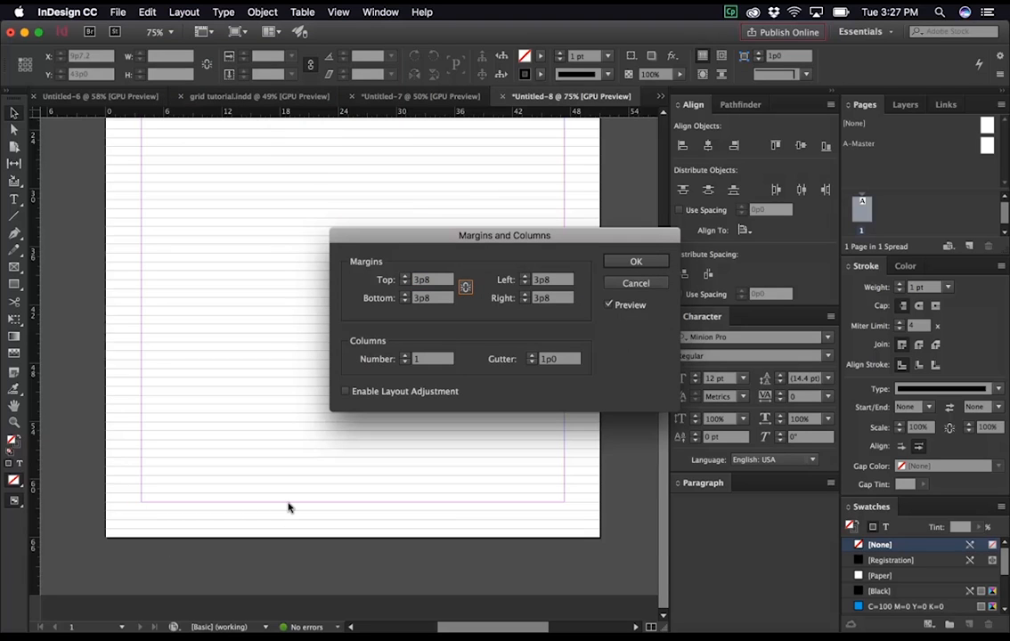
pyautogui.moveTo(399, 308)
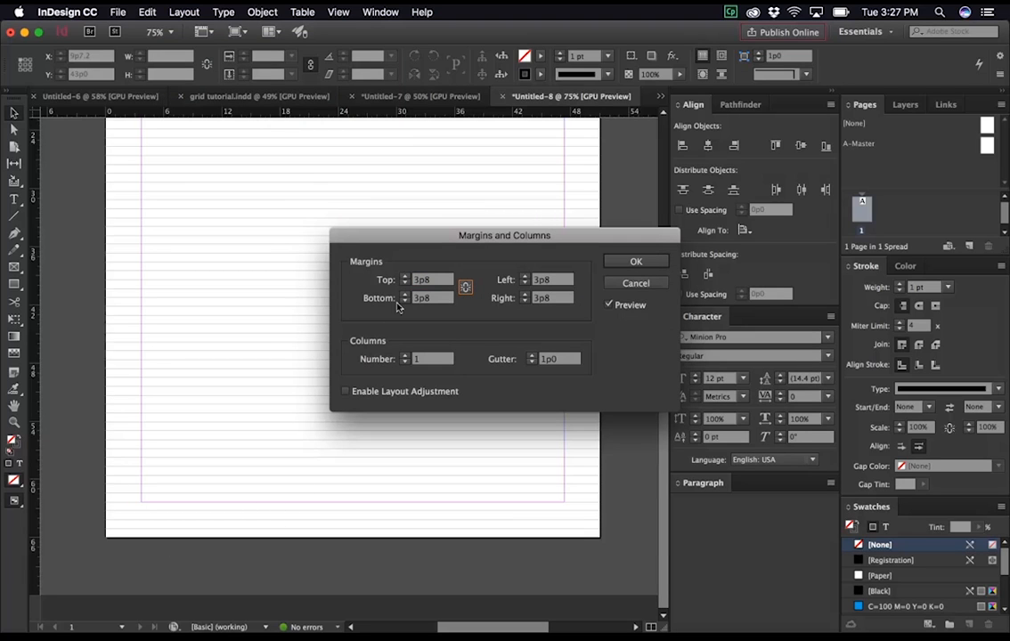
pyautogui.click(406, 299)
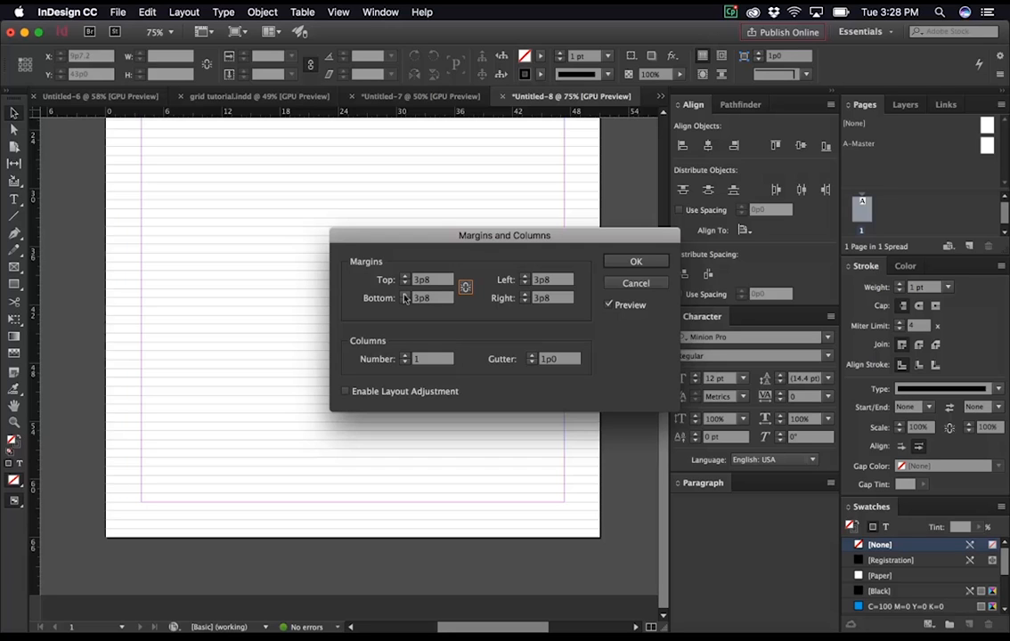
pyautogui.moveTo(194, 498)
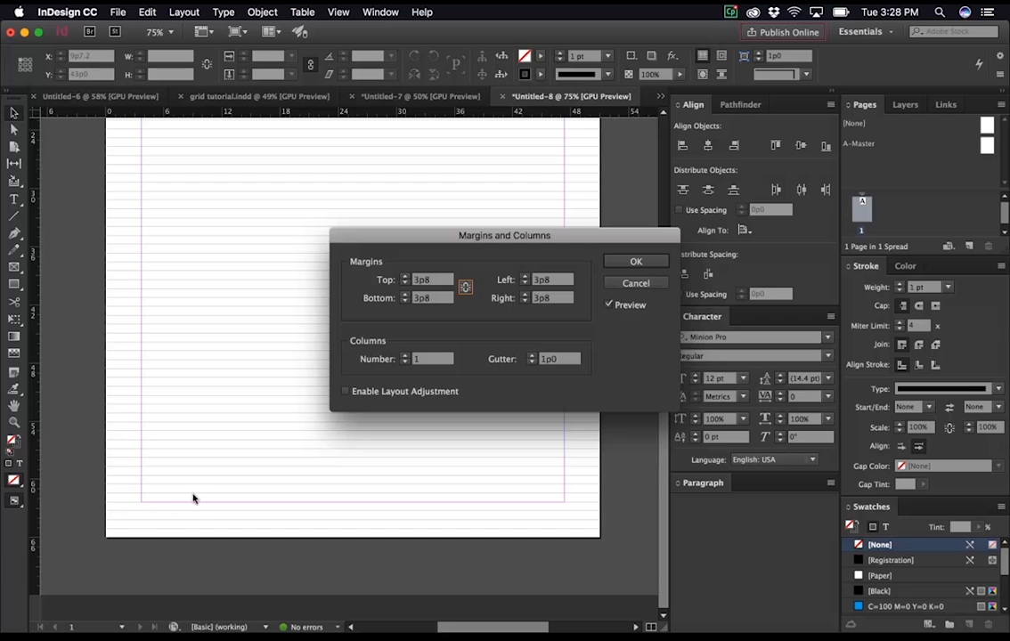
pyautogui.click(635, 260)
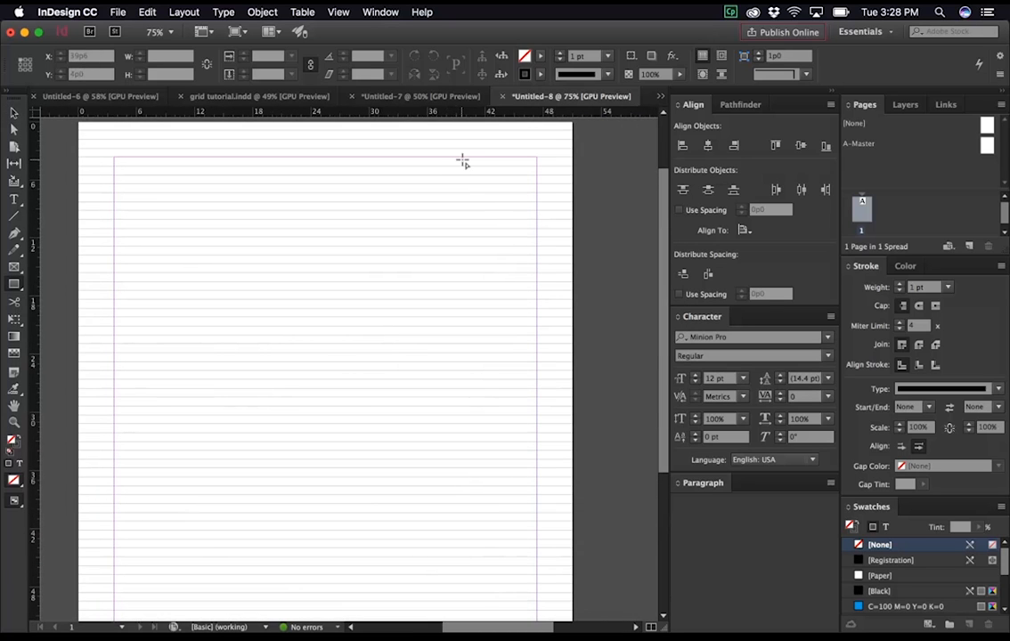
pyautogui.moveTo(471, 168); pyautogui.dragTo(512, 181)
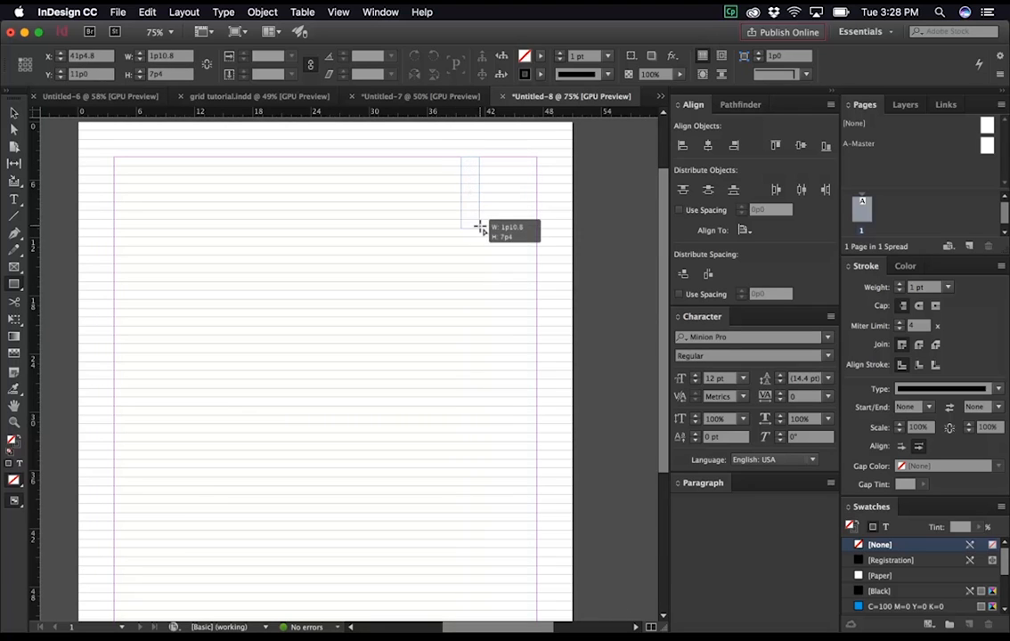
pyautogui.moveTo(470, 160); pyautogui.dragTo(470, 241)
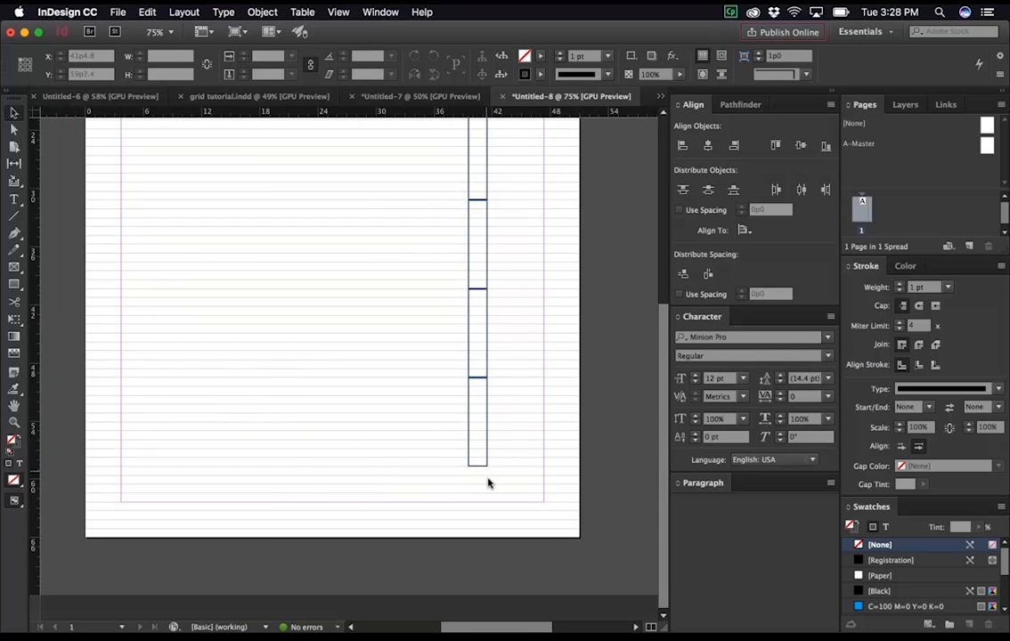
pyautogui.moveTo(492, 502)
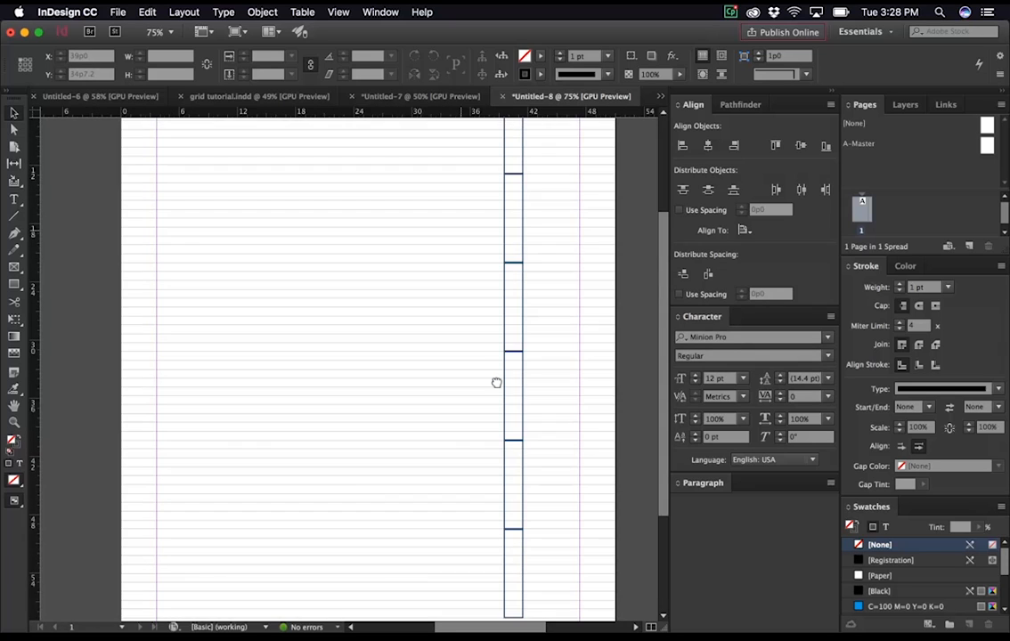
pyautogui.click(513, 383)
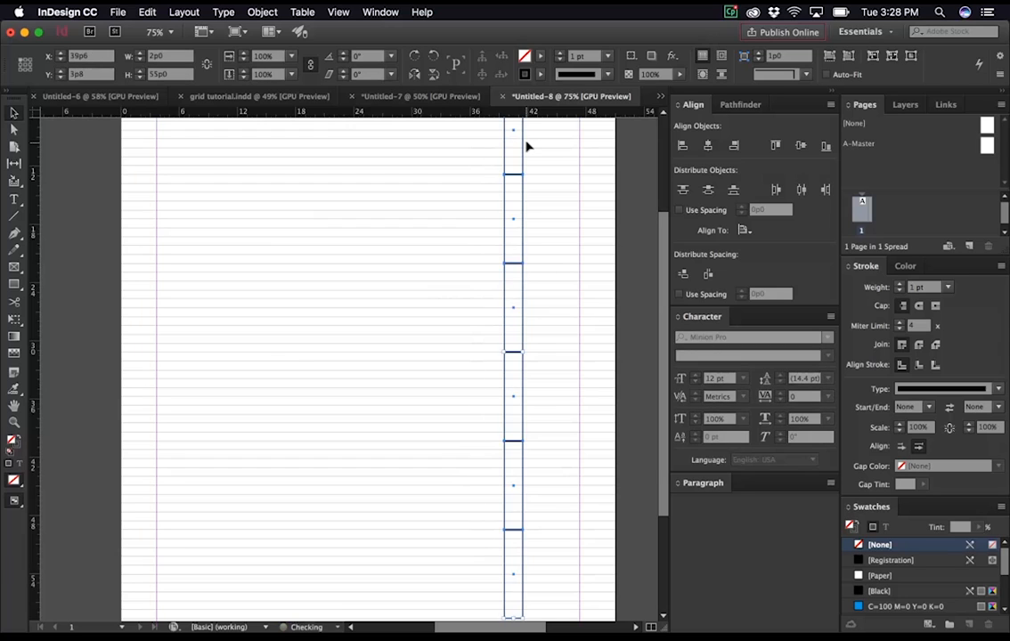
pyautogui.click(495, 173)
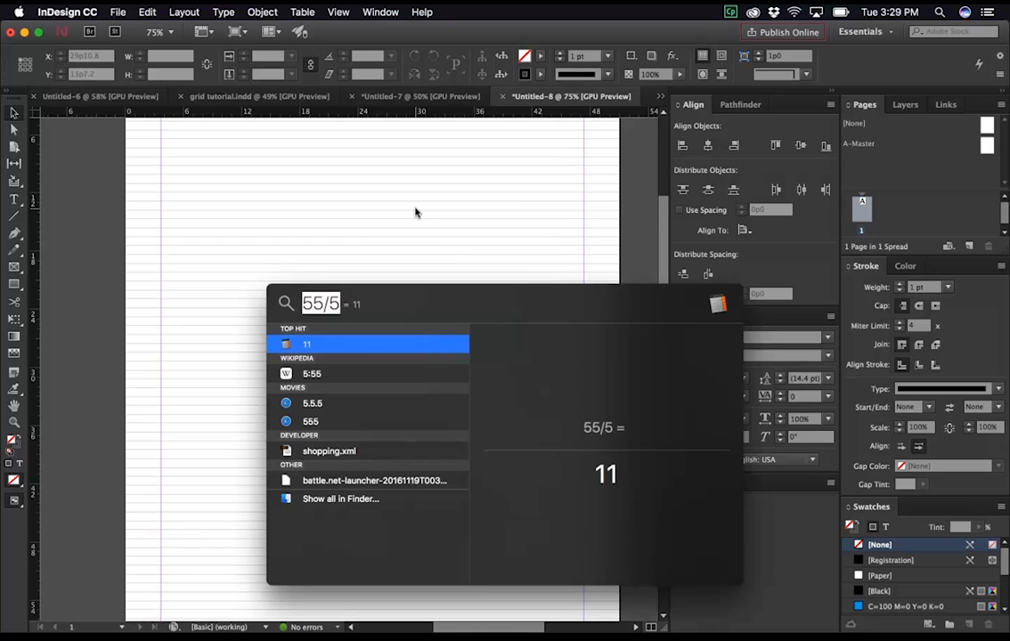
pyautogui.write('64/')
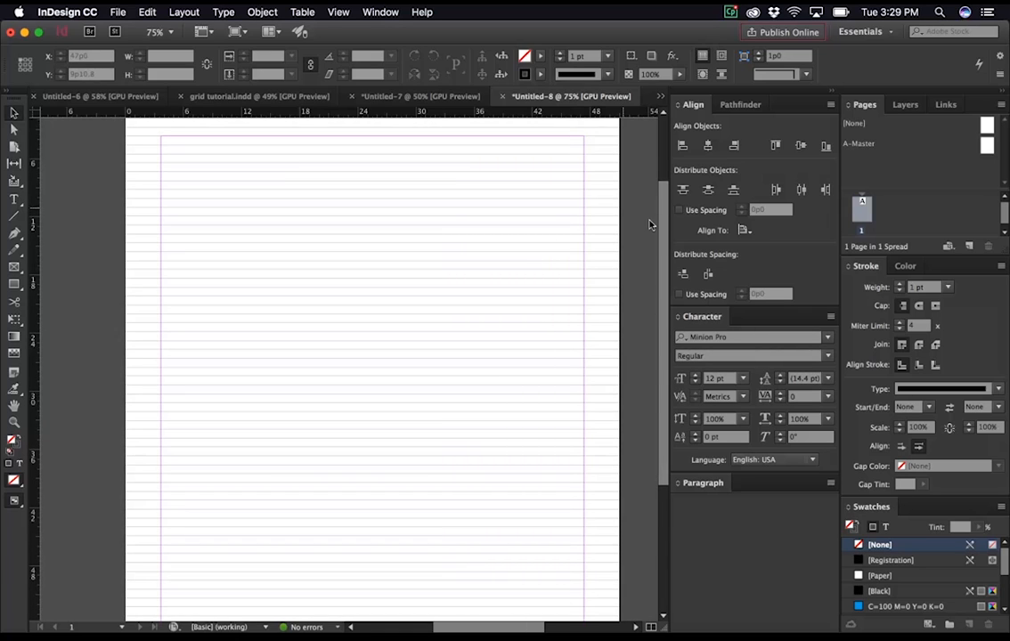
# Step: Re-edit the bottom margin in Margins and Columns so it lands on a baseline, and apply
pyautogui.scroll(-3)
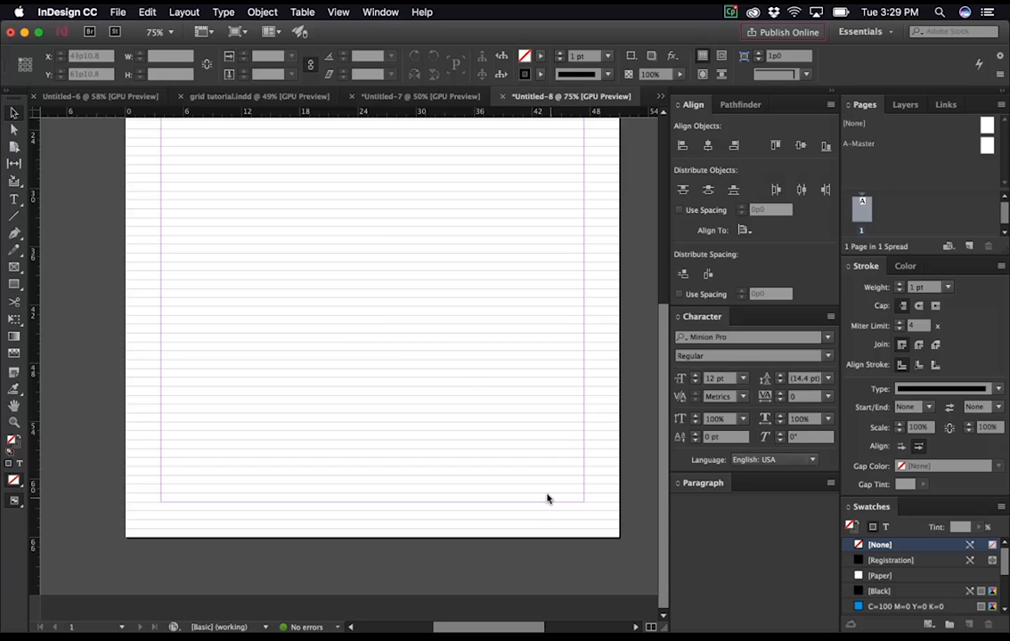
pyautogui.click(183, 11)
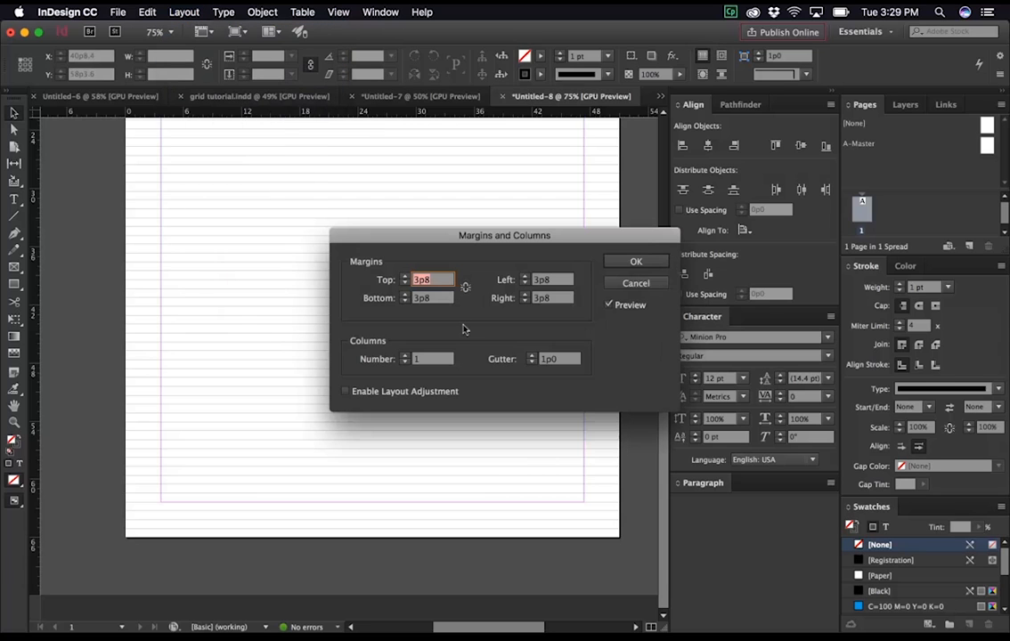
pyautogui.click(431, 298)
pyautogui.write('+11')
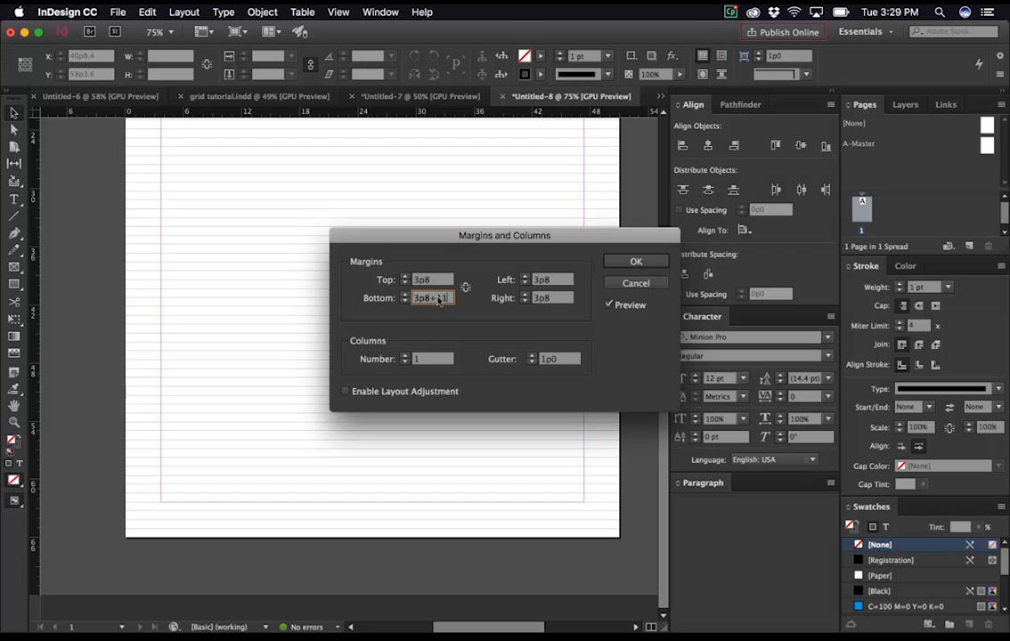
pyautogui.click(635, 260)
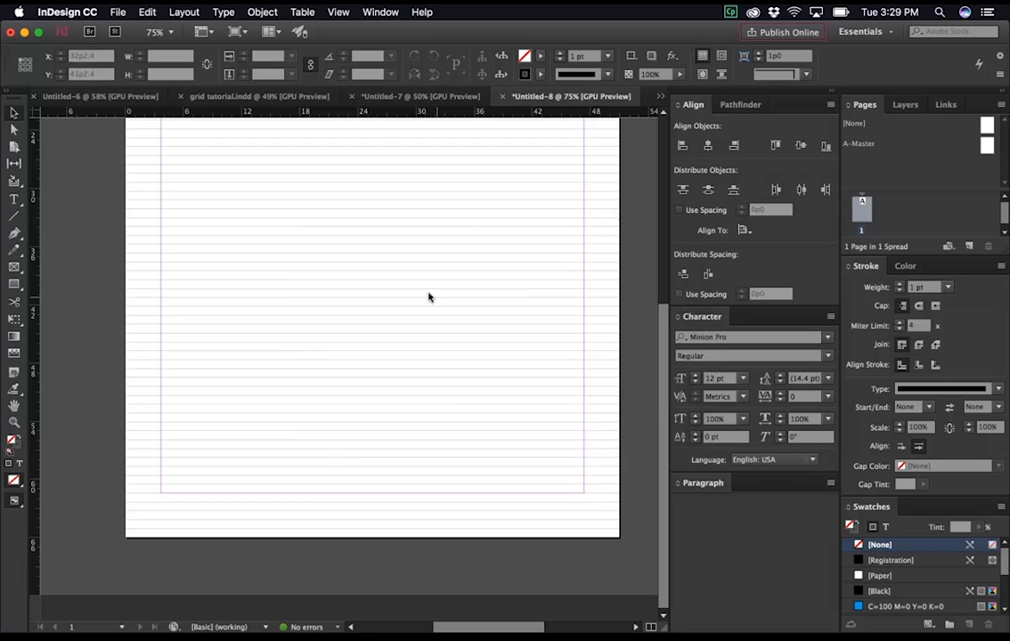
pyautogui.moveTo(333, 505)
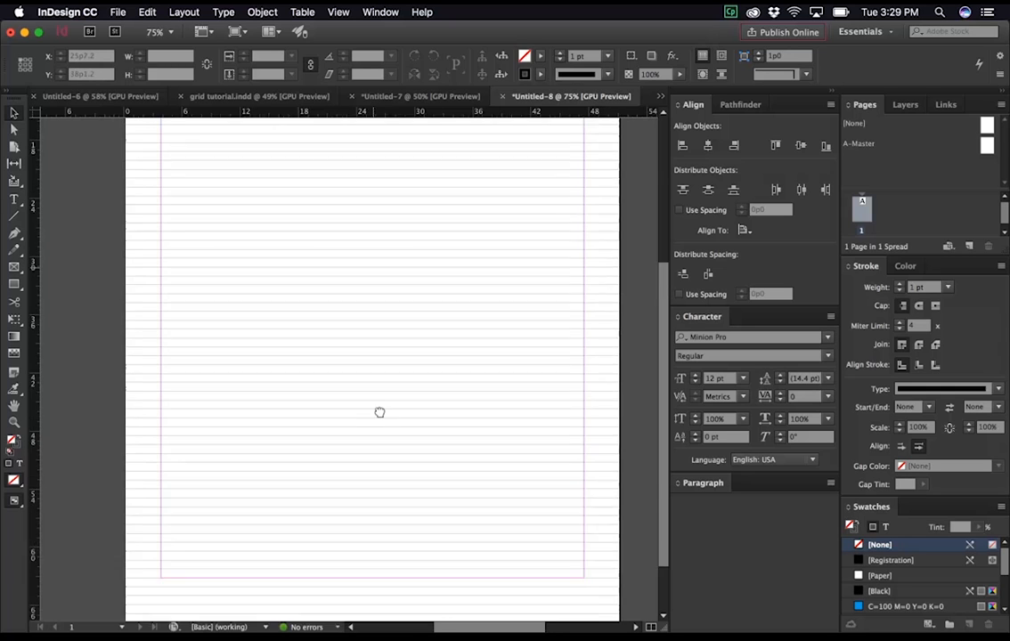
# Step: In Create Guides, set 8 rows with an 11 pt gutter
pyautogui.click(183, 11)
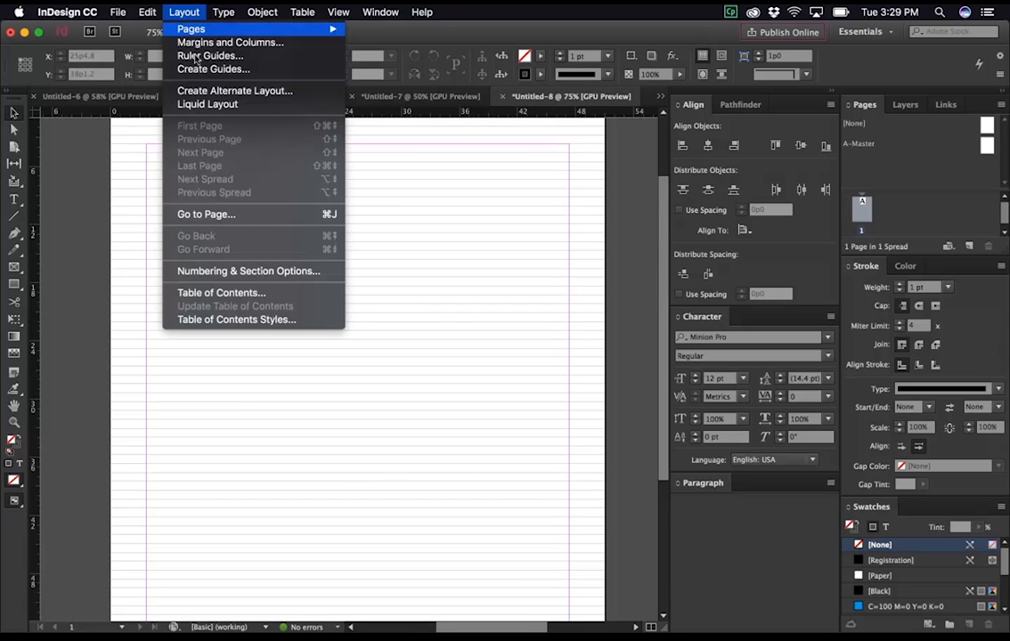
pyautogui.click(213, 68)
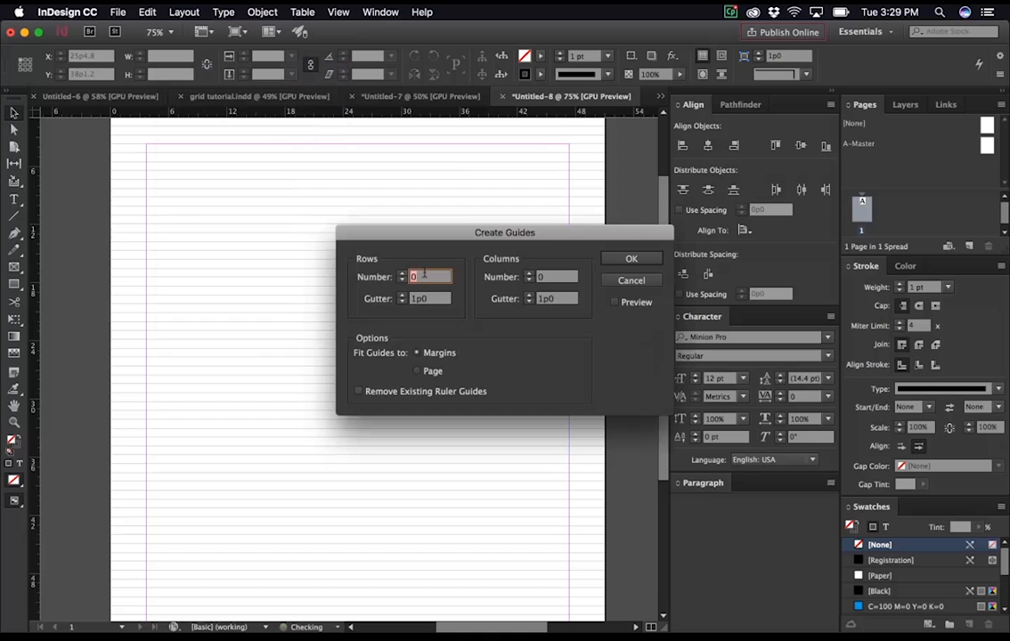
pyautogui.write('8')
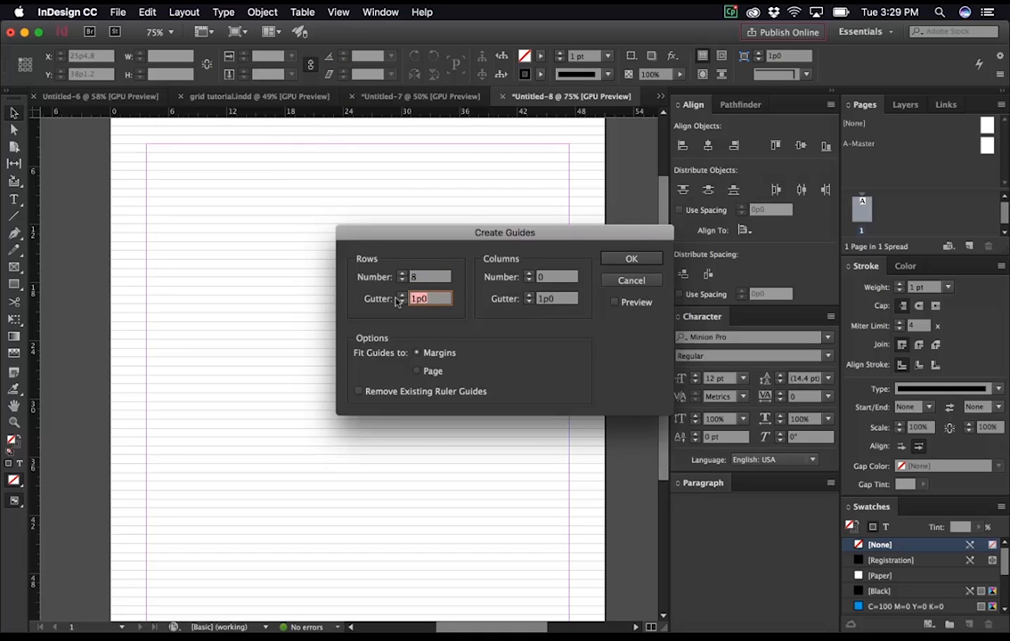
pyautogui.write('11')
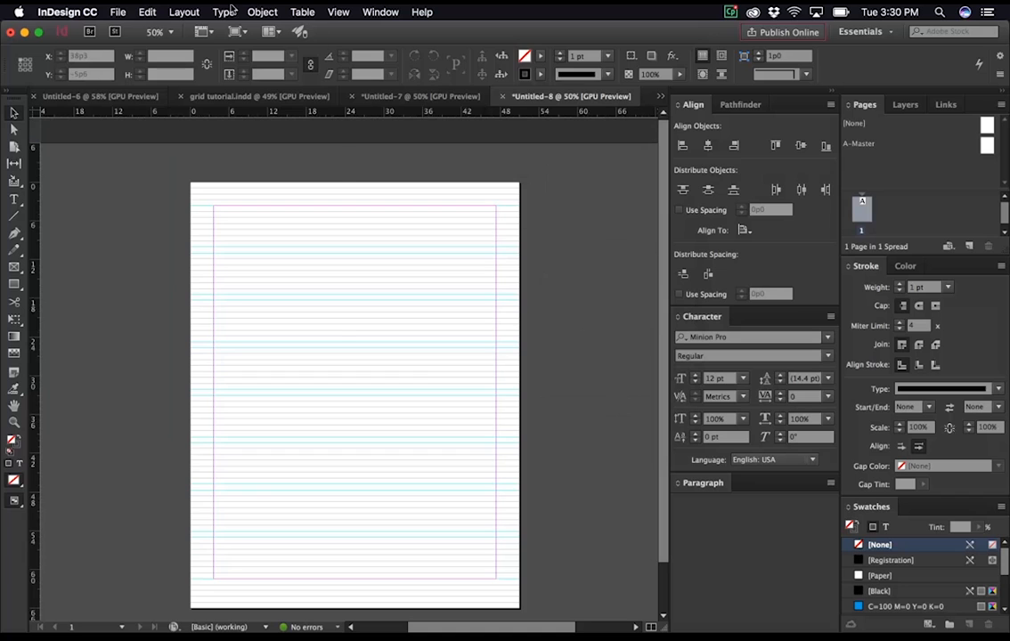
# Step: Reduce the column count to 4 in Margins and Columns and apply it
pyautogui.click(184, 11)
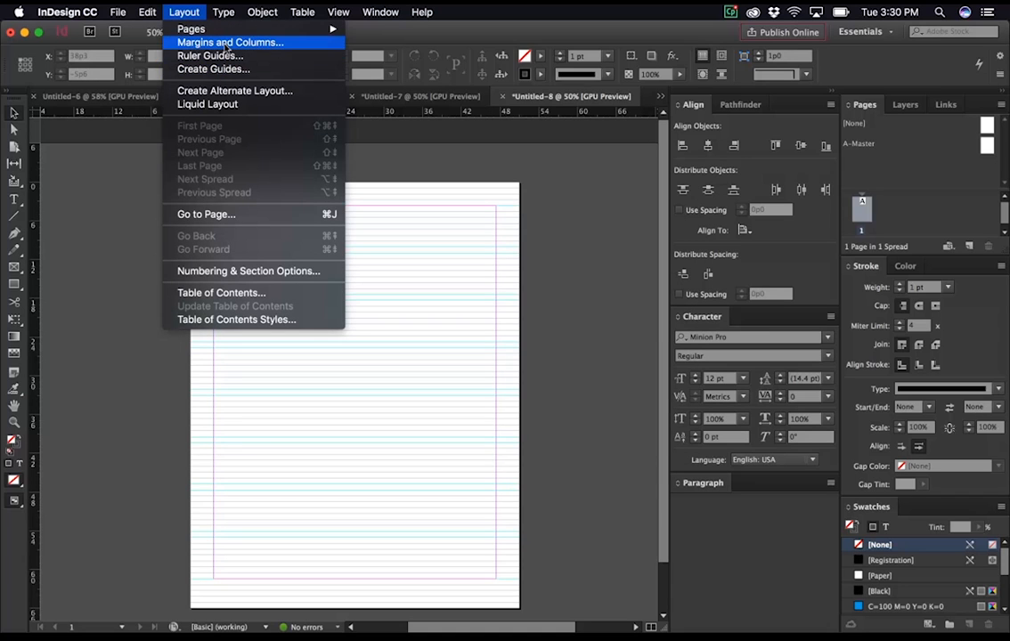
pyautogui.click(228, 43)
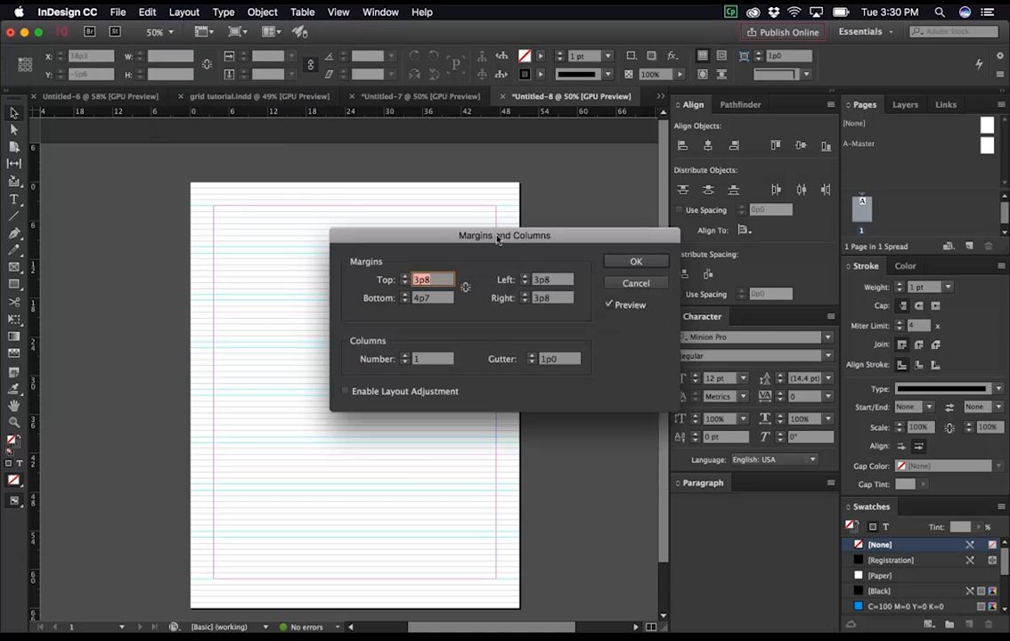
pyautogui.moveTo(504, 235); pyautogui.dragTo(522, 321)
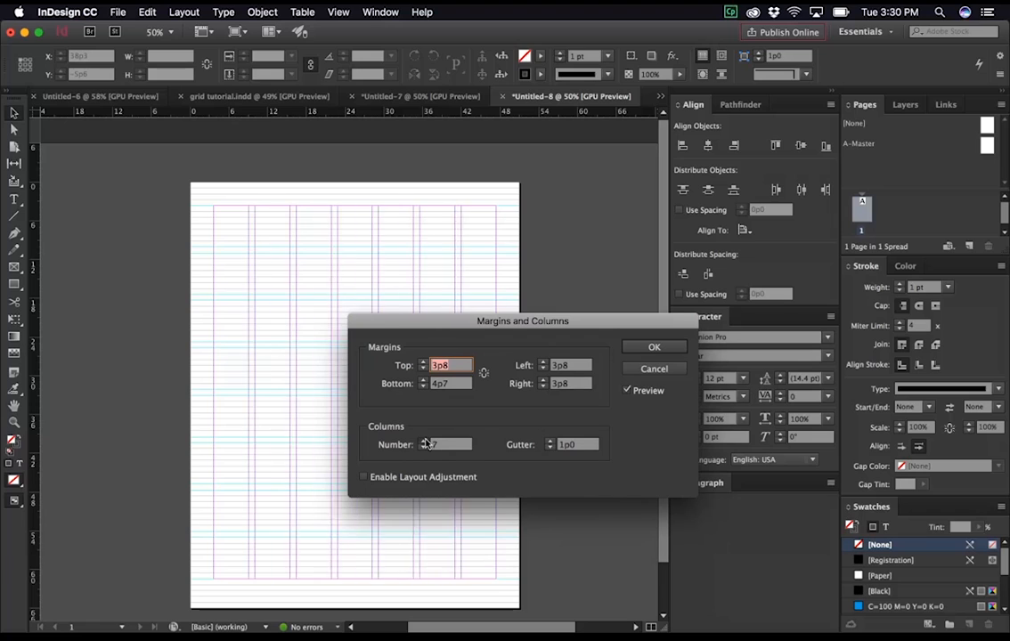
pyautogui.click(424, 442)
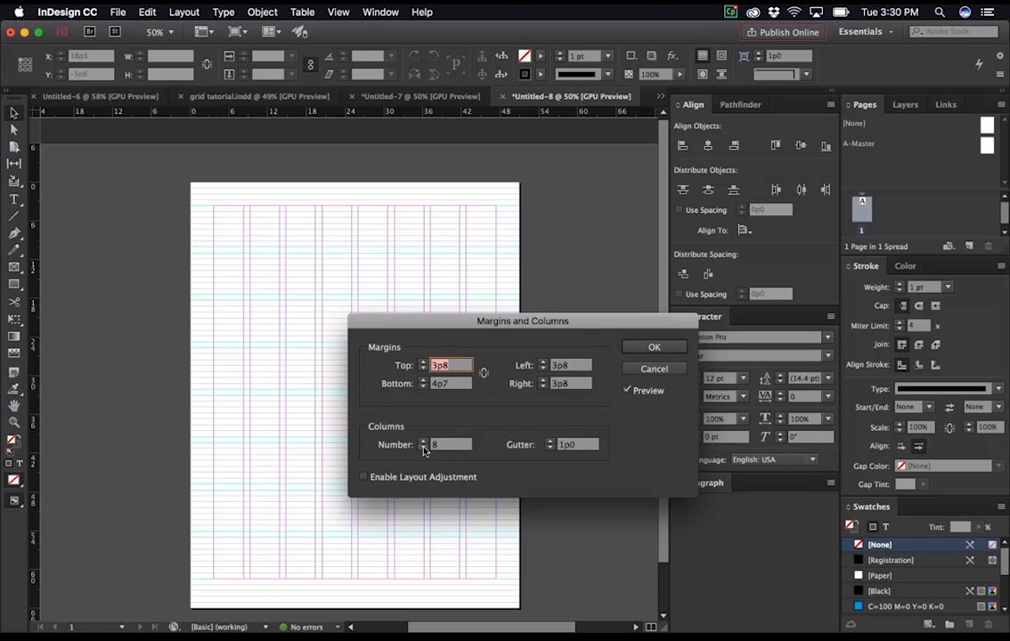
pyautogui.click(424, 442)
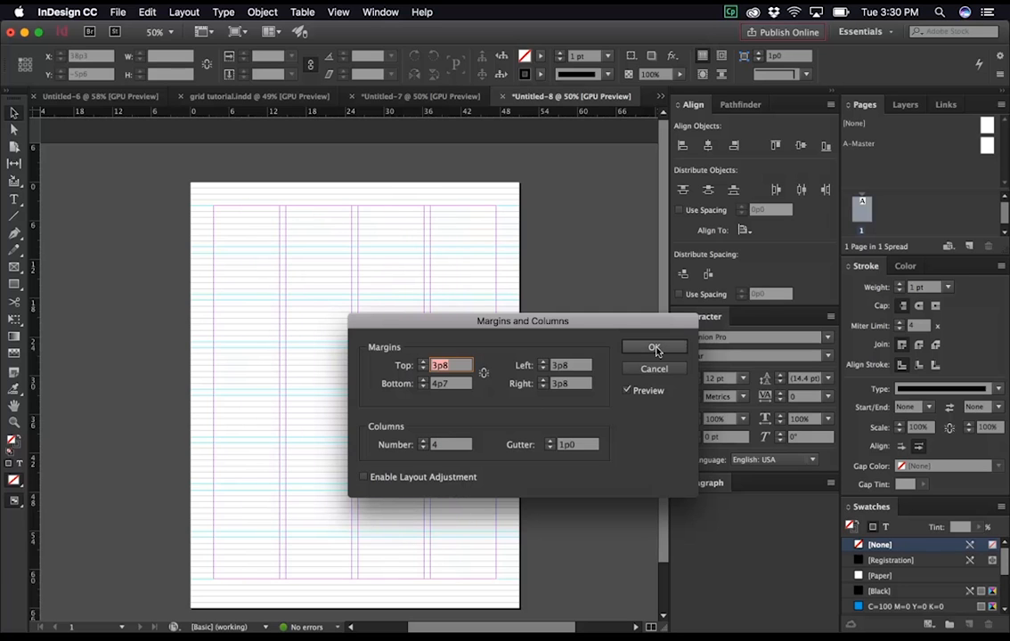
pyautogui.click(654, 347)
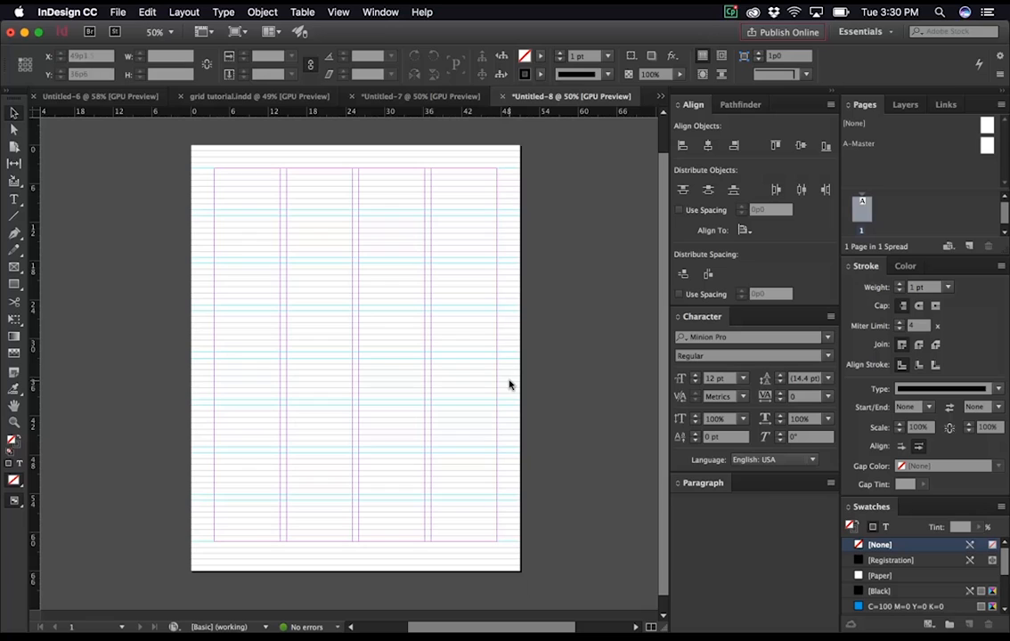